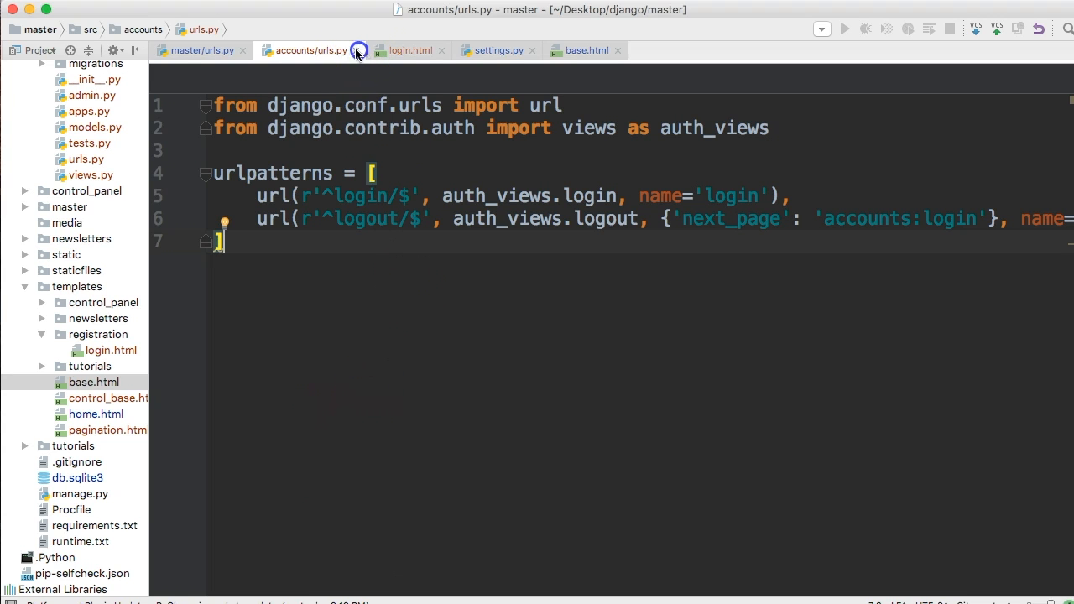
Close the accounts/urls.py, project urls.py and settings.py editor tabs.
left_click(358, 50)
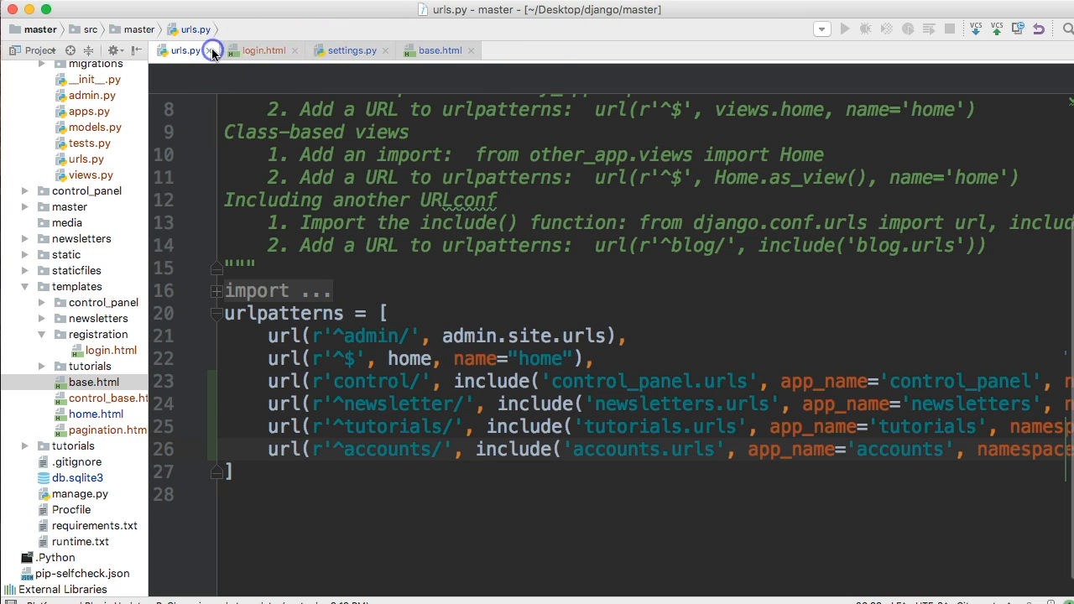
left_click(213, 51)
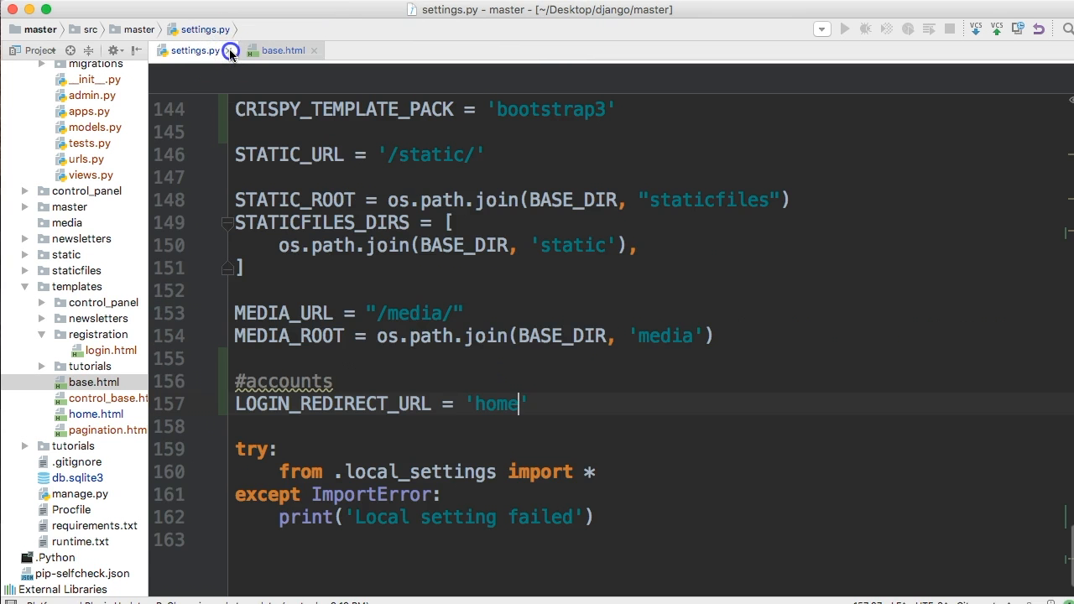
left_click(230, 51)
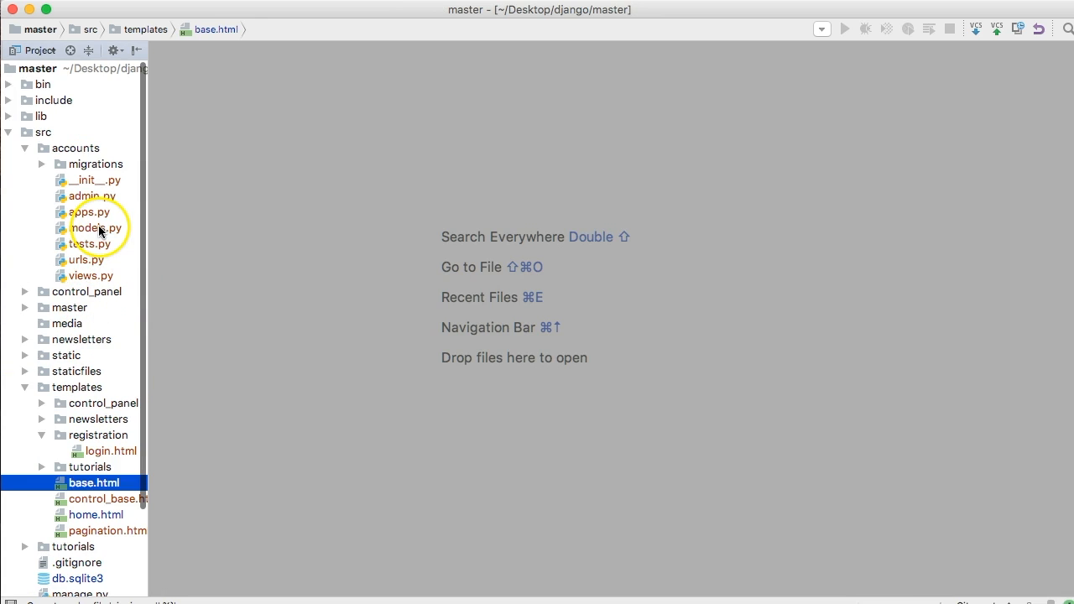
Open accounts/models.py and start a new line below its models import.
double_click(91, 227)
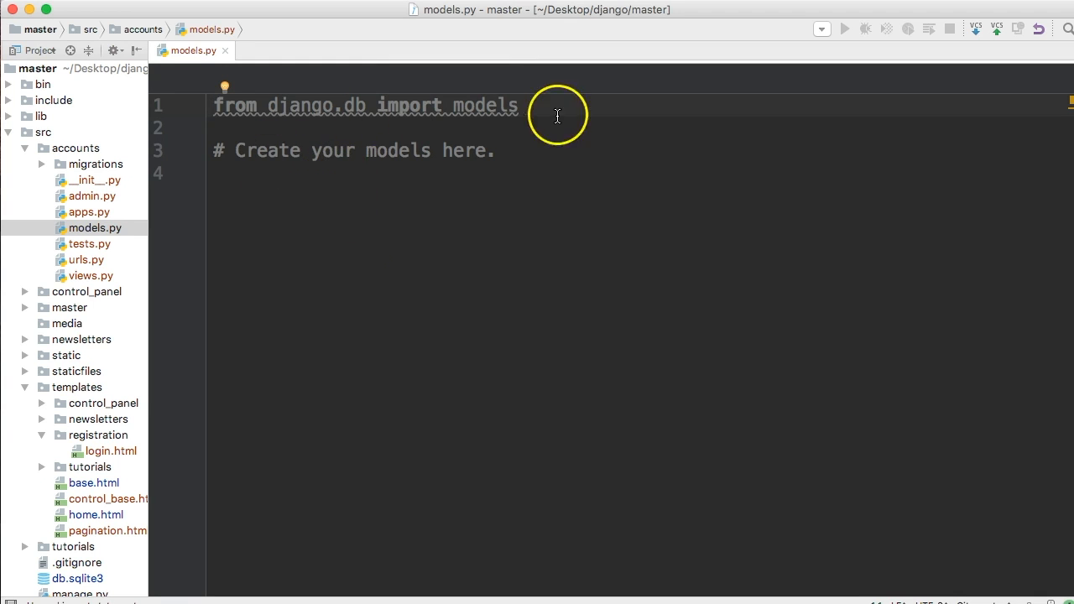
left_click(403, 127)
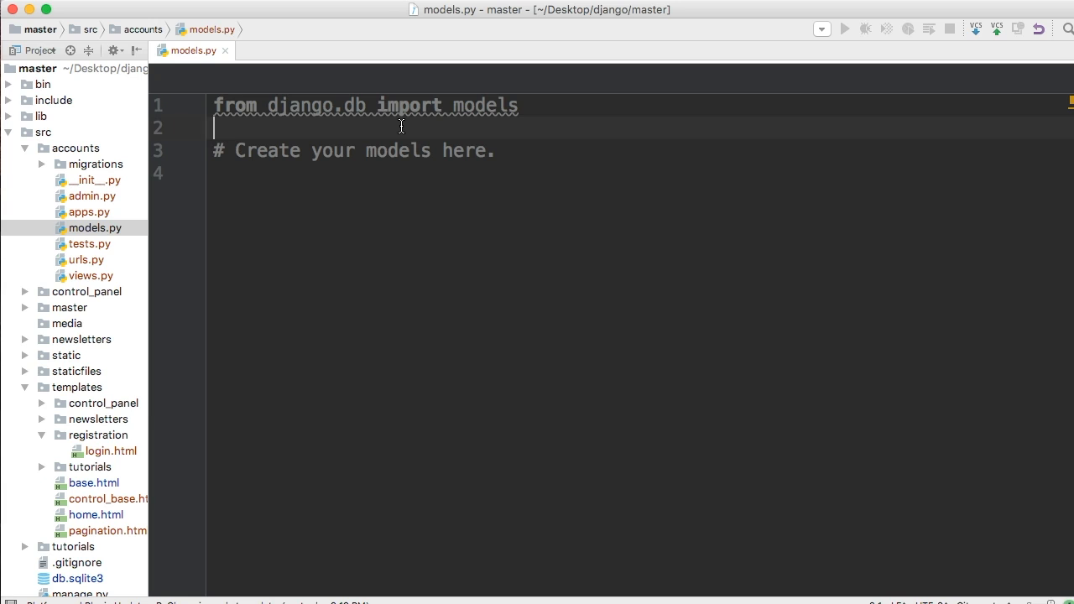
Add 'from django.contrib.auth.models import User' on line 2 of models.py.
type("from")
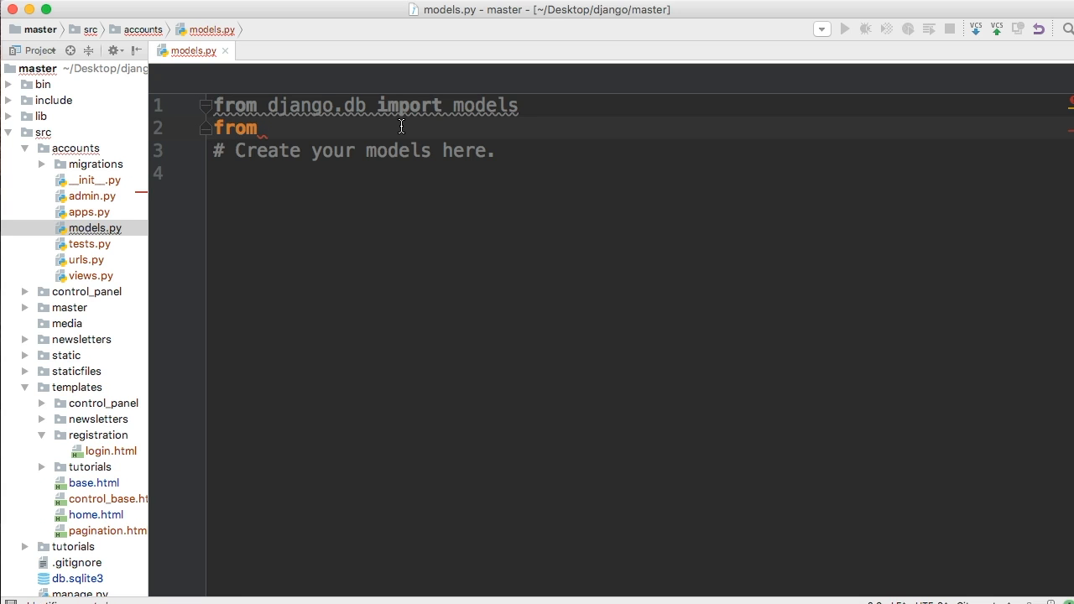
type("django.co")
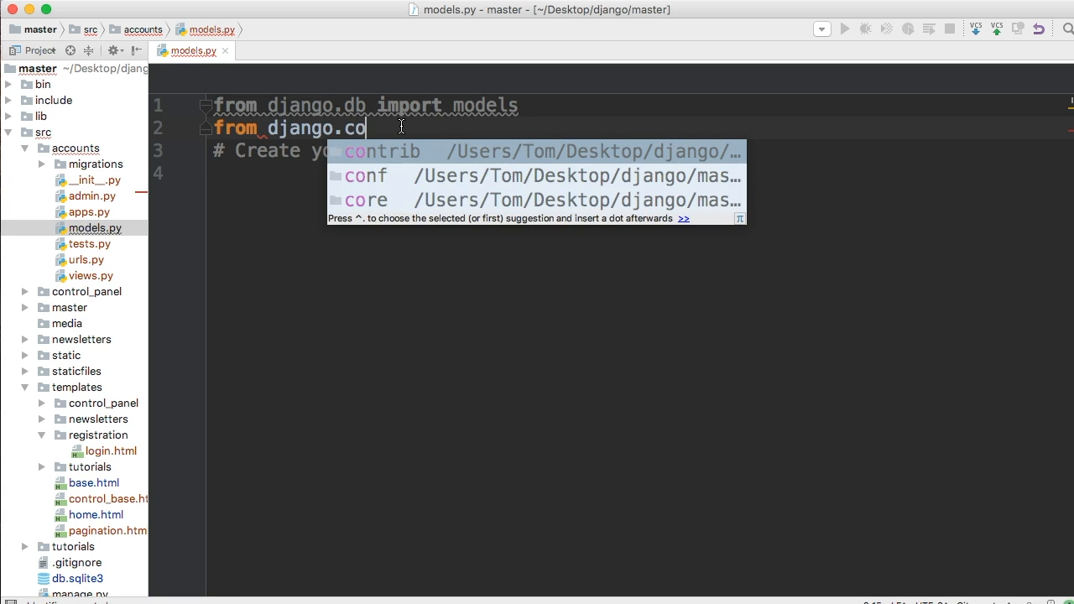
type("ntrib.auth.models import User")
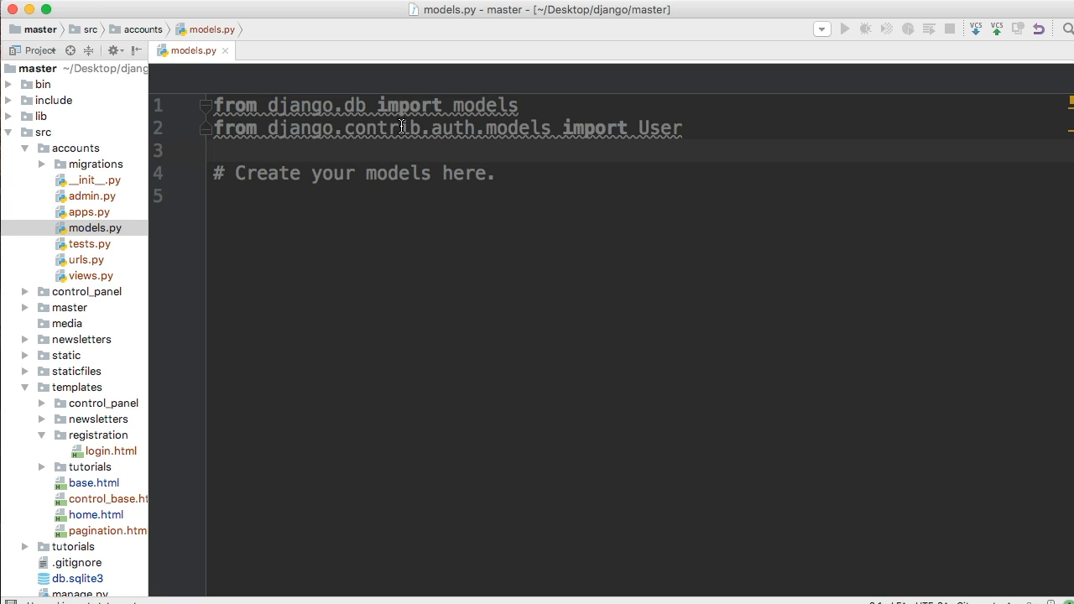
Import post_save from django.db.models.signals.
type("from djang")
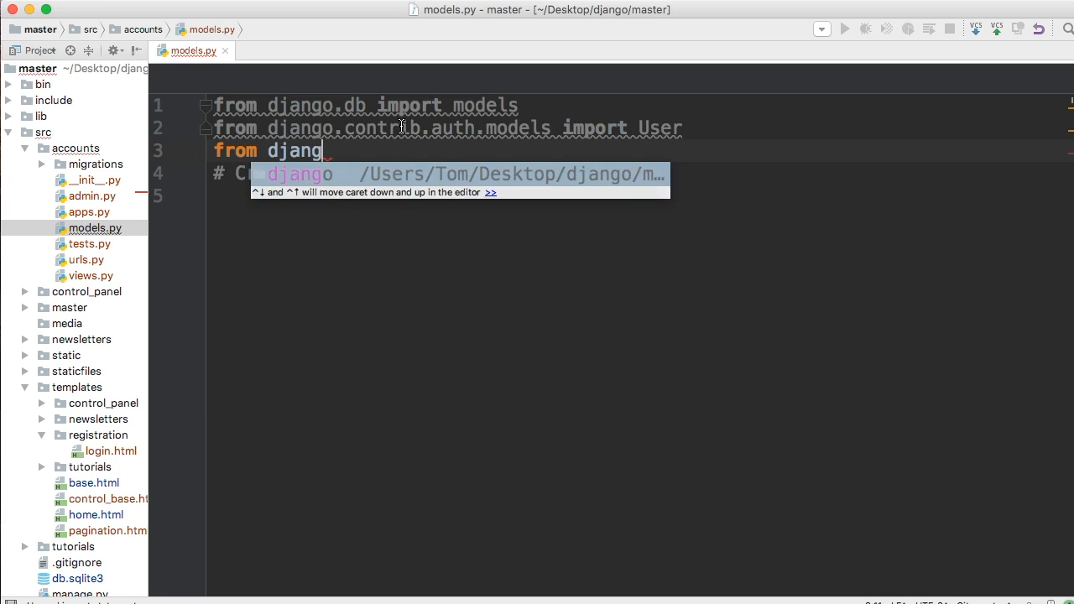
type("o.")
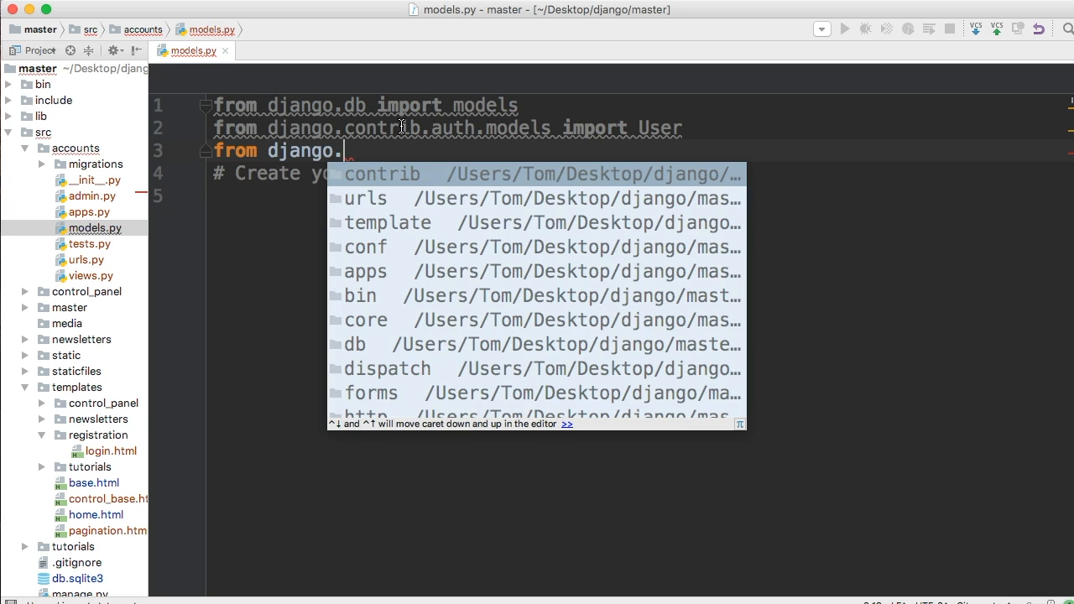
type("db.models.signals import")
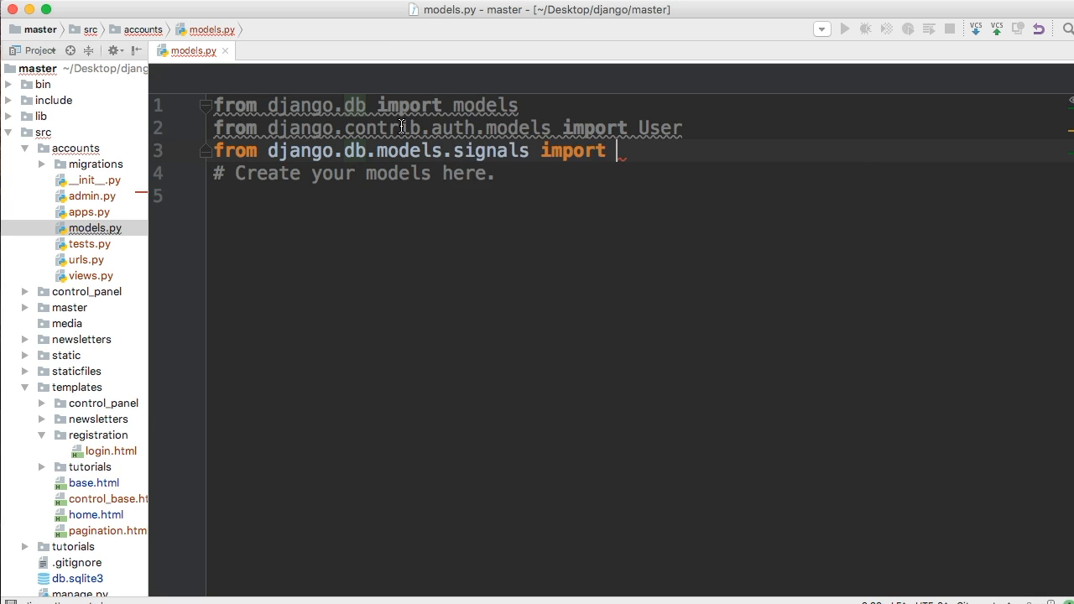
type("post_save")
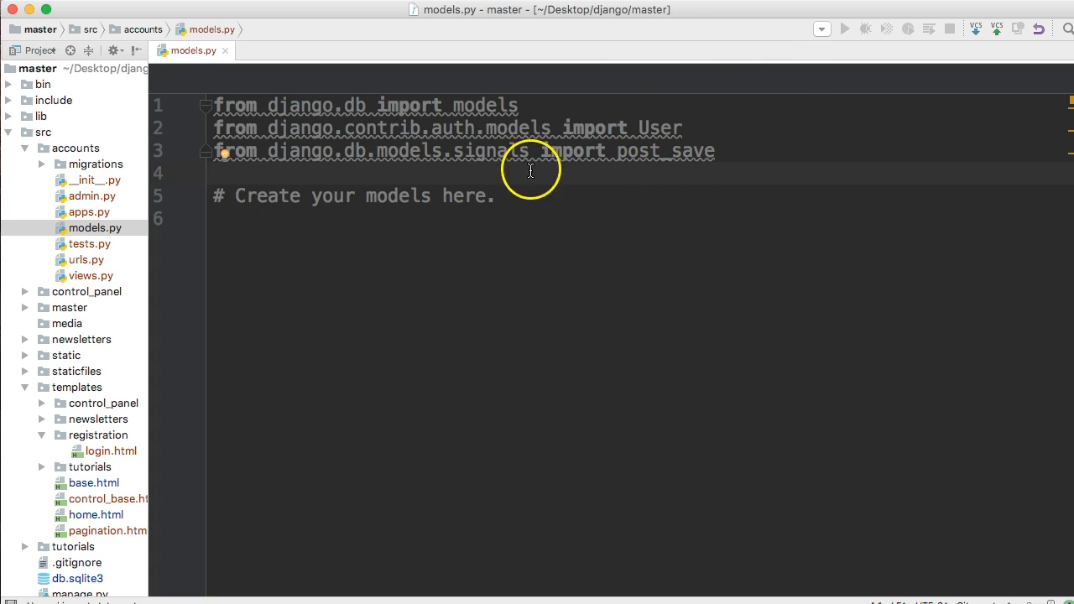
mouse_move(566, 156)
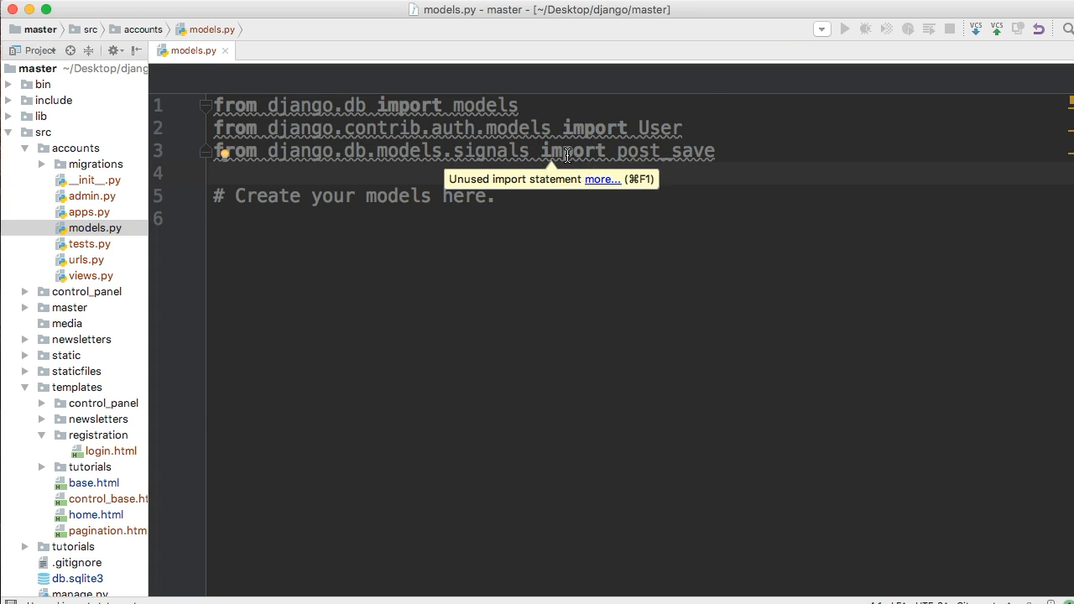
Import receiver from django.dispatch.
type("from django")
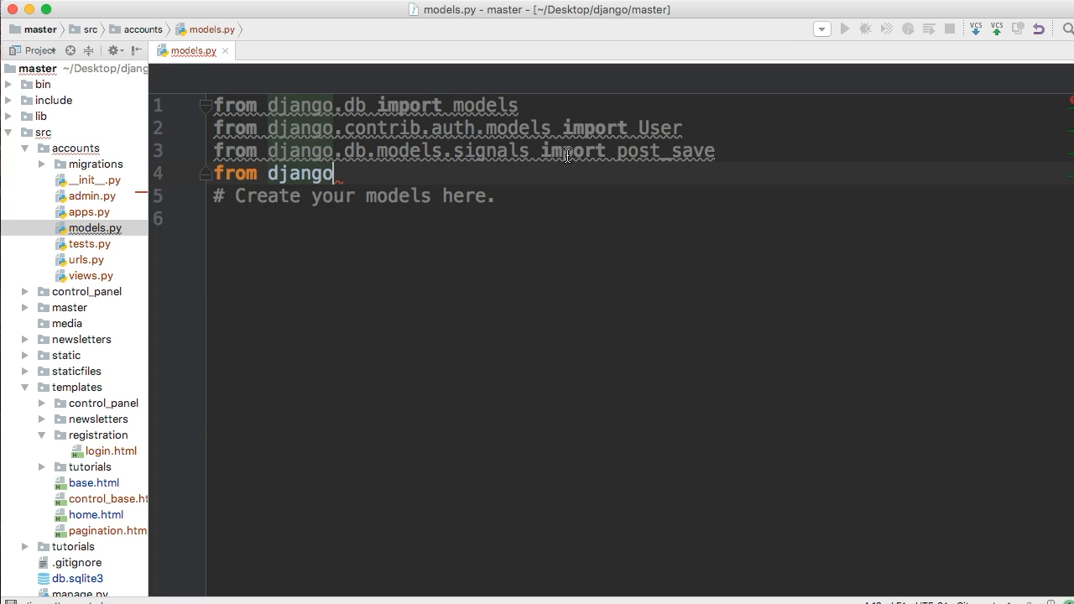
type(".")
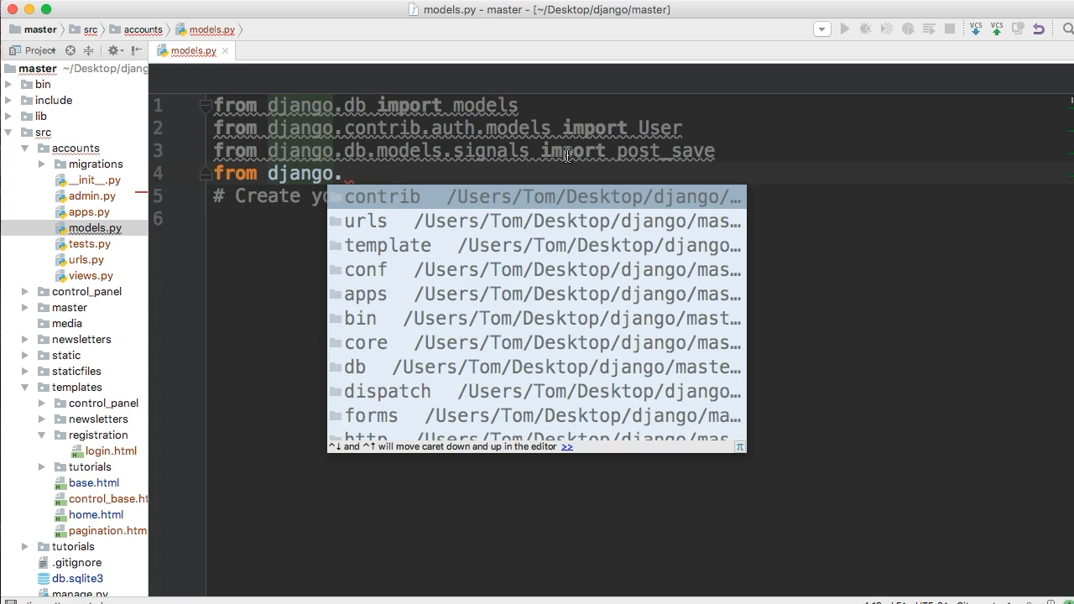
type("dispatch import")
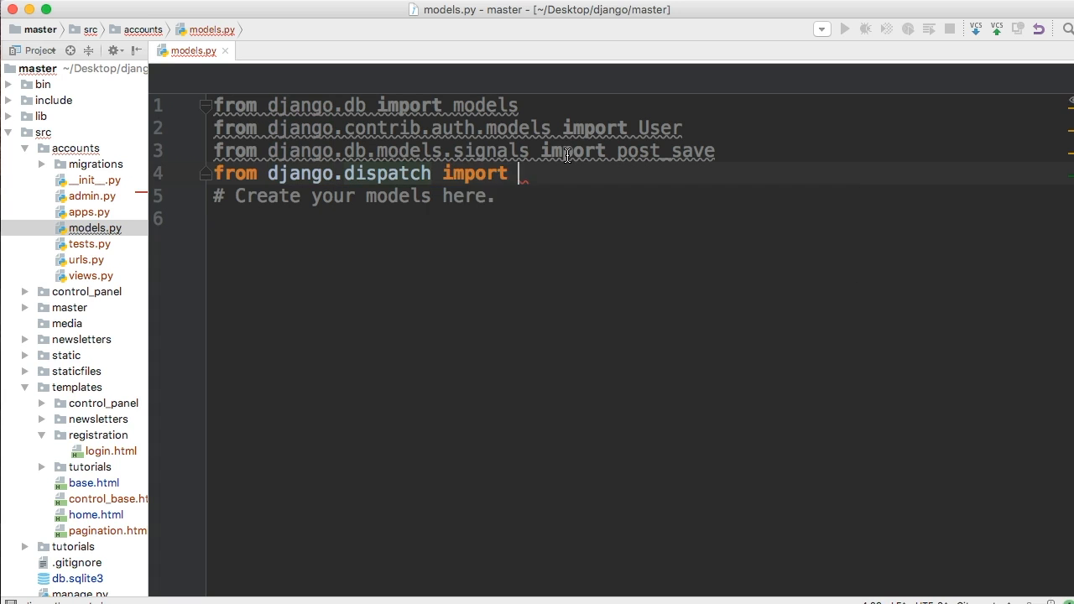
type("re")
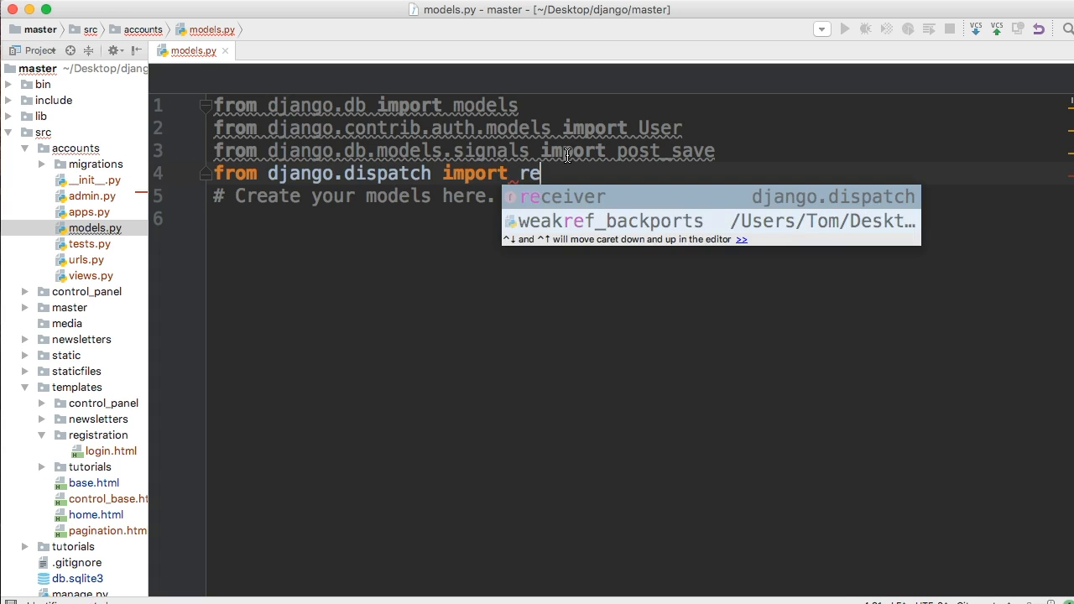
key("Enter")
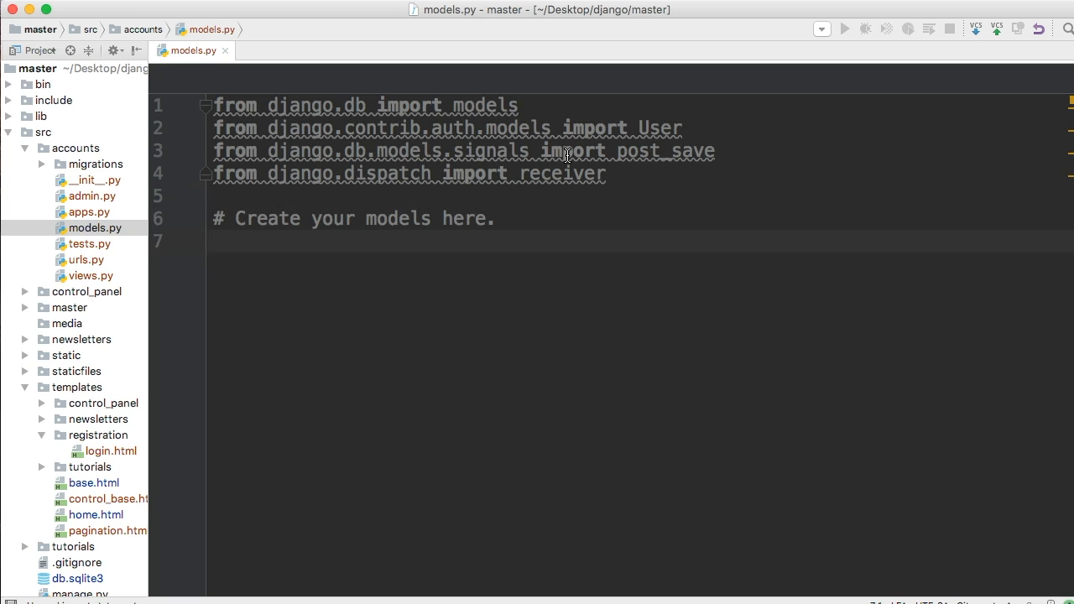
Write user = models.OneToOneField(User, on_delete=models.CASCADE) in the Profile class.
type("class Pr")
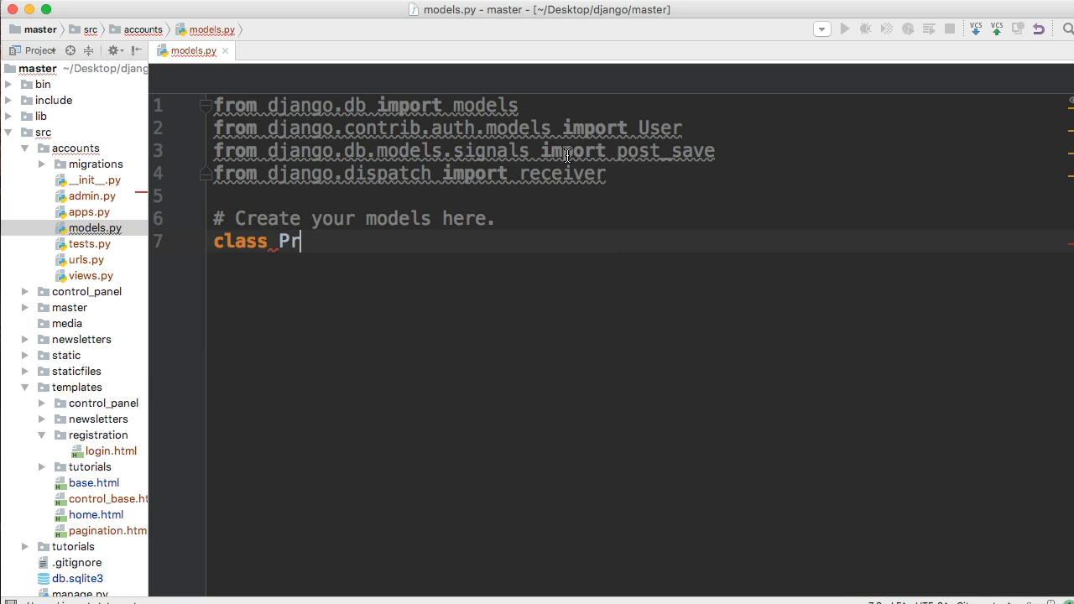
type("ofi")
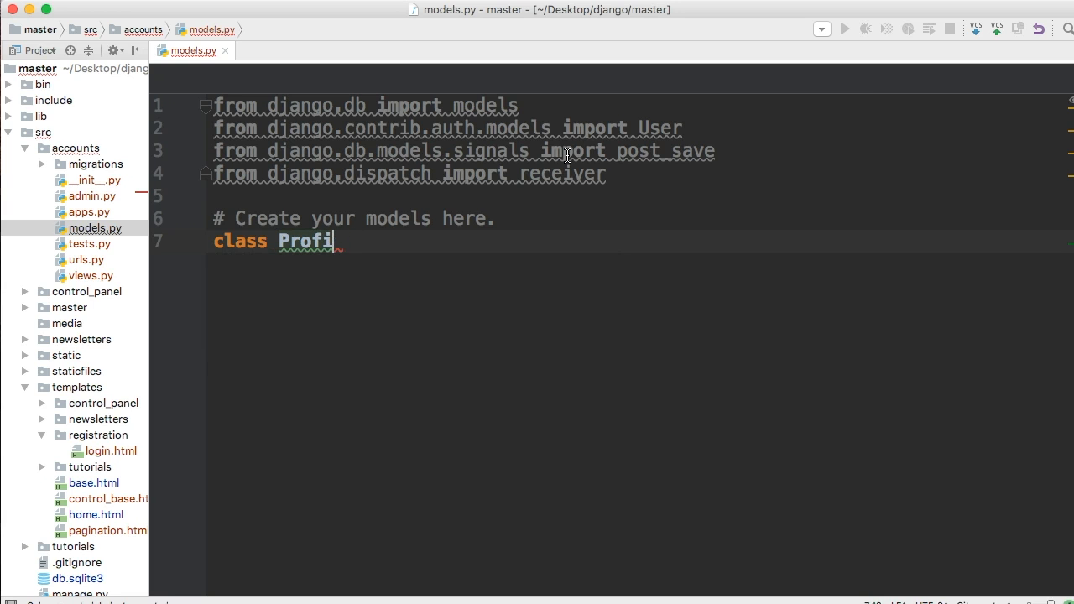
type("le(models.Model):")
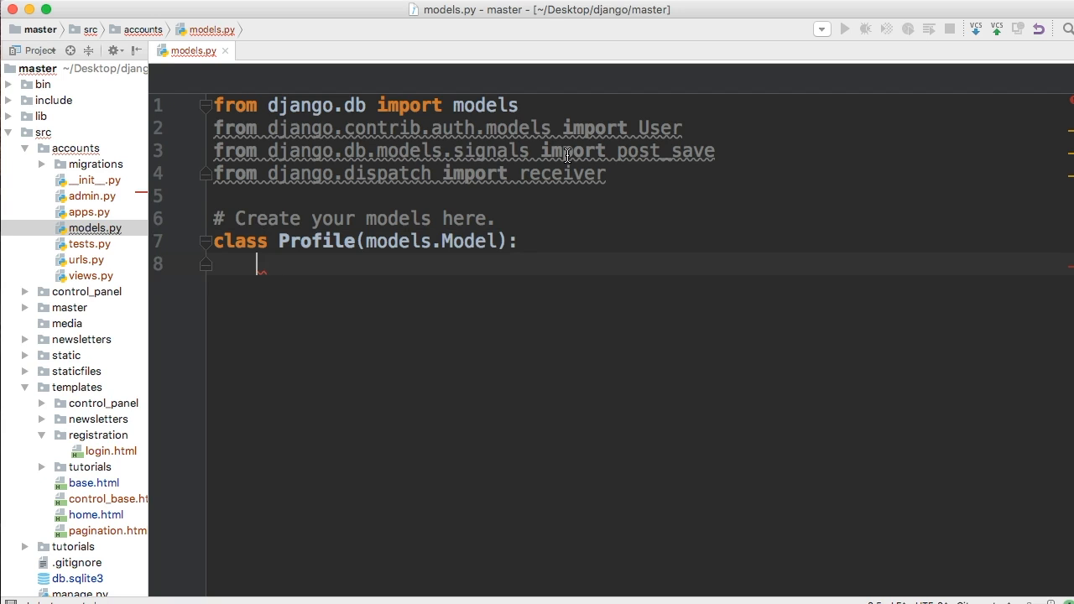
type("user = models.On")
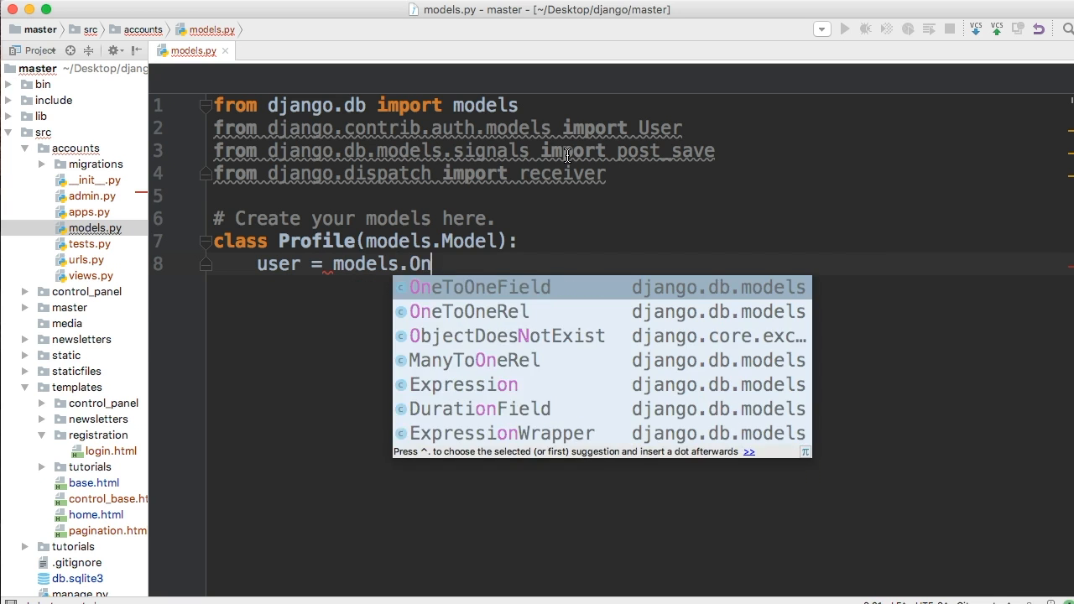
key("Tab")
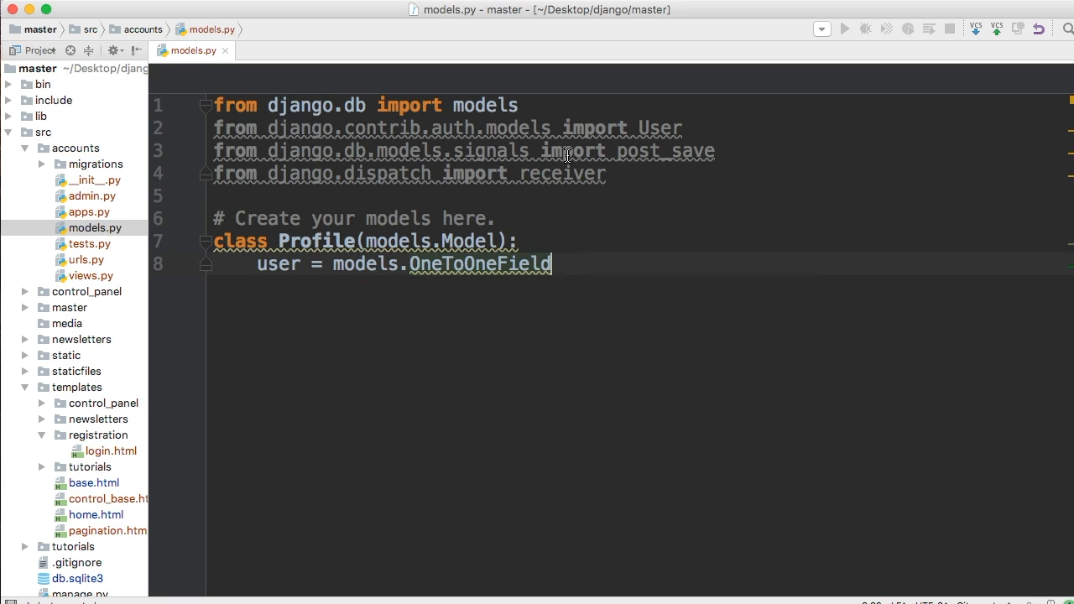
type("(Us")
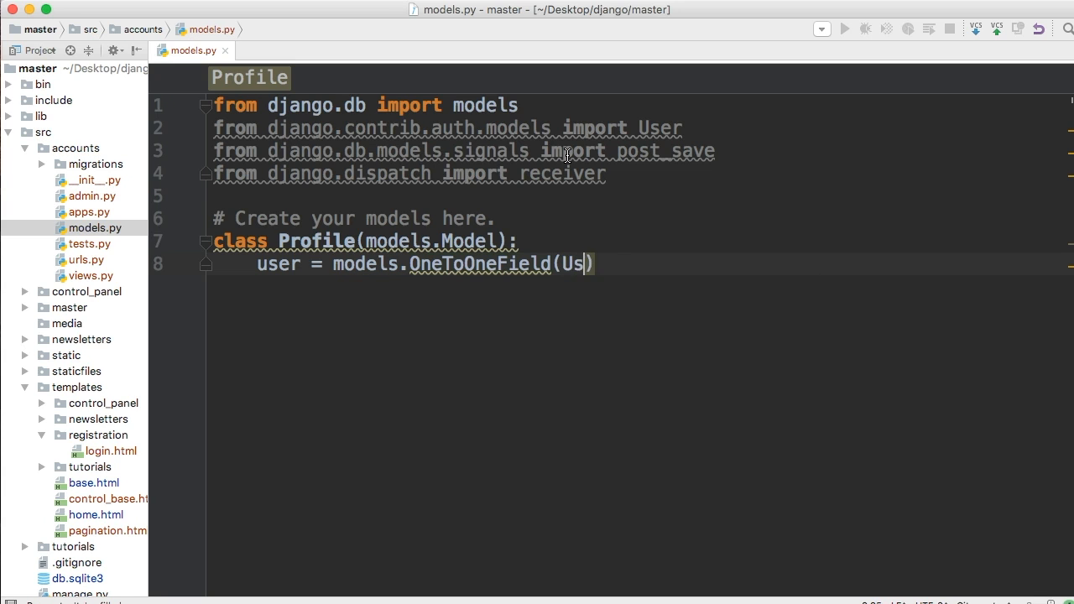
type("er,")
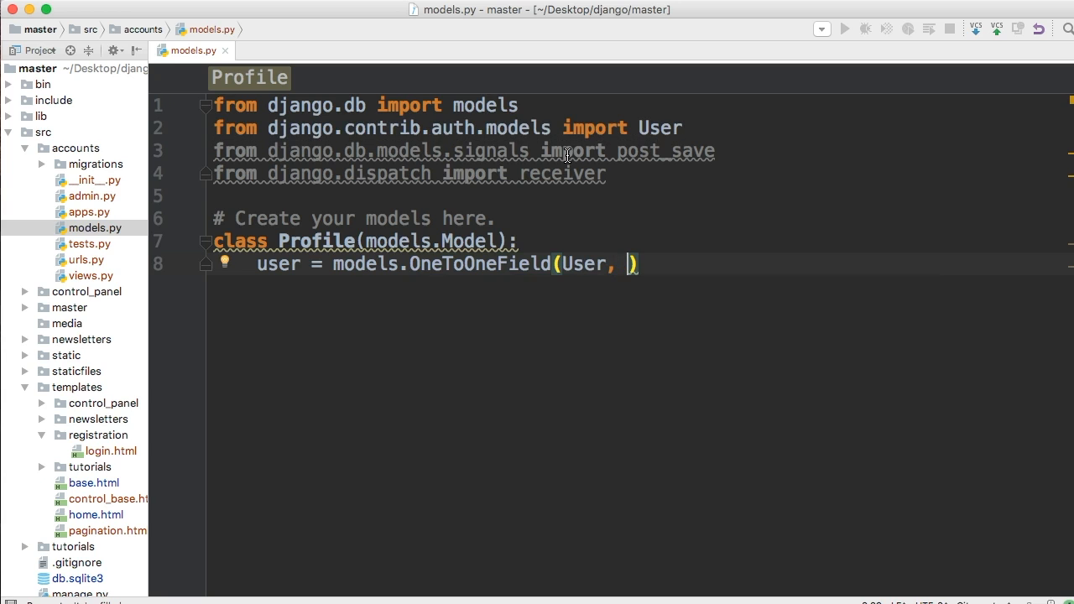
type("on_")
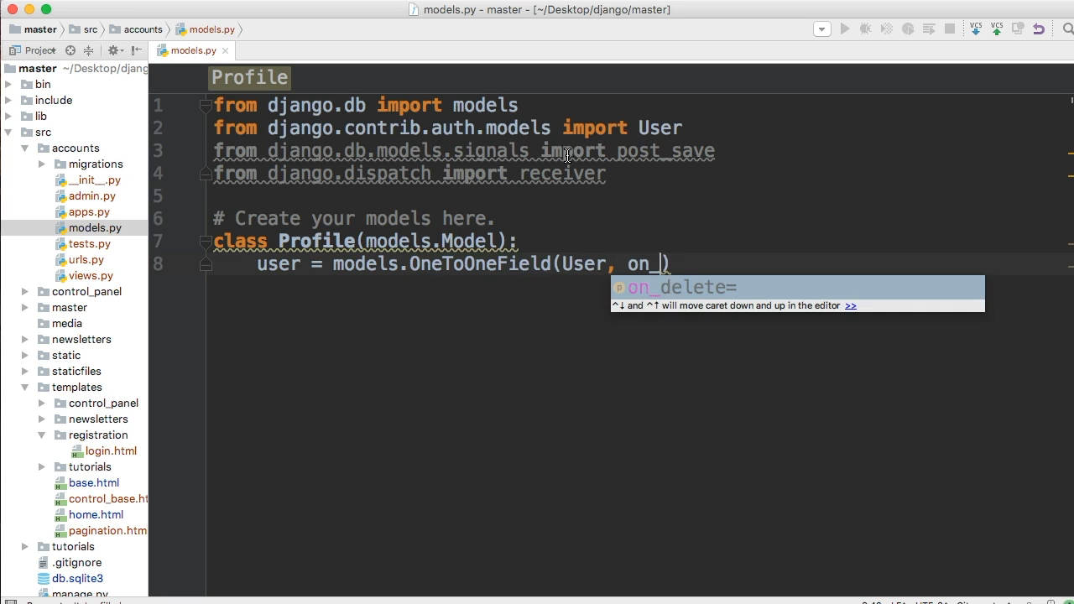
type("delete=")
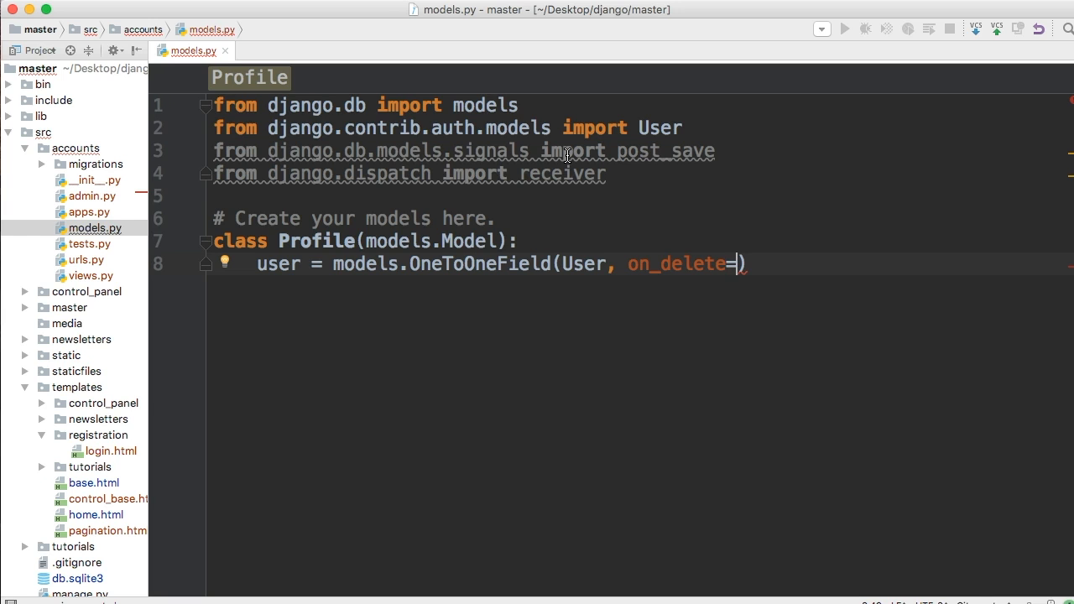
type("models.")
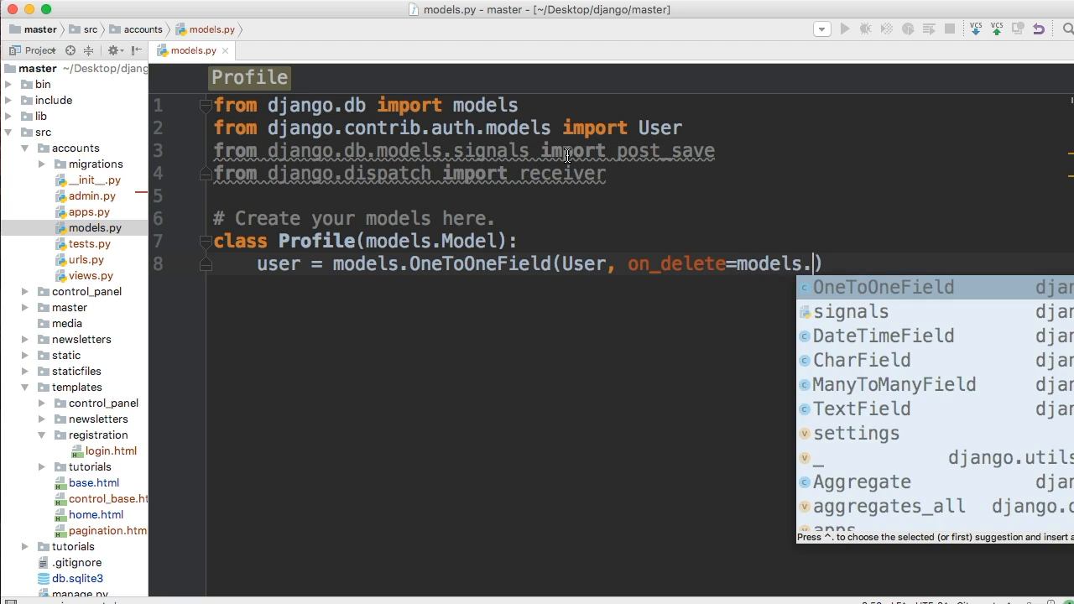
type("CASCADE")
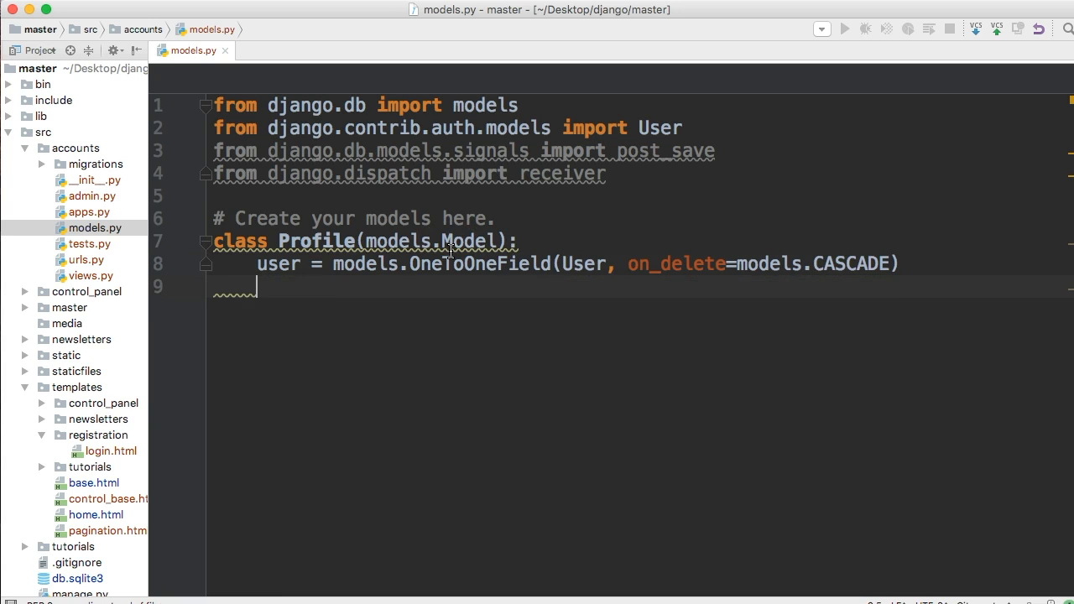
Start a bio = models.TextField field, removing the unwanted max_length argument.
type("bio =")
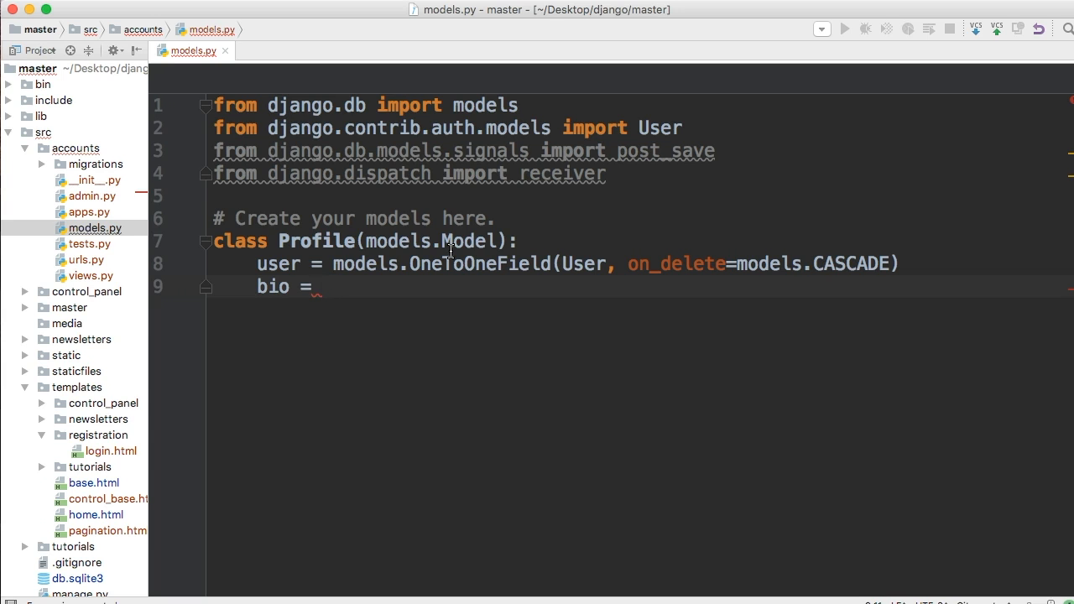
type("models")
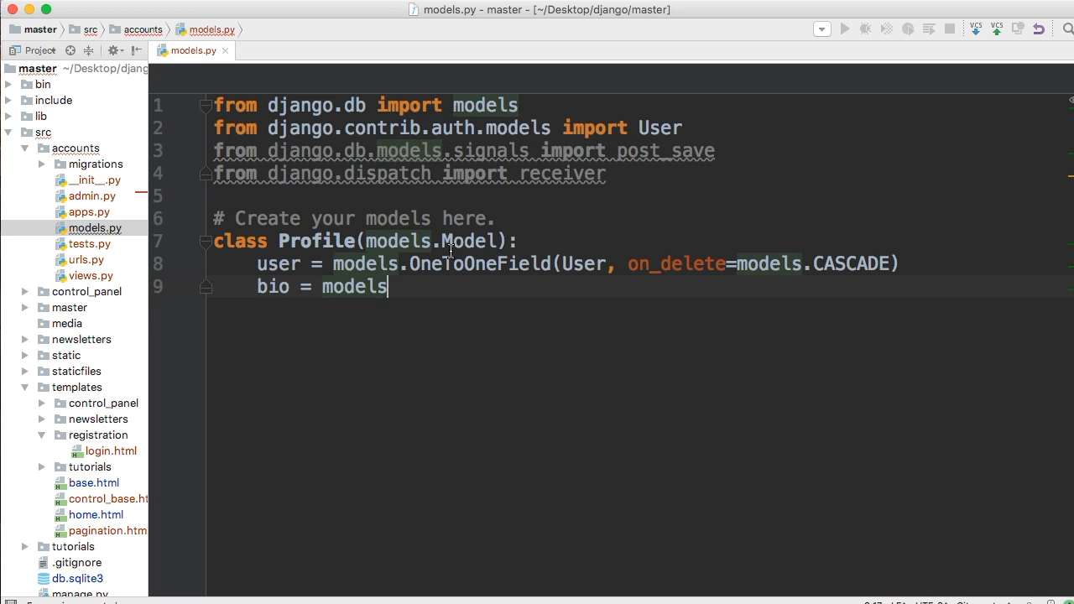
type(".TextField(")
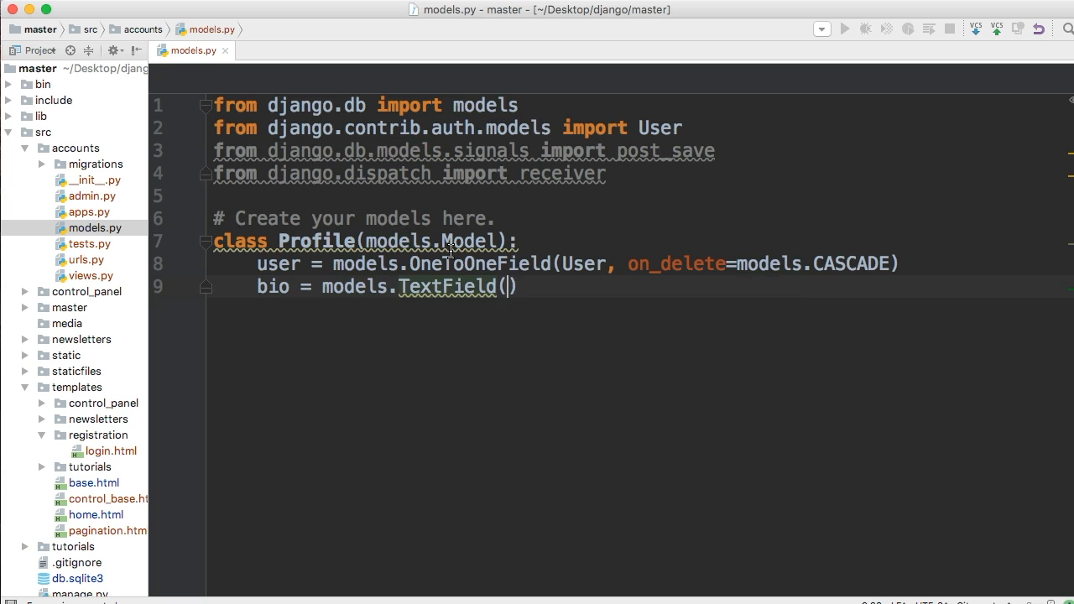
type("max_length=")
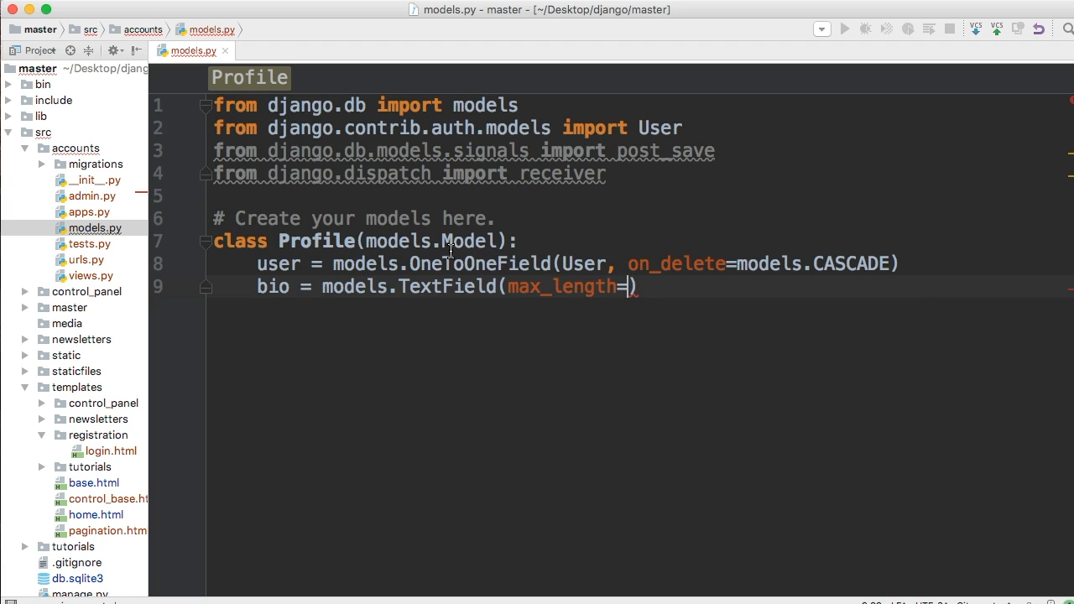
key("Backspace")
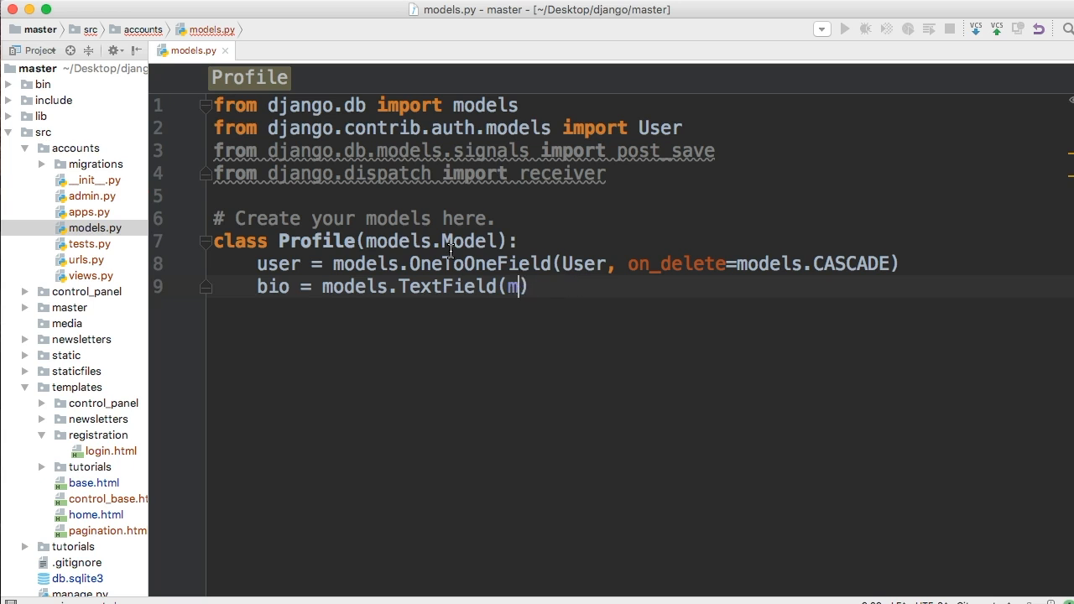
Finish bio with blank=True and add location CharField(max_length=250, blank=True).
type("a")
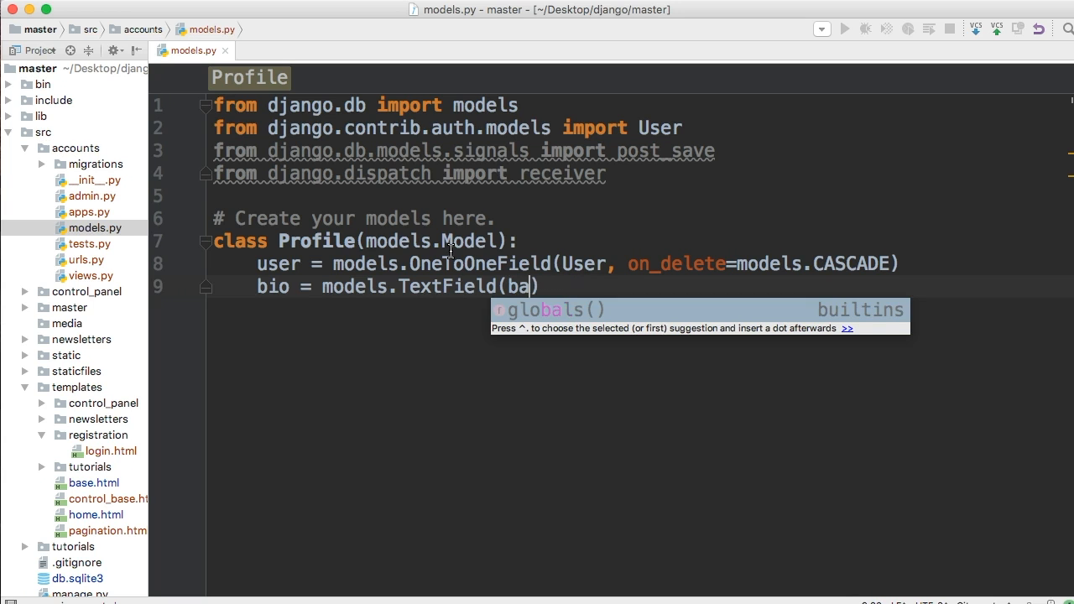
type("lank=")
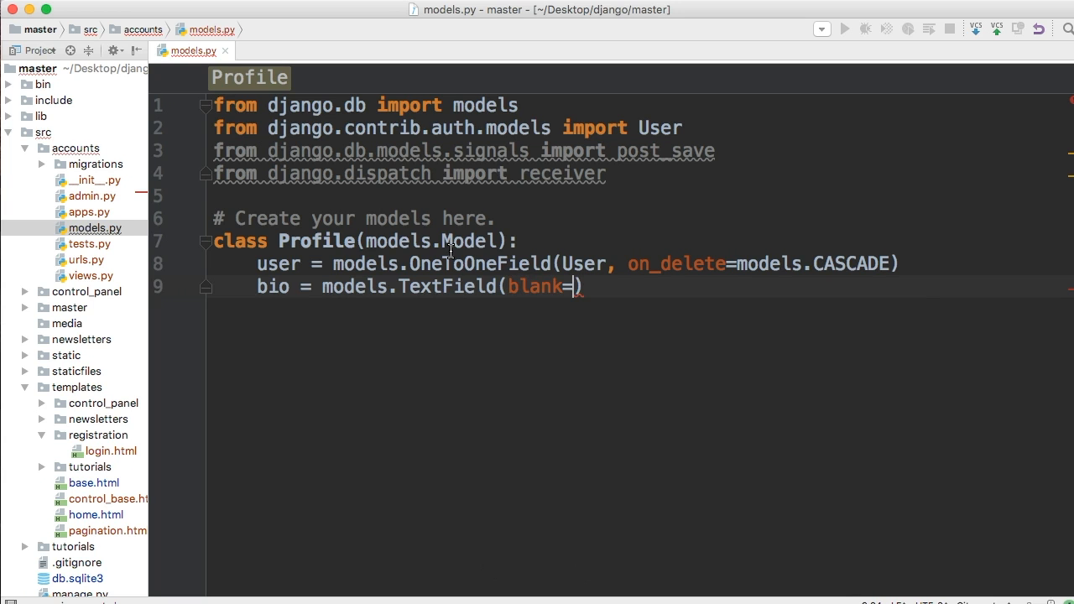
type("True")
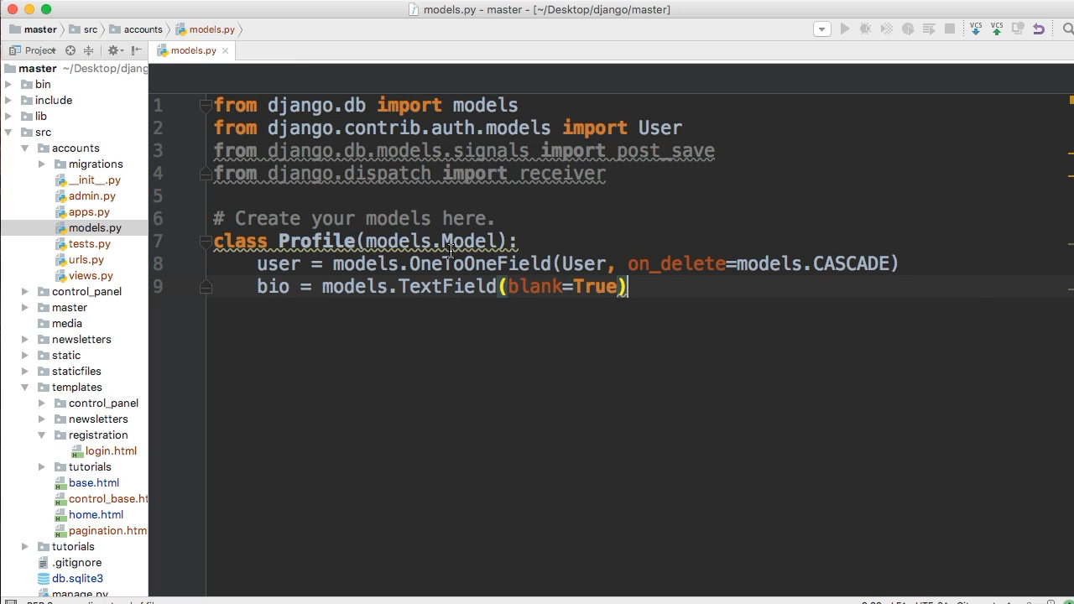
type("l")
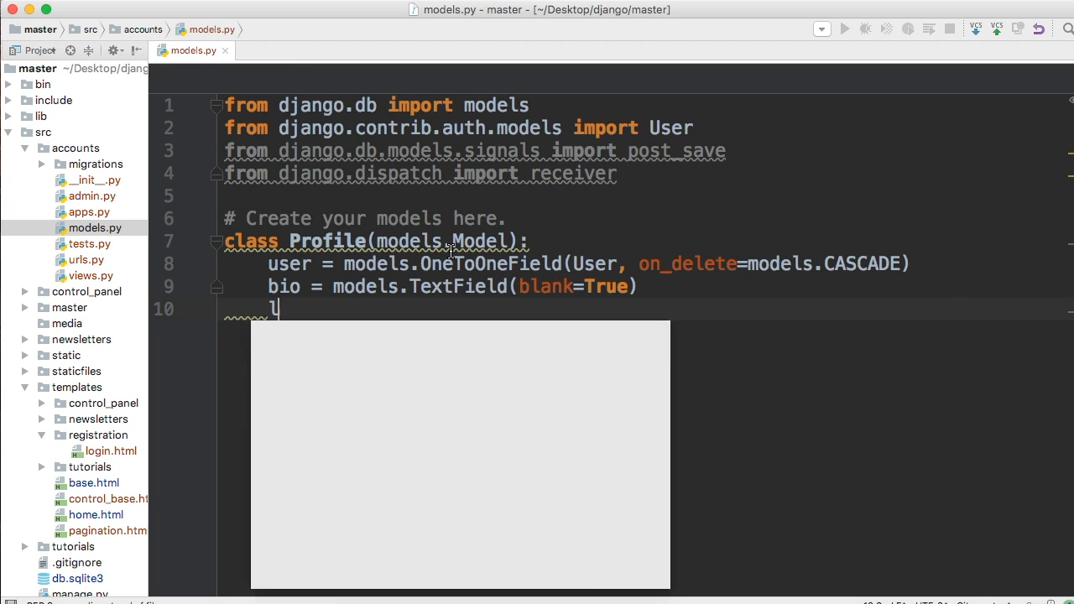
type("ocation = mo")
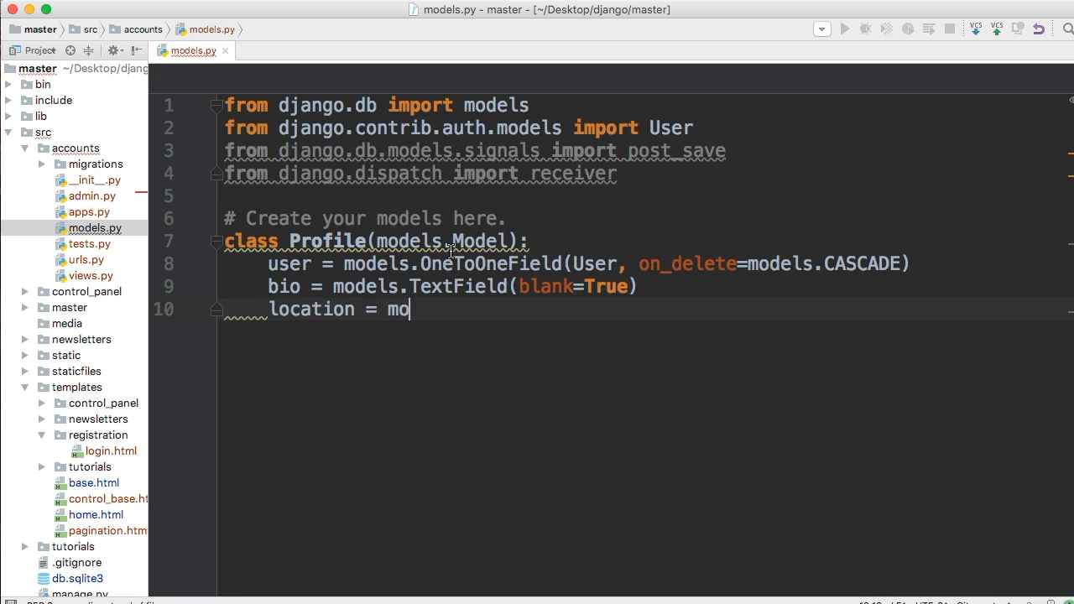
type("dels.CharField")
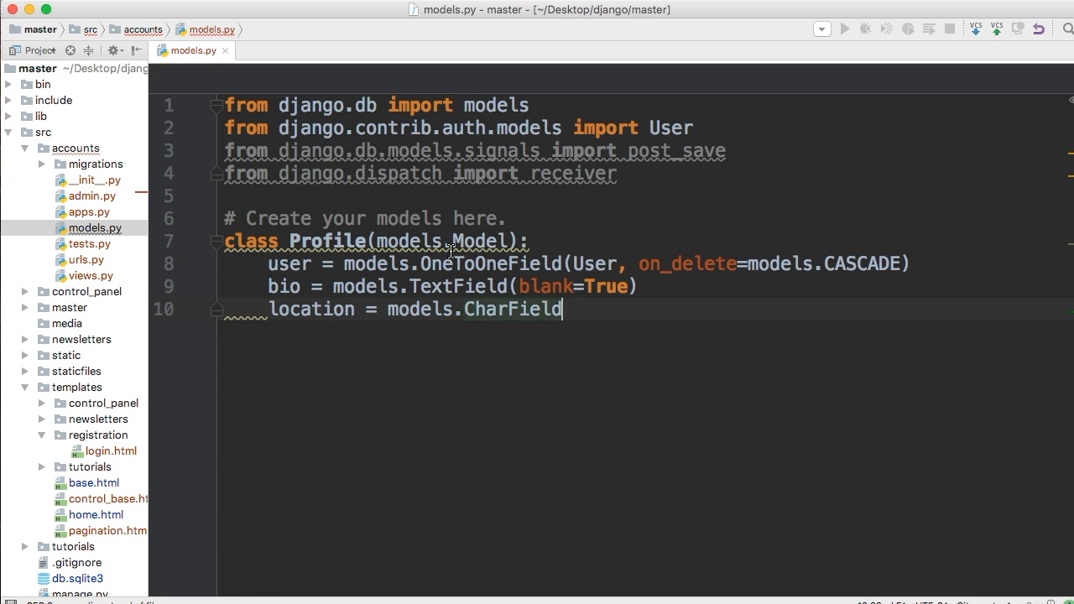
type("(max_length=2")
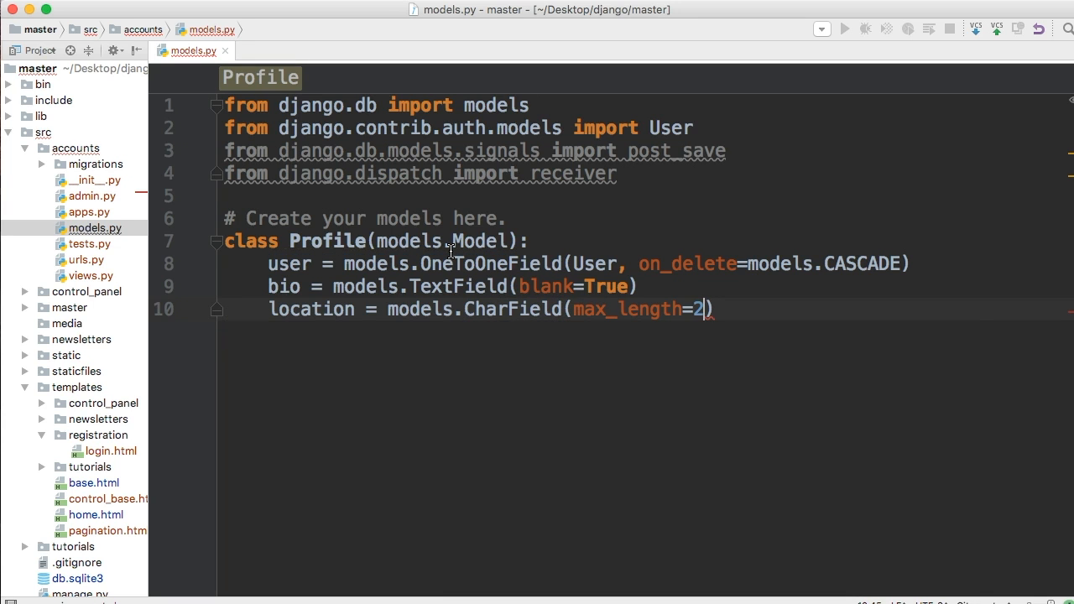
type("50,")
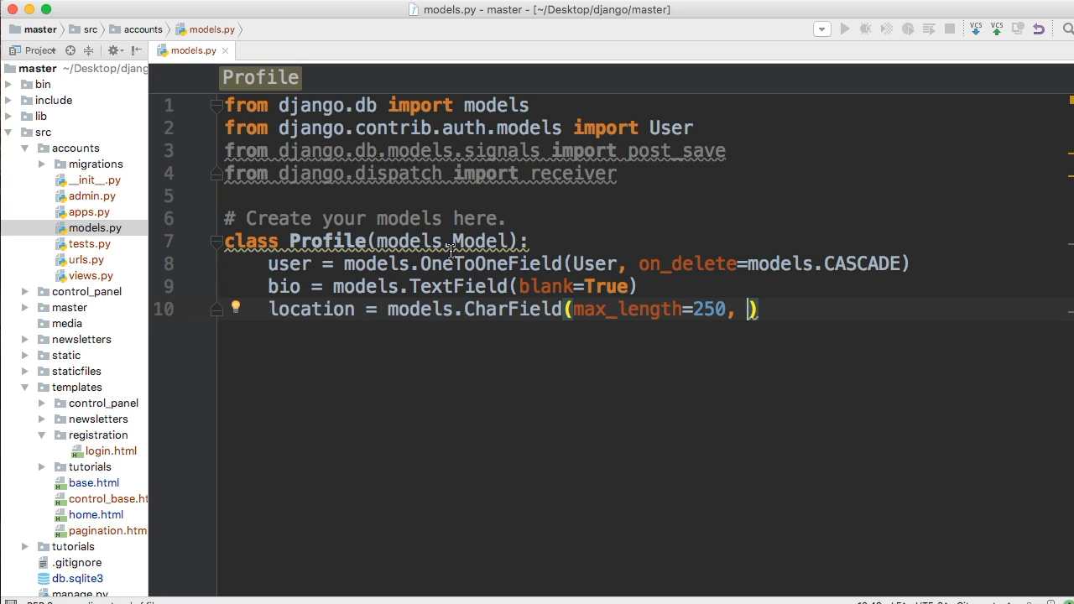
type("blank=True")
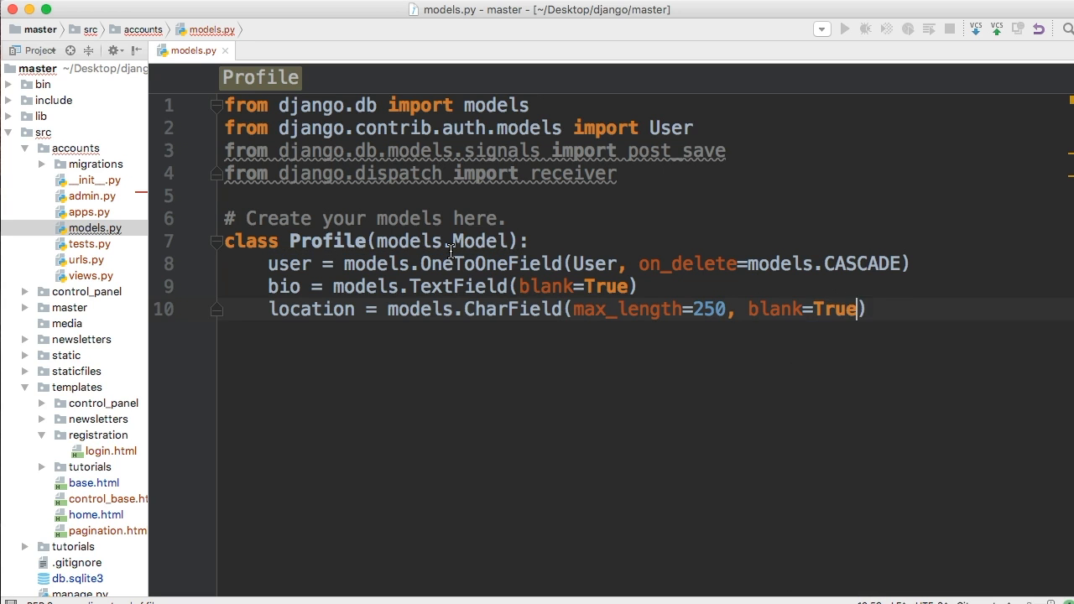
key("enter")
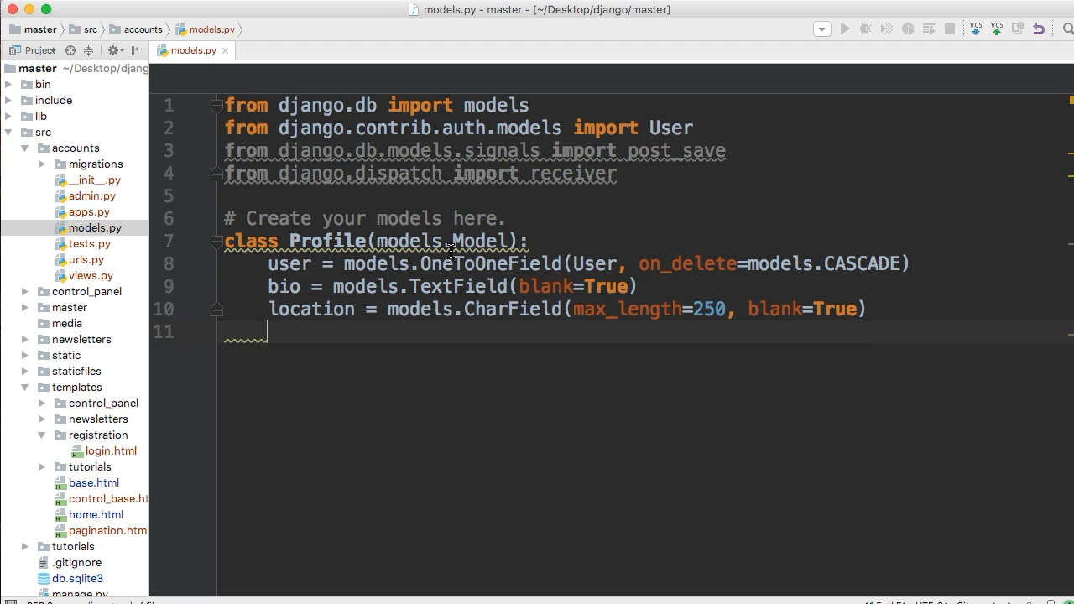
Add birth_date = models.DateField(null=True, blank=True) to Profile.
type("birth_d")
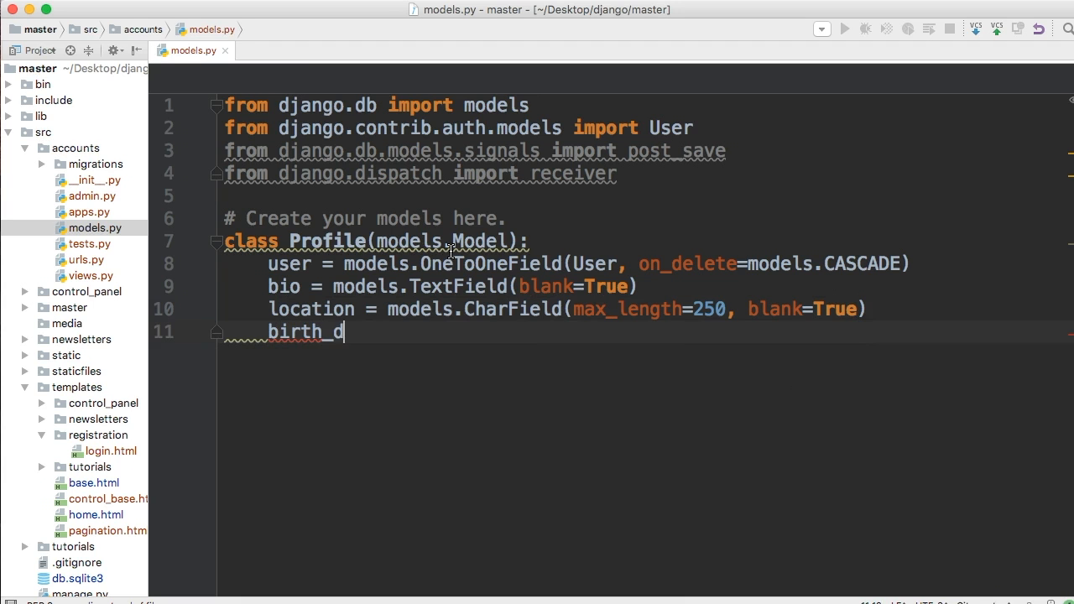
type("ate = models")
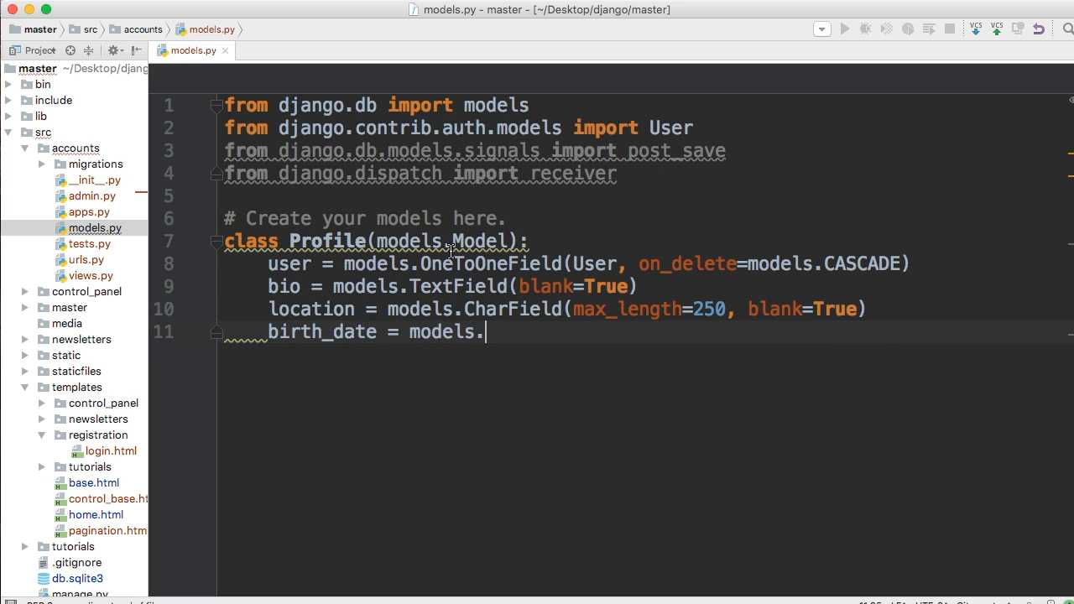
type(".")
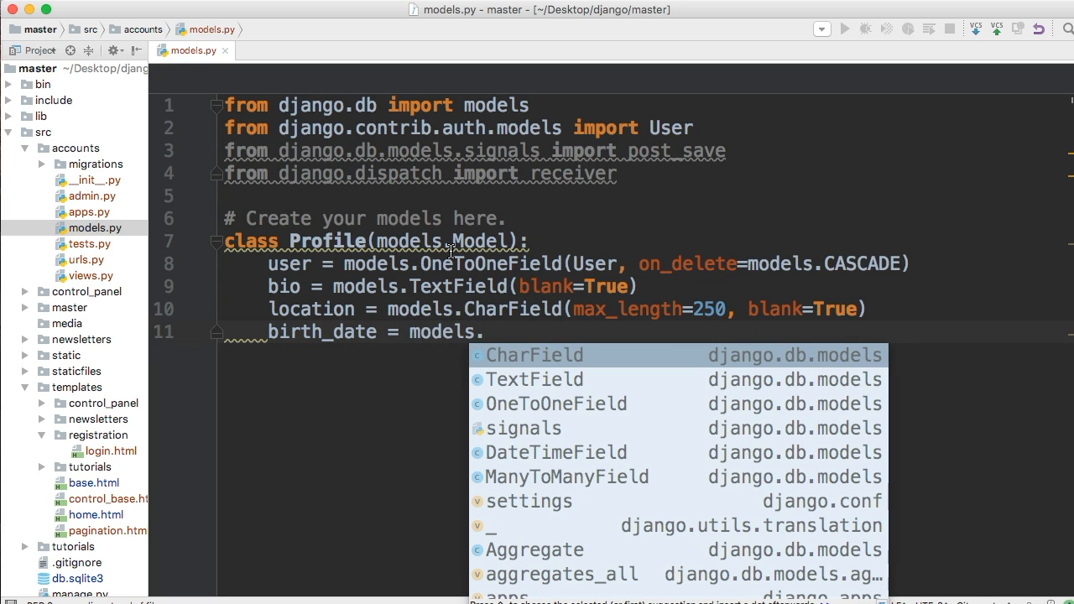
type("DateField")
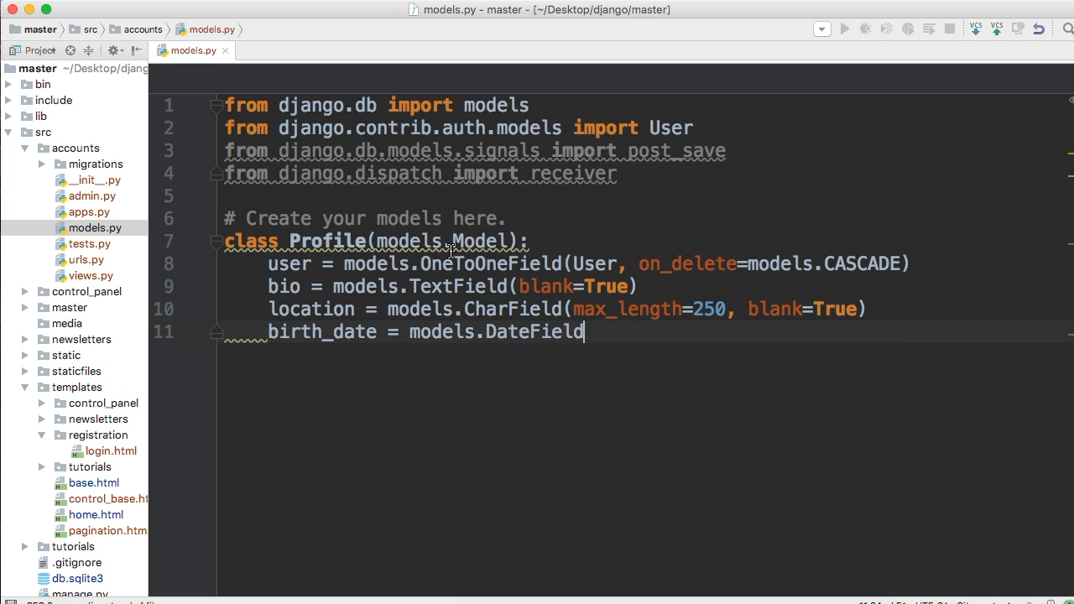
type("()")
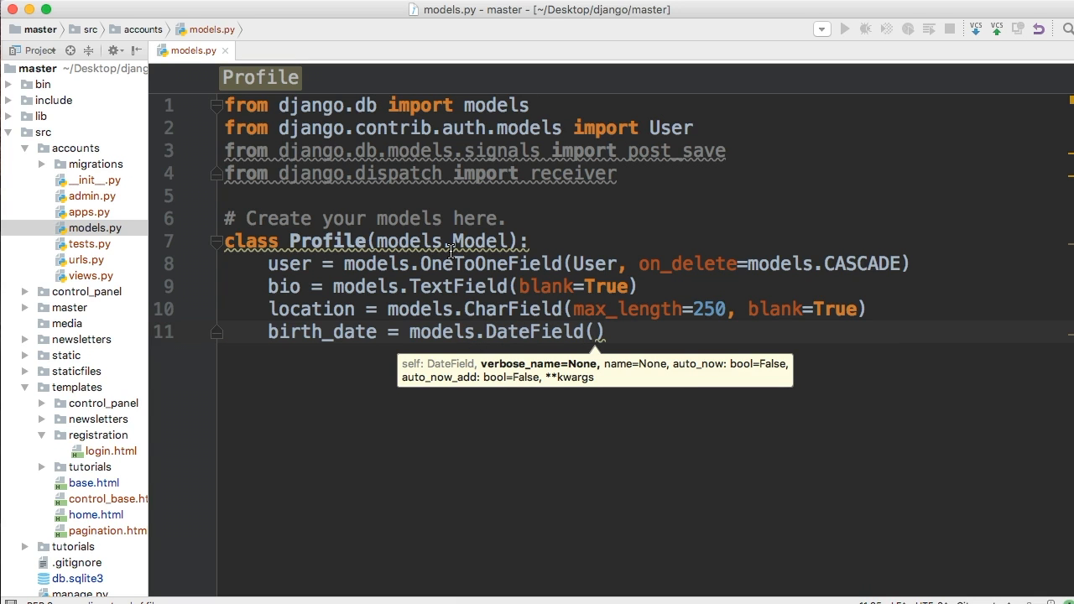
type("n")
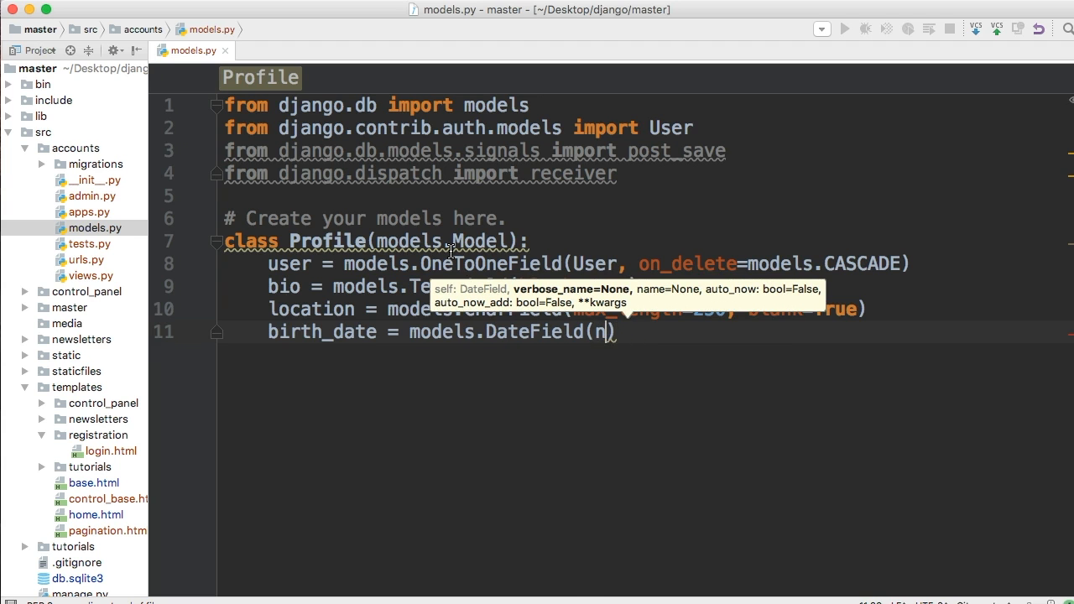
type("ull=True,")
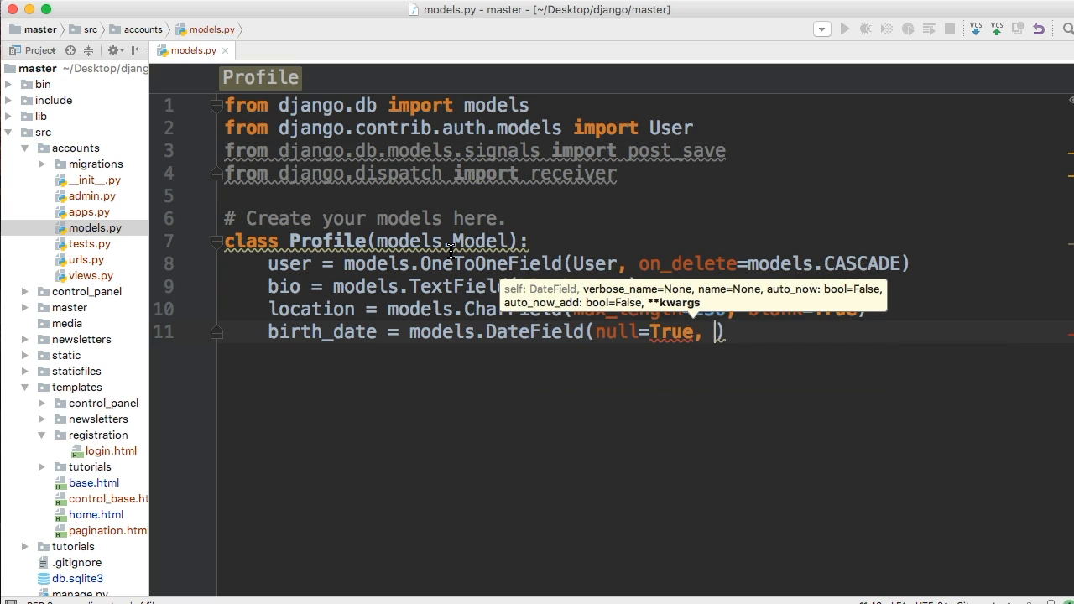
type("blank=True")
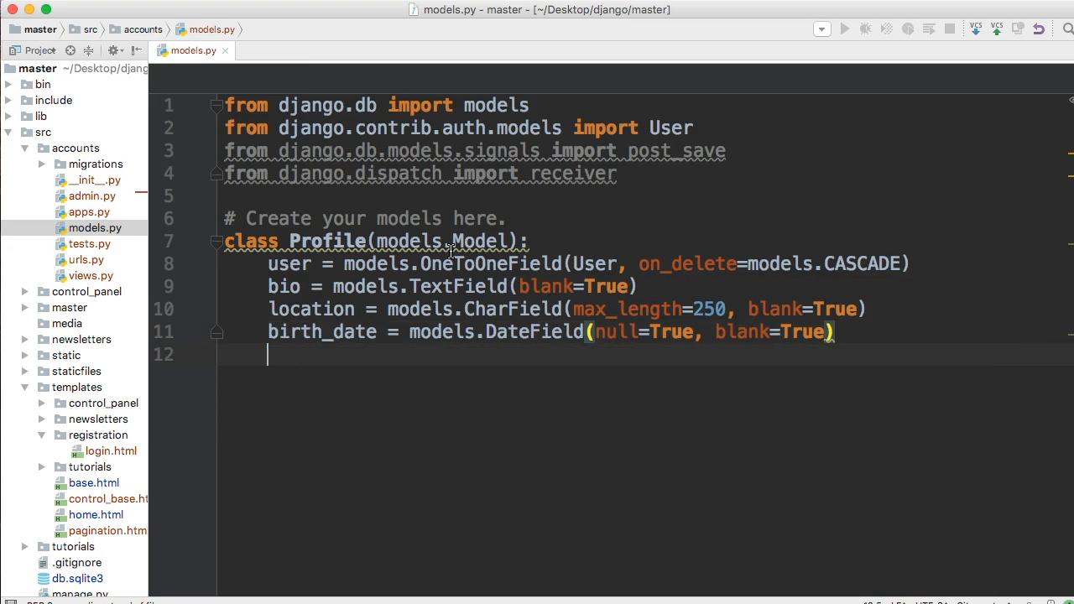
type("career = models.")
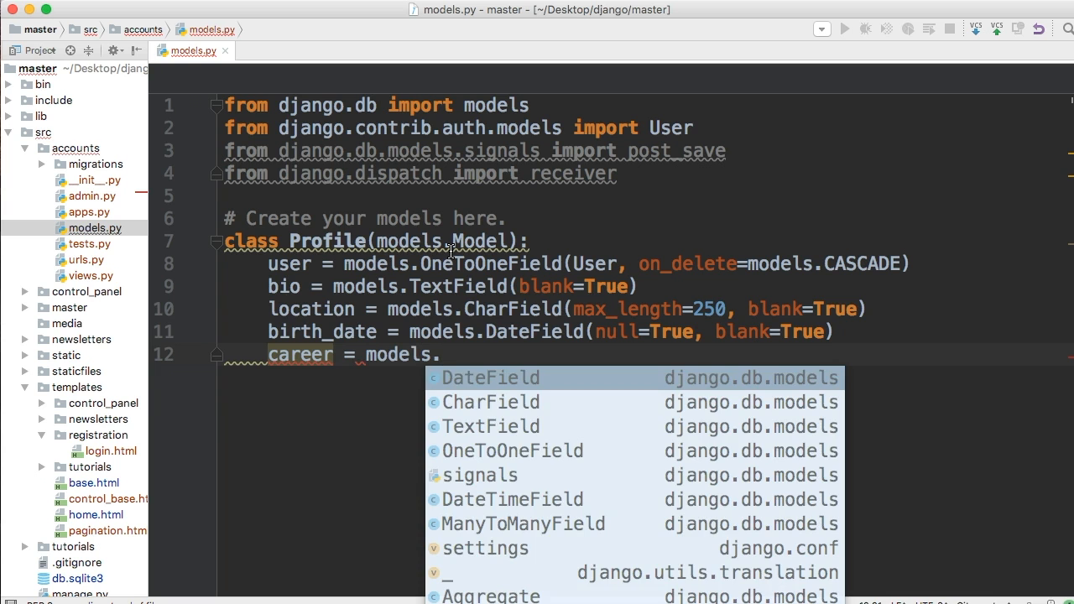
Complete career = models.CharField(max_length=250, blank=True) below birth_date.
left_click(490, 402)
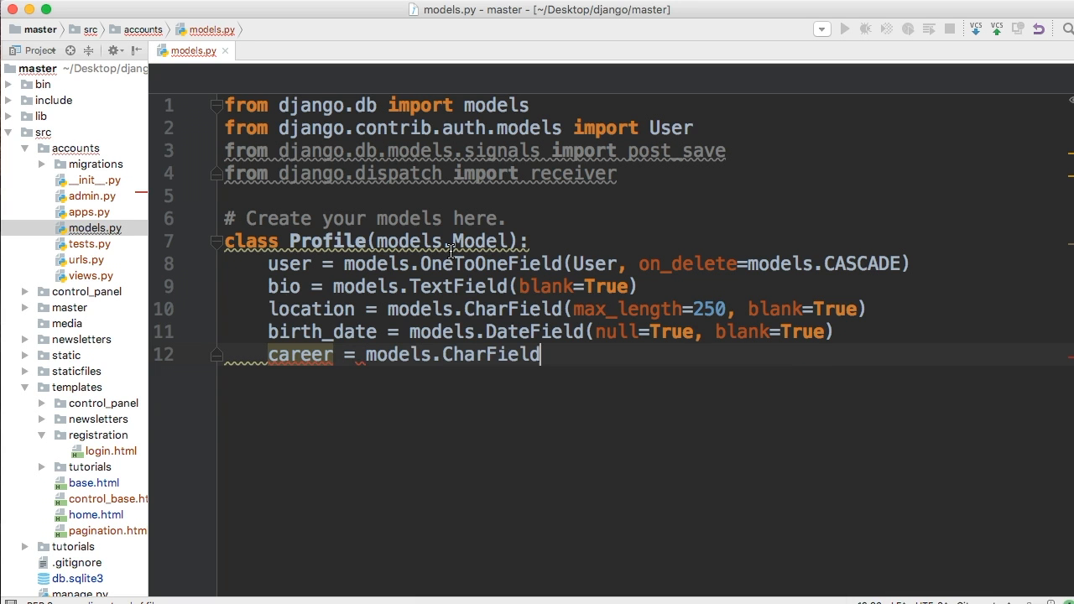
type("(")
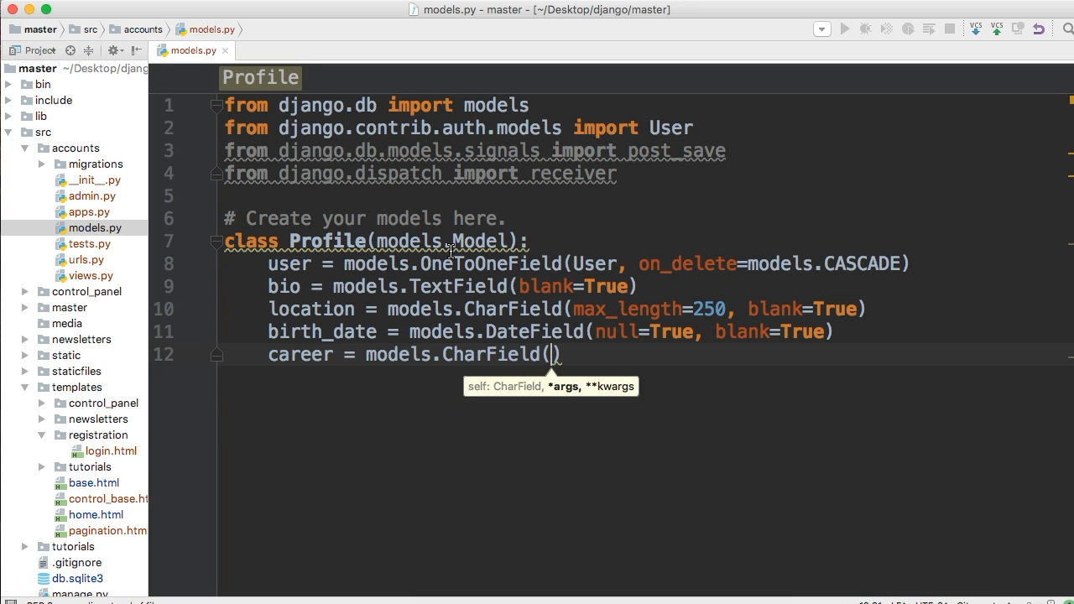
type("max")
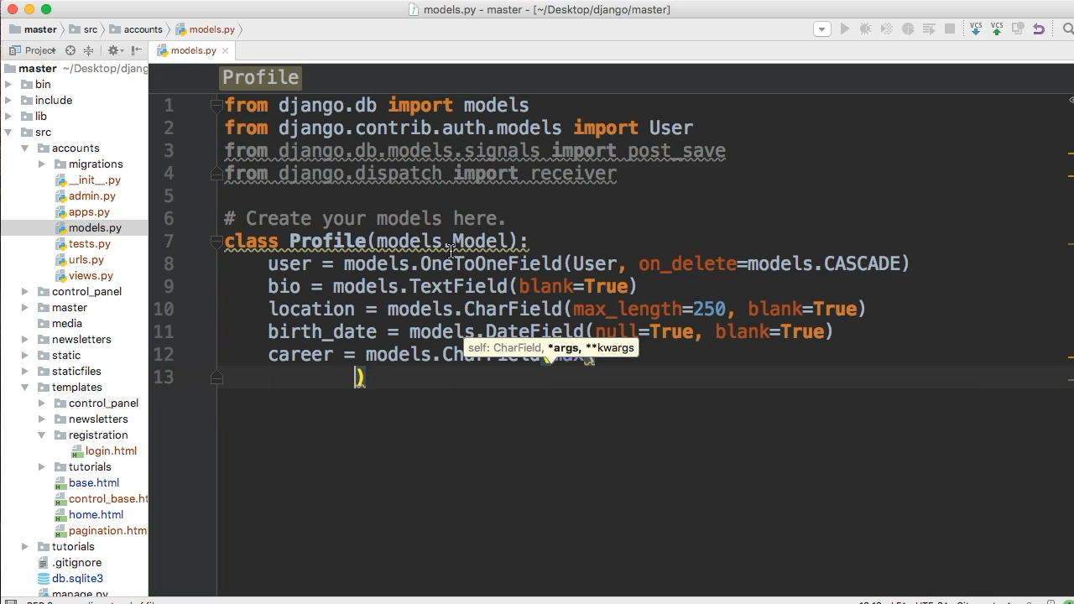
type("max")
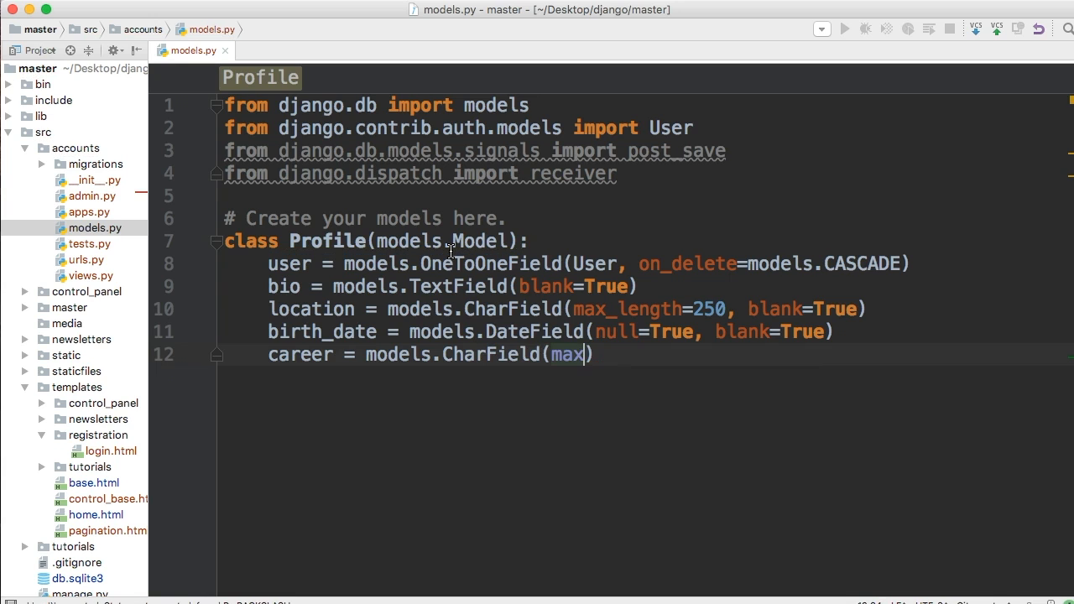
type("_")
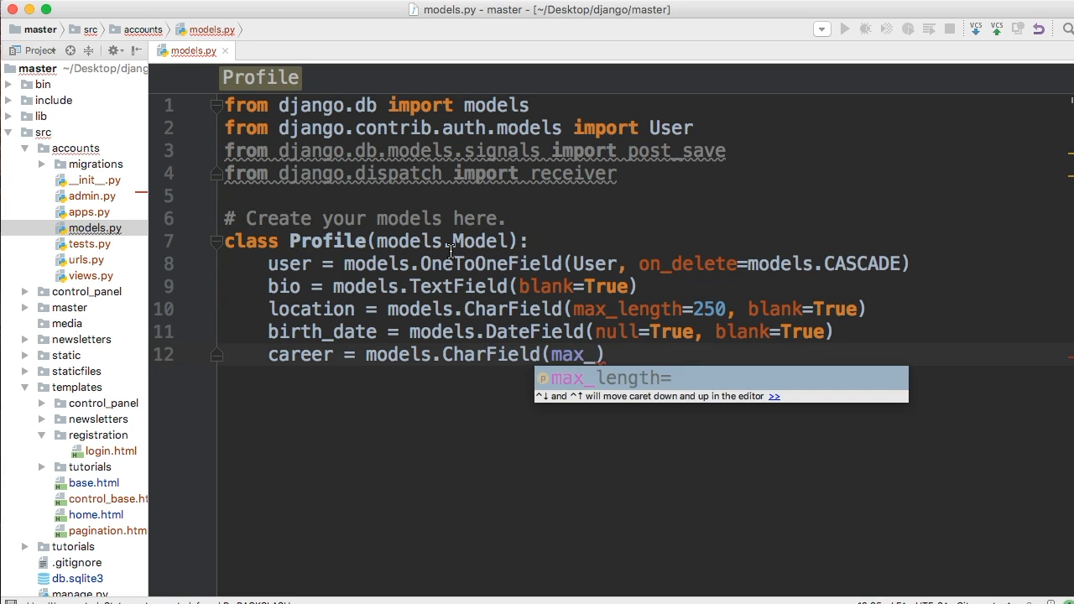
key("Tab")
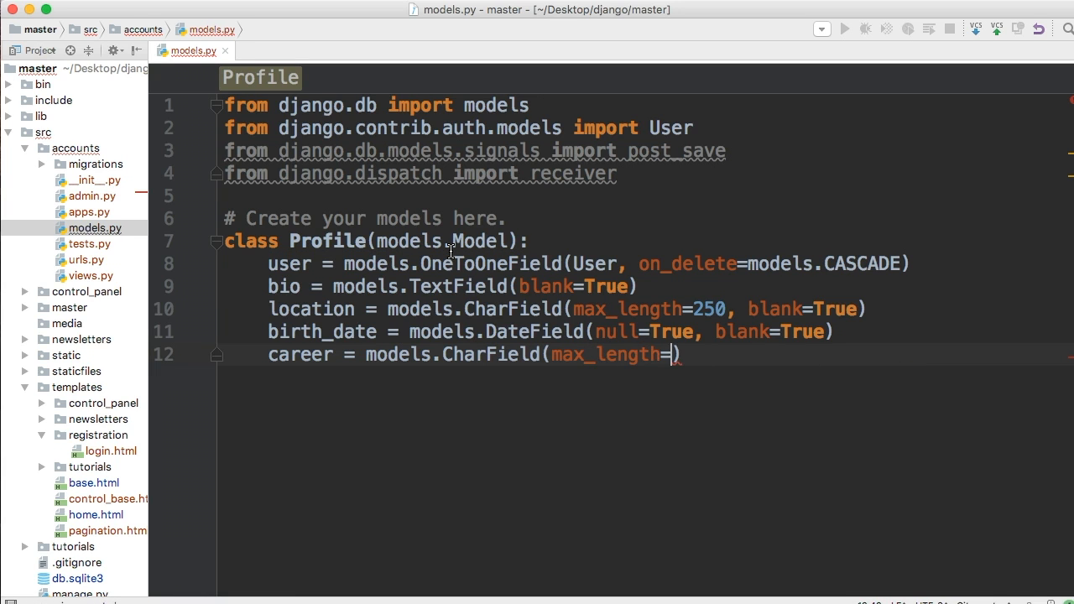
type("250,")
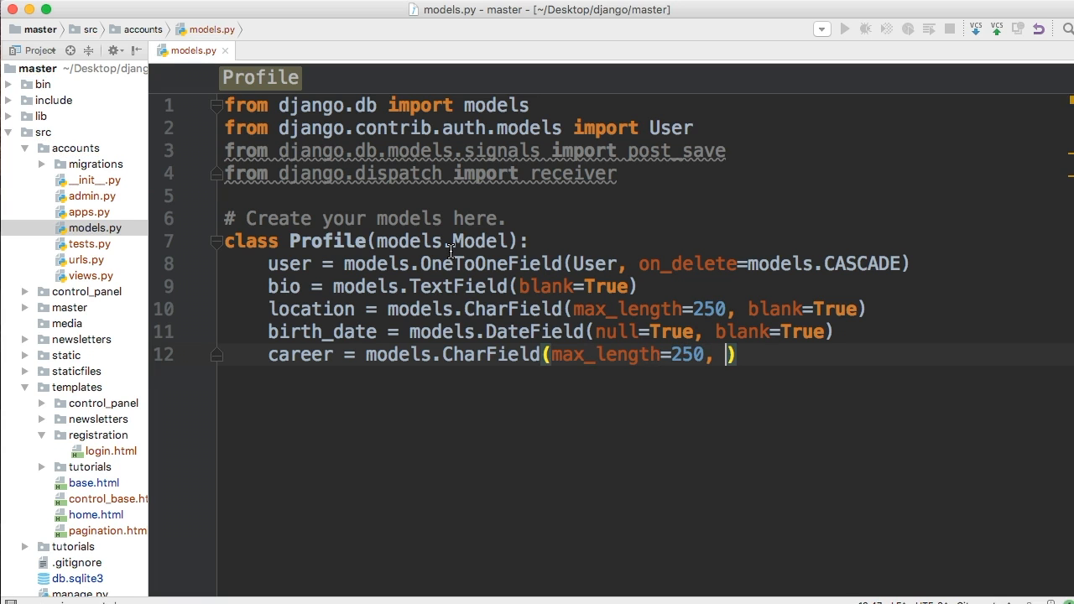
type("blank=Tru")
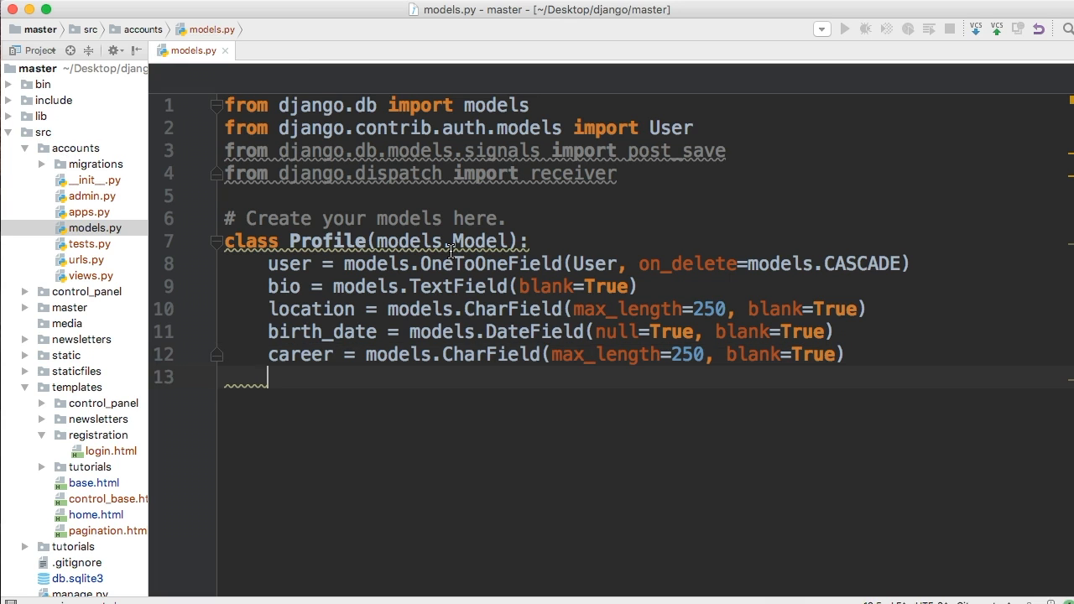
type("e")
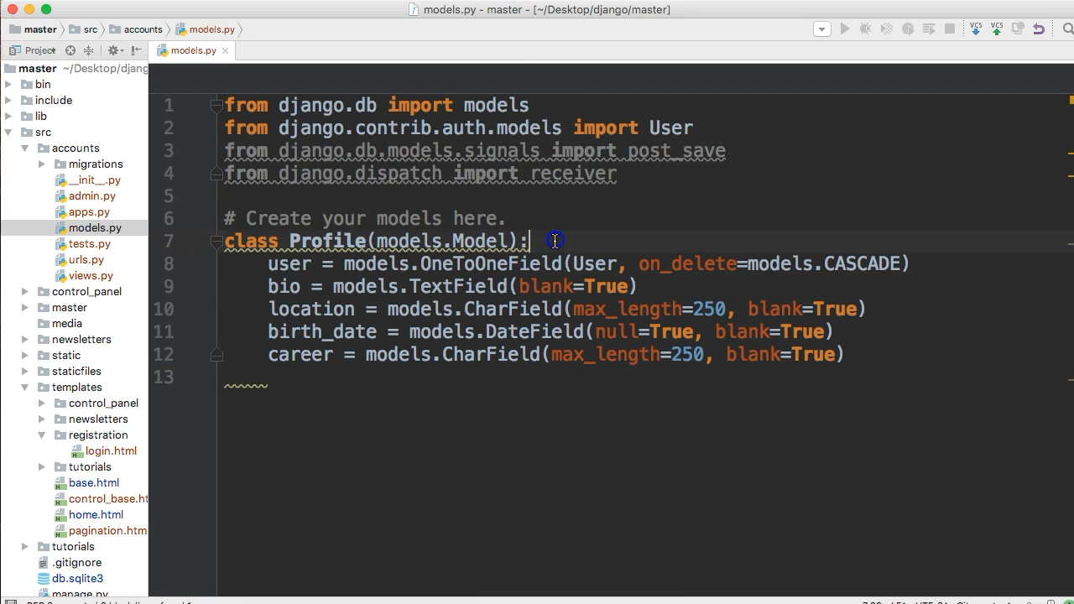
Open Profile with EXPERIENCE_CHOICES = (('Less than 1 yr', 'Less than 1 yr'),).
key("enter")
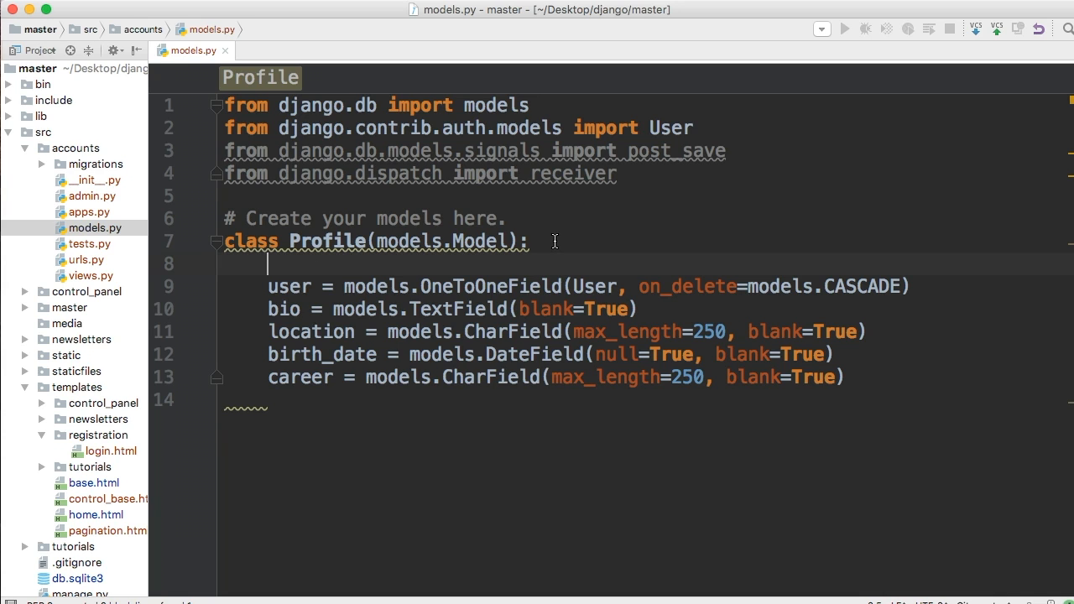
type("EXPERIENCE")
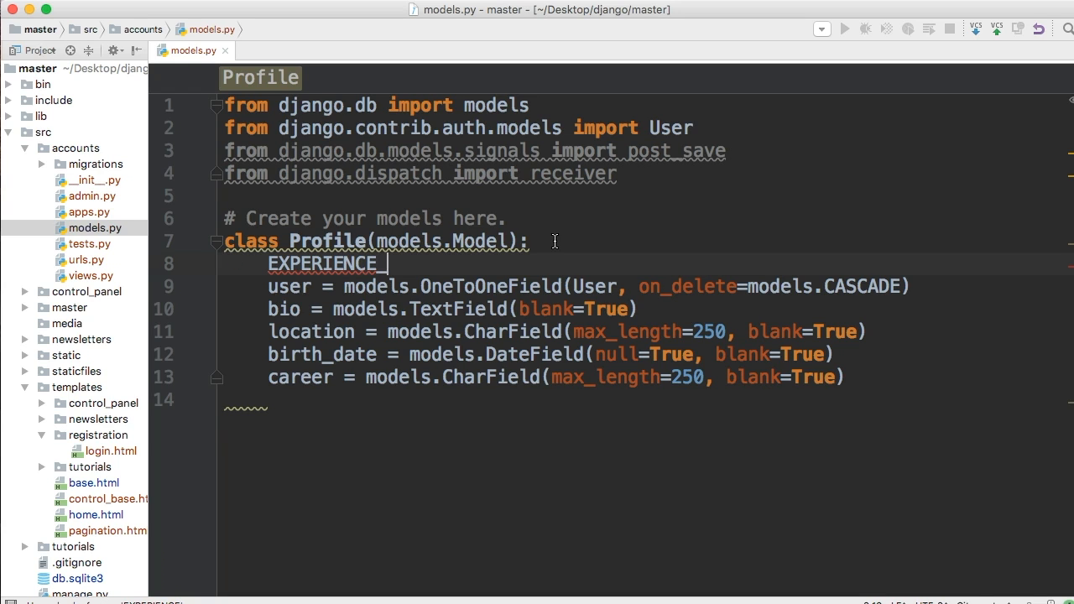
type("CHOICES =")
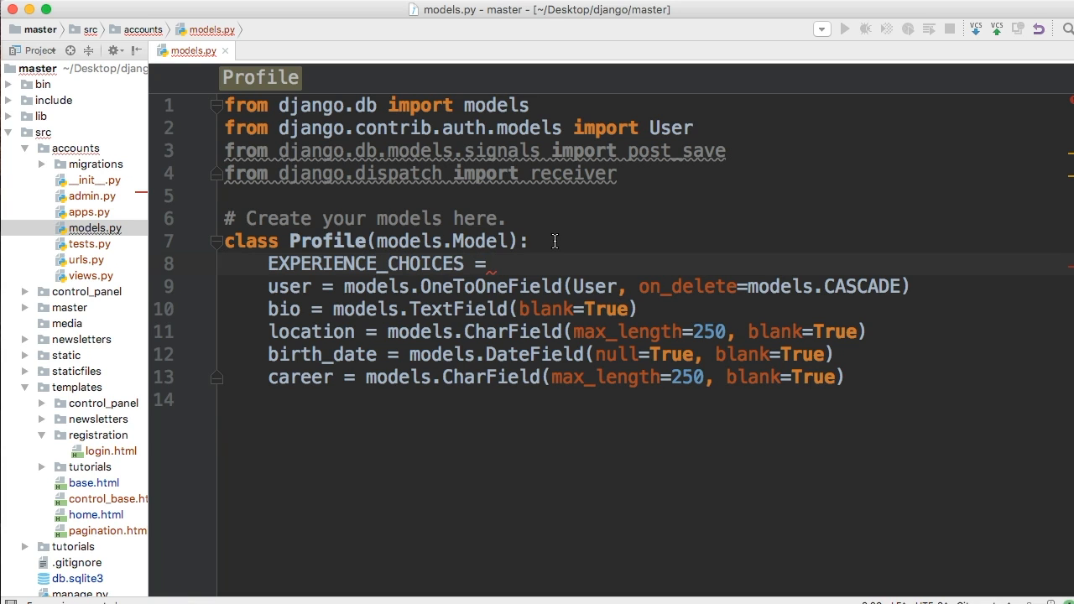
type("()")
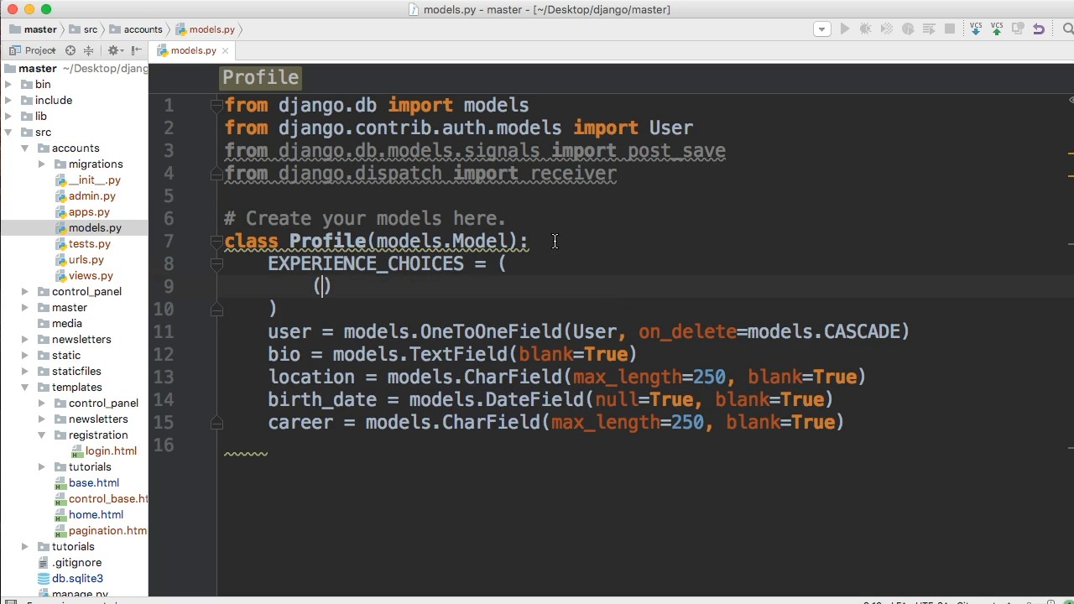
type("''")
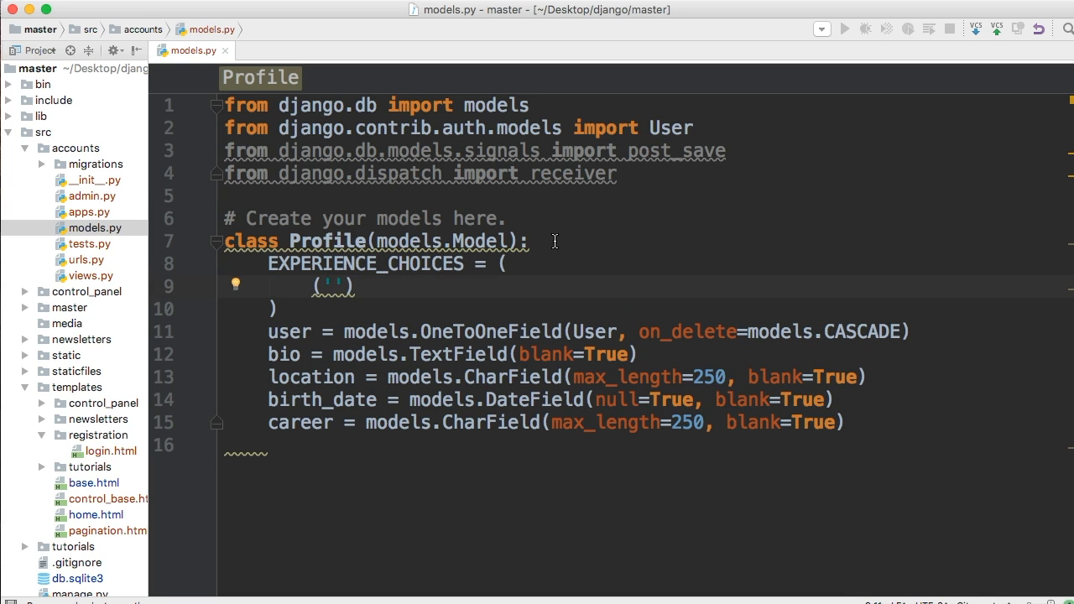
type("Less than 1")
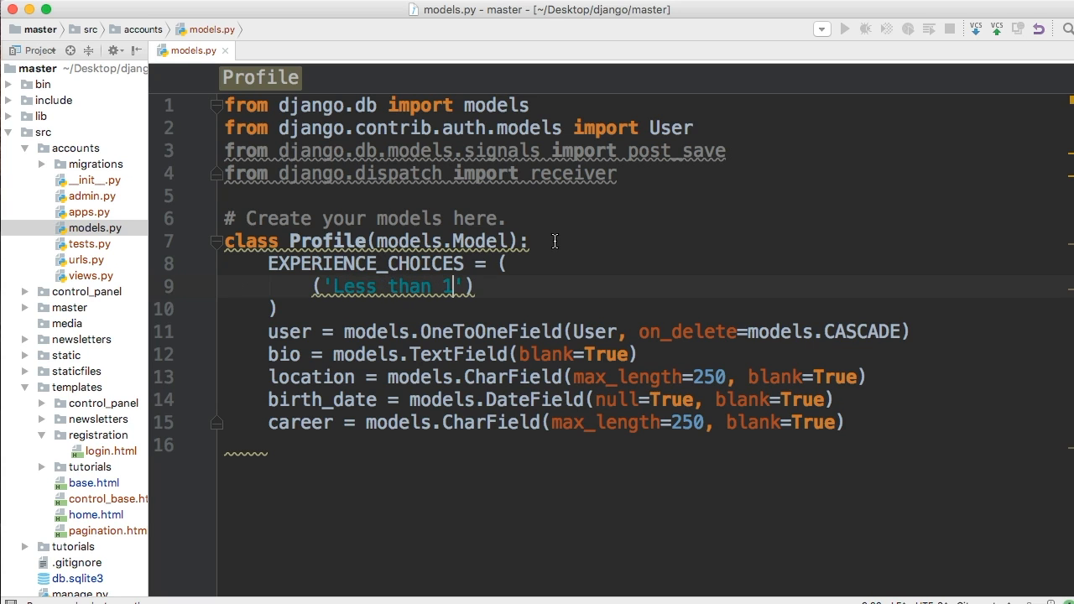
type("yr',")
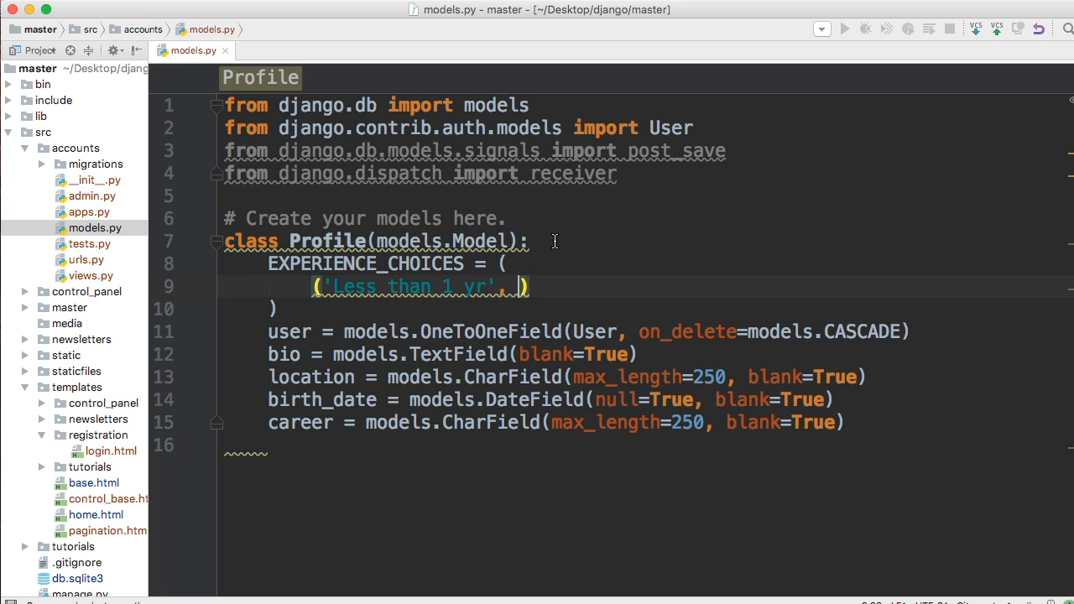
type("'Less than '")
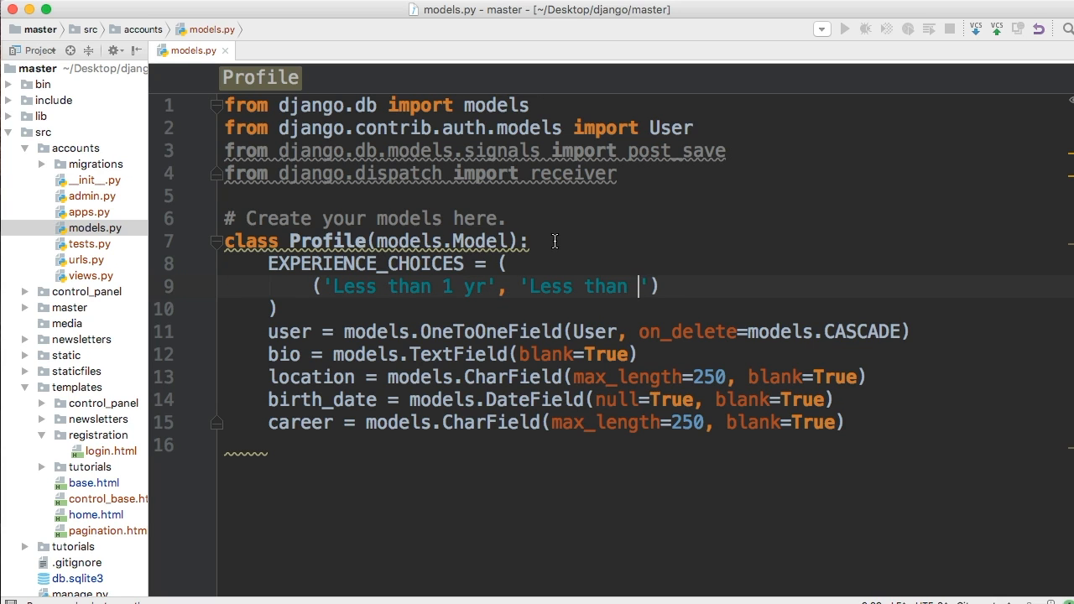
type("1 yr'")
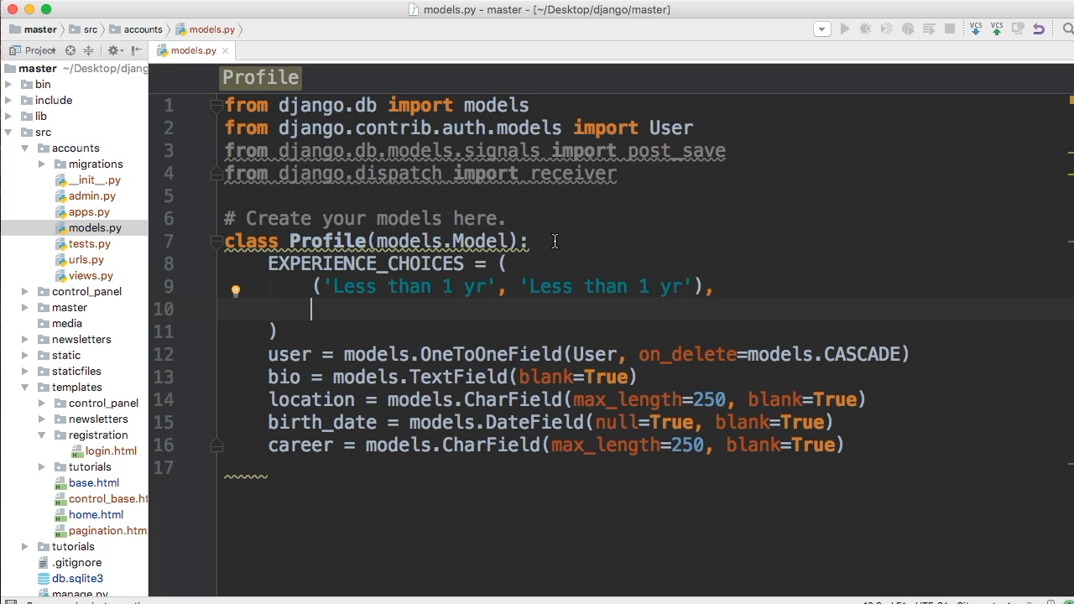
Duplicate the first choice pair and relabel the copy '1 to 3 yr'.
left_click_drag(313, 286, 715, 286)
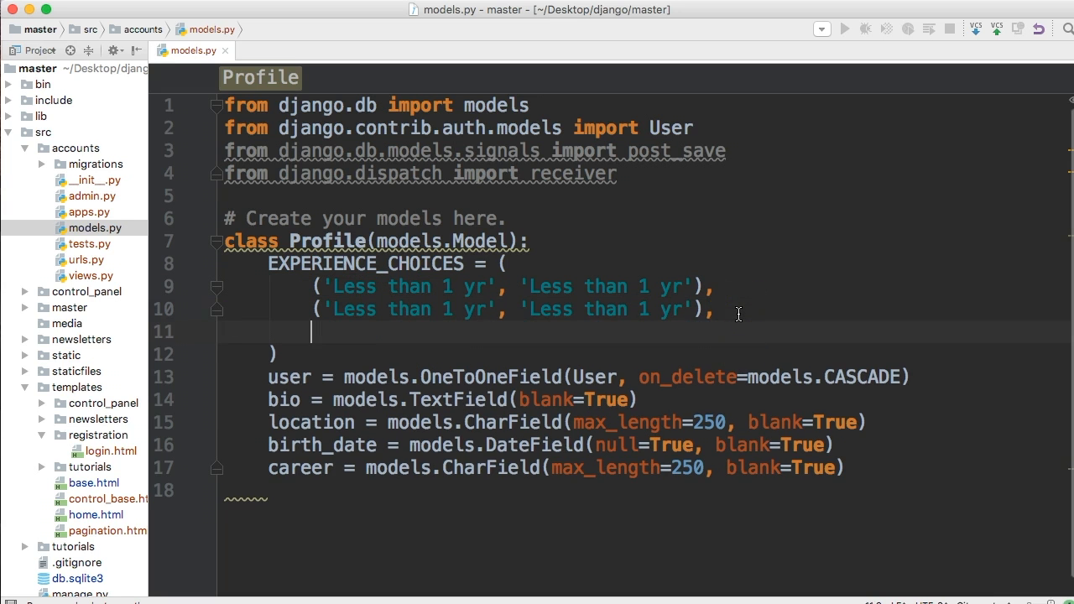
type("('Less than 1 yr', 'Less than 1 yr'),")
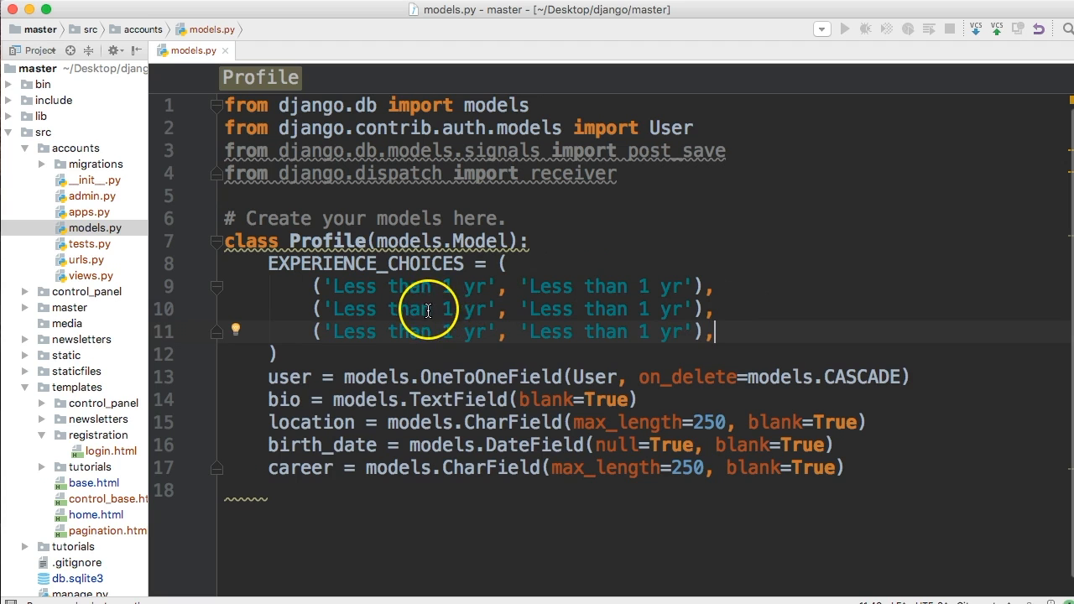
double_click(402, 309)
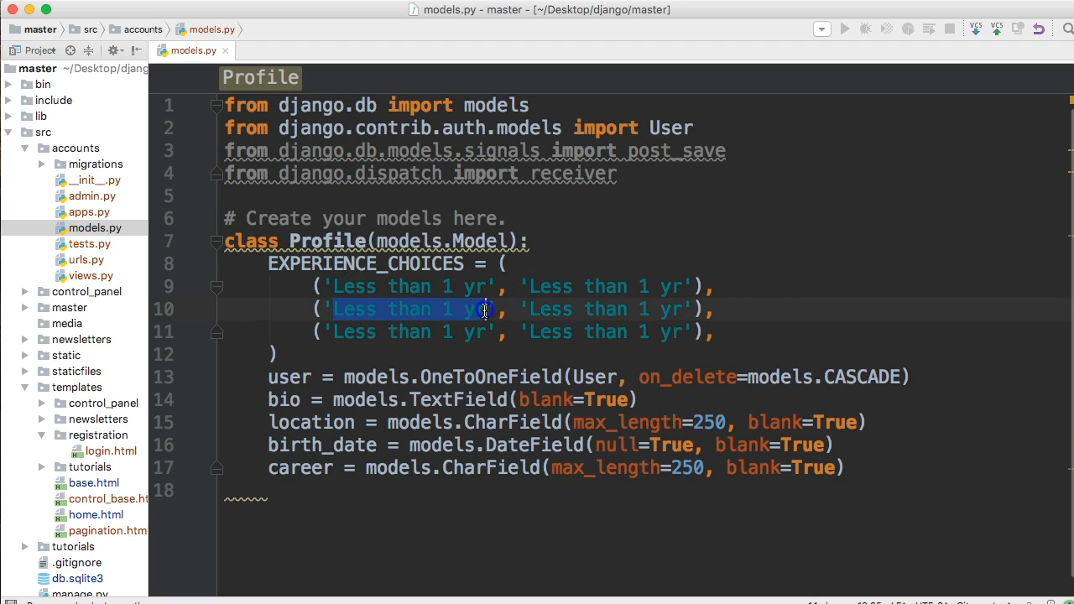
type("1 to")
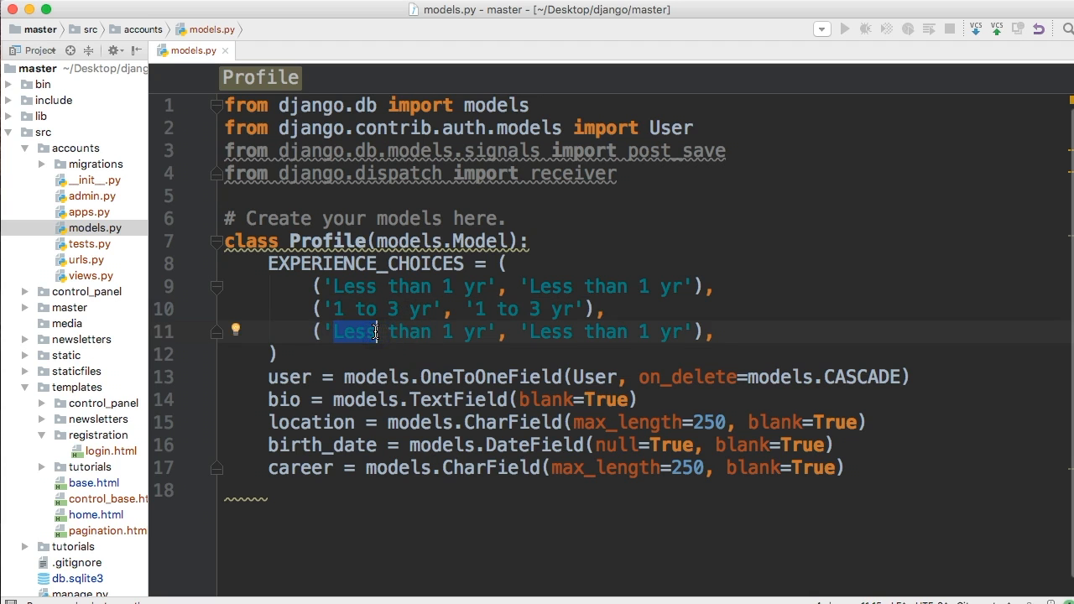
Add a third choice pair labelled 'More than 3 yr'.
type("More")
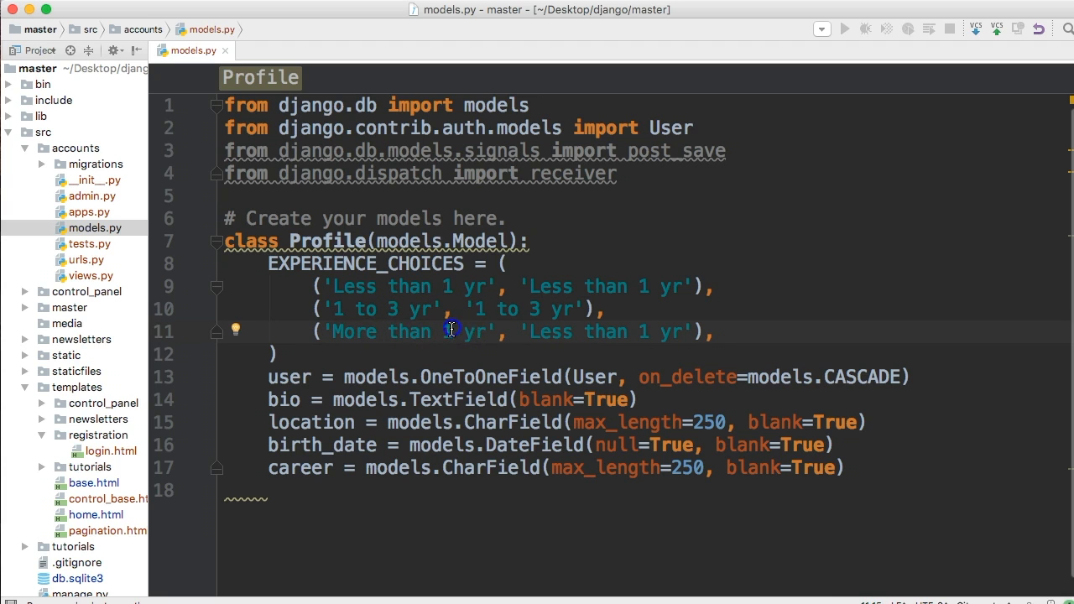
mouse_move(485, 332)
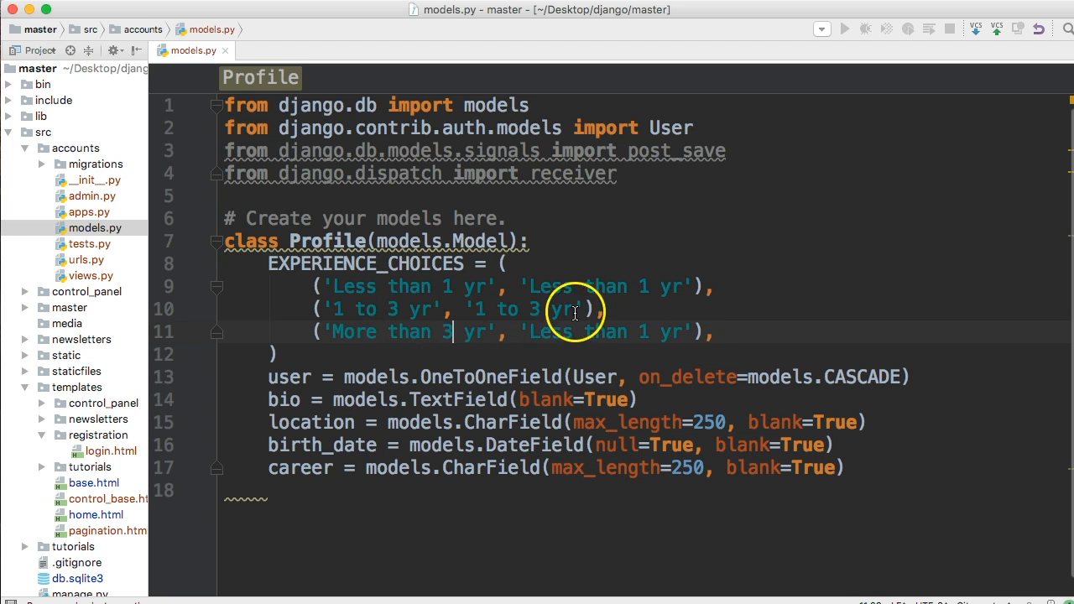
left_click_drag(334, 331, 468, 331)
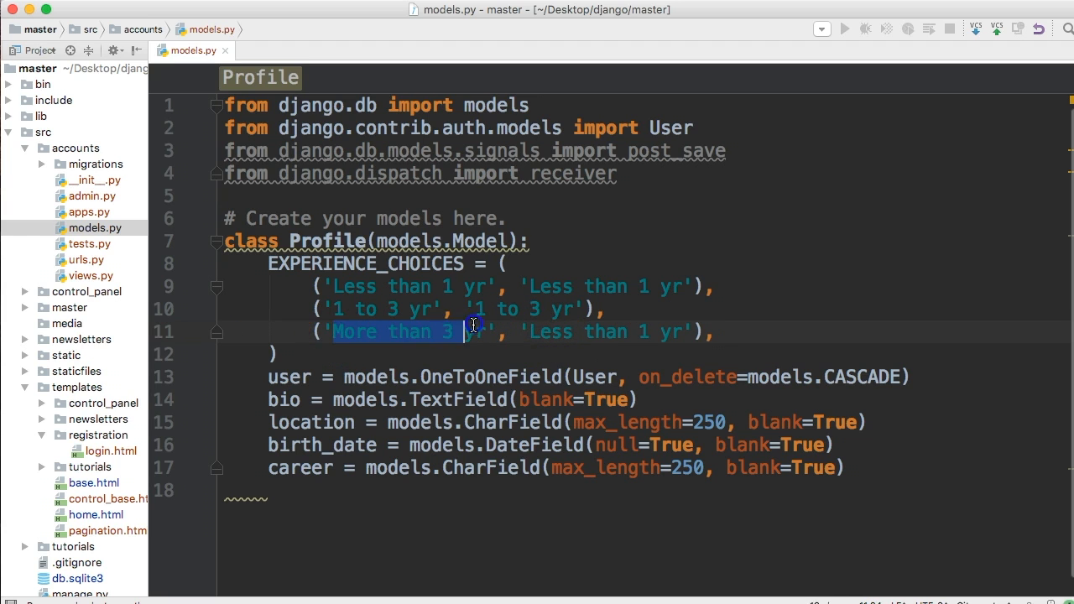
left_click(533, 331)
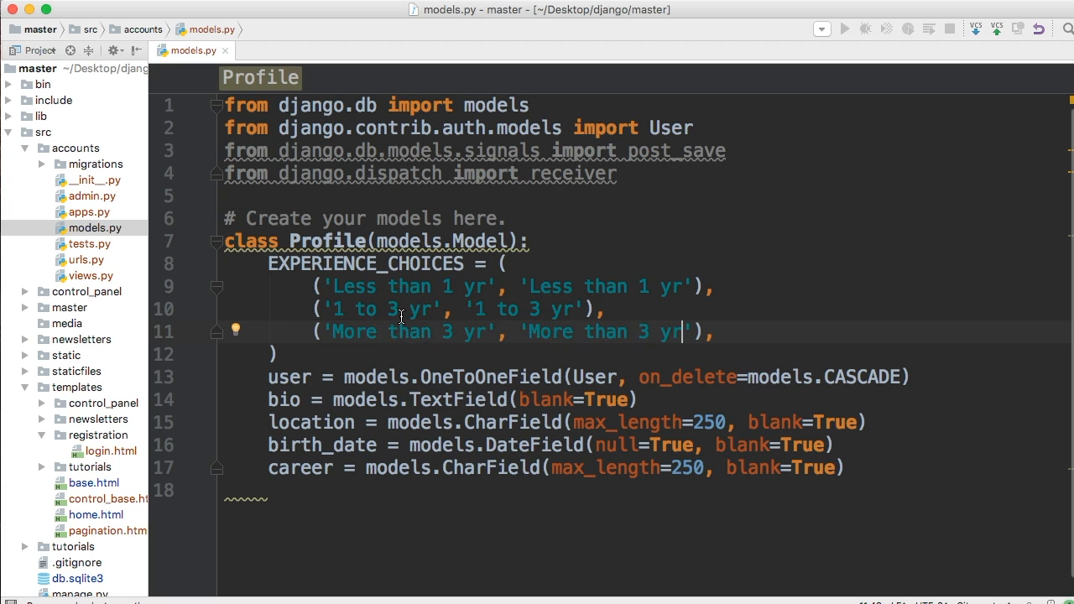
scroll("down", 3)
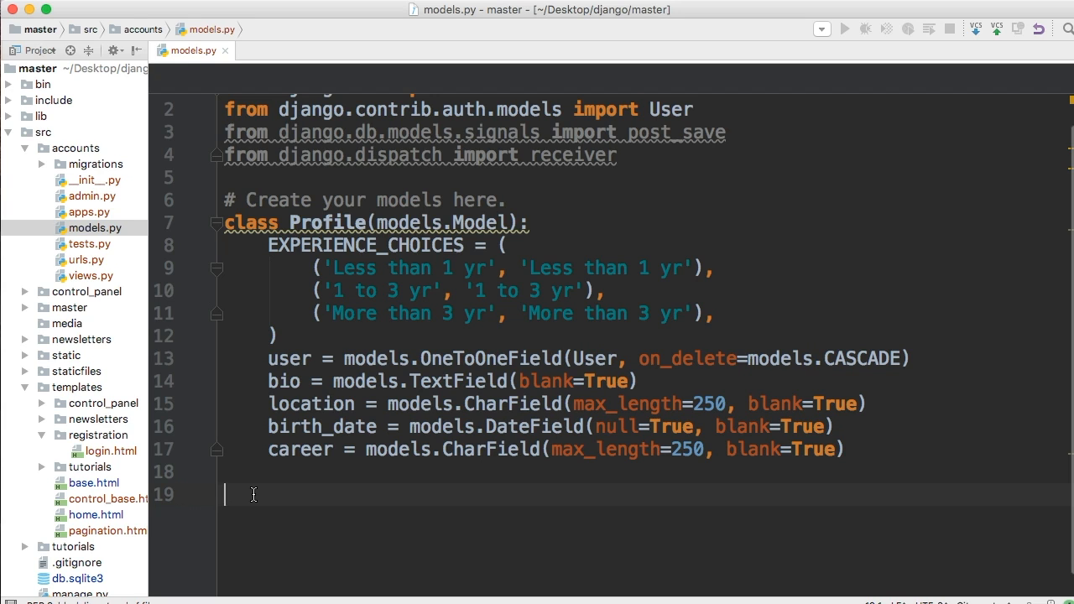
type("@")
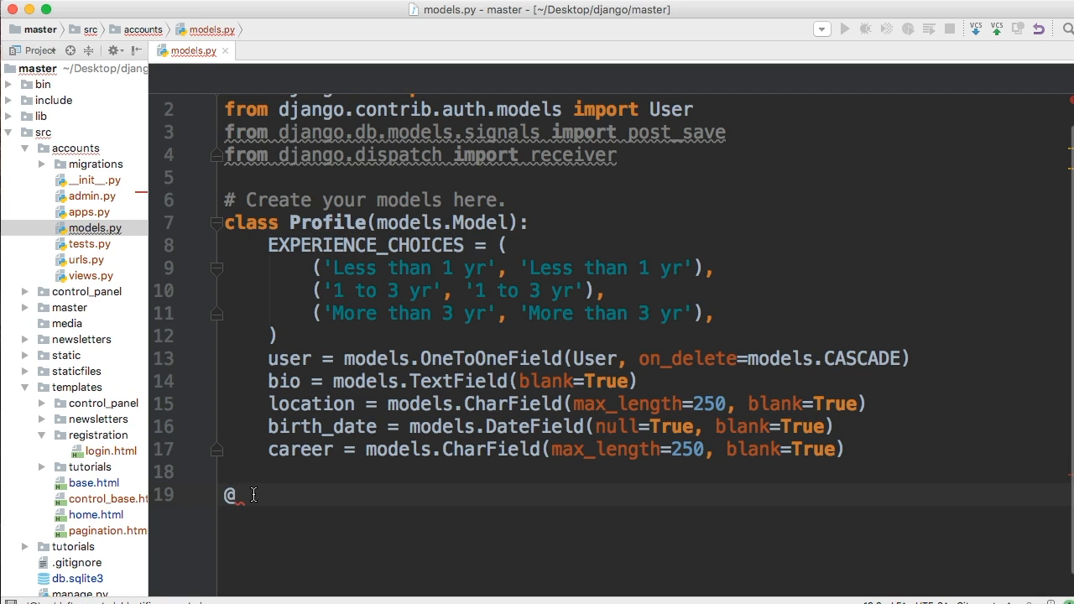
type("receiver(")
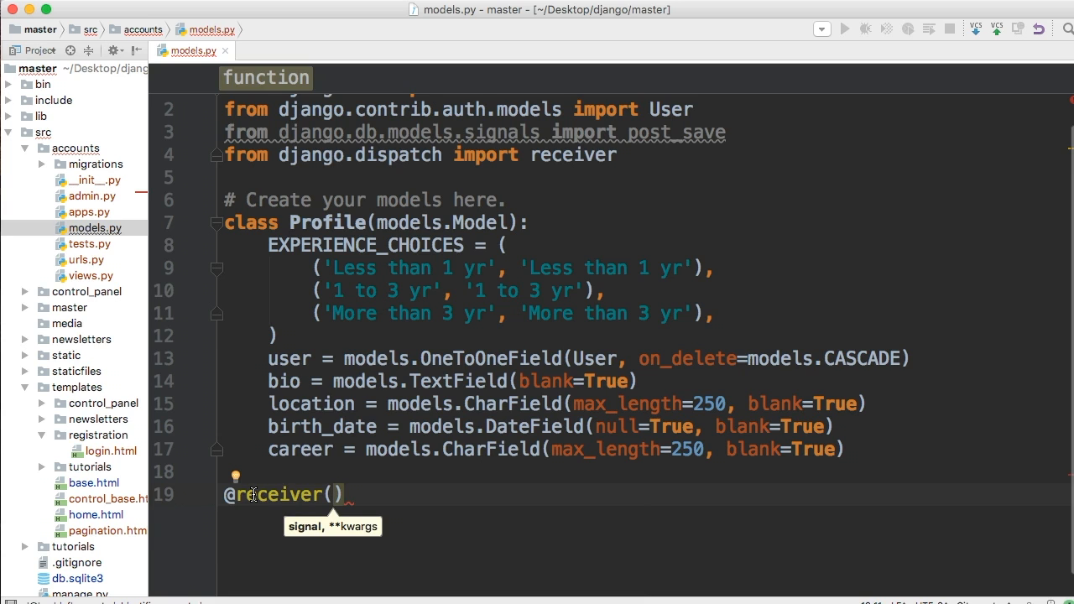
type("post_save,")
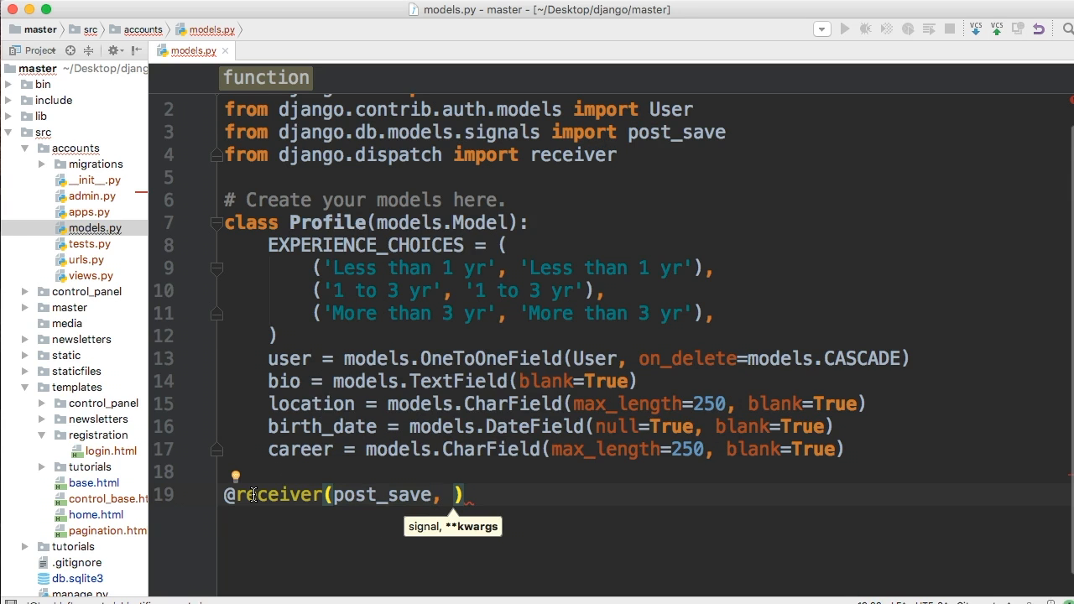
type("s")
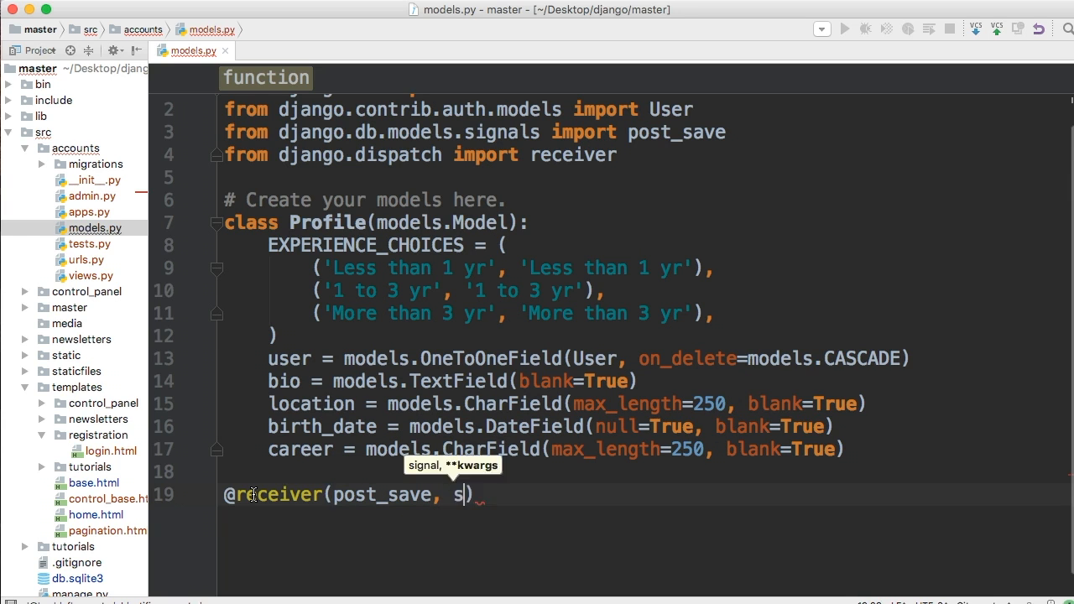
type("ender=U")
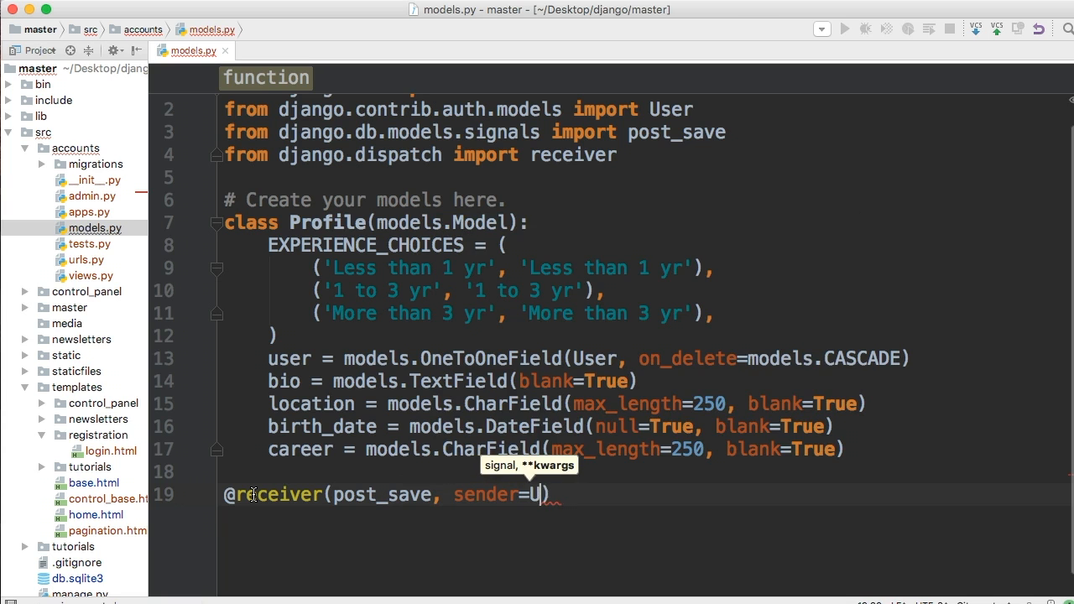
type("ser")
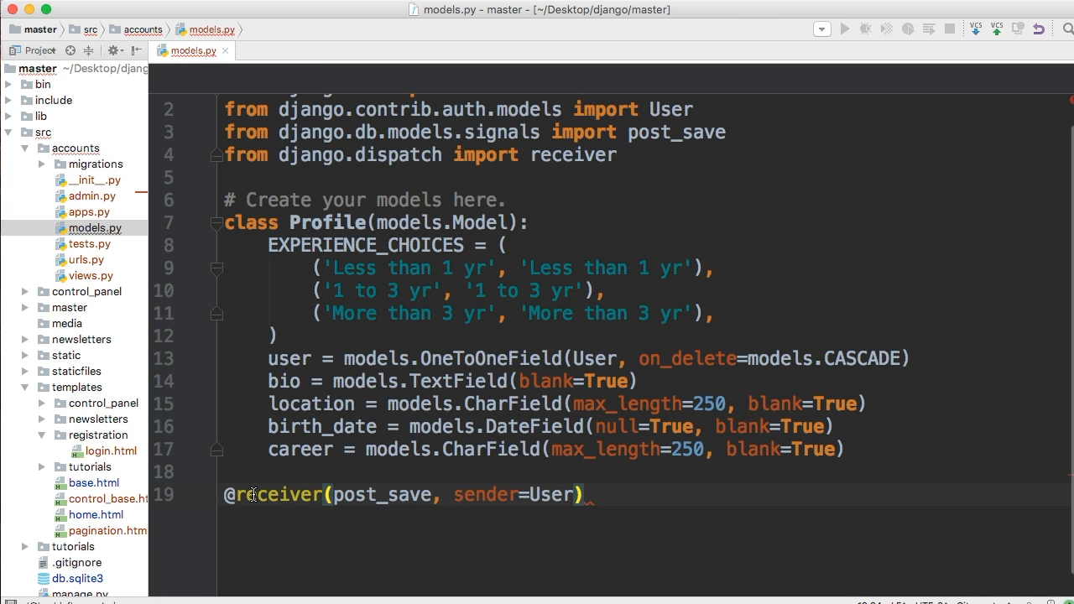
key("enter")
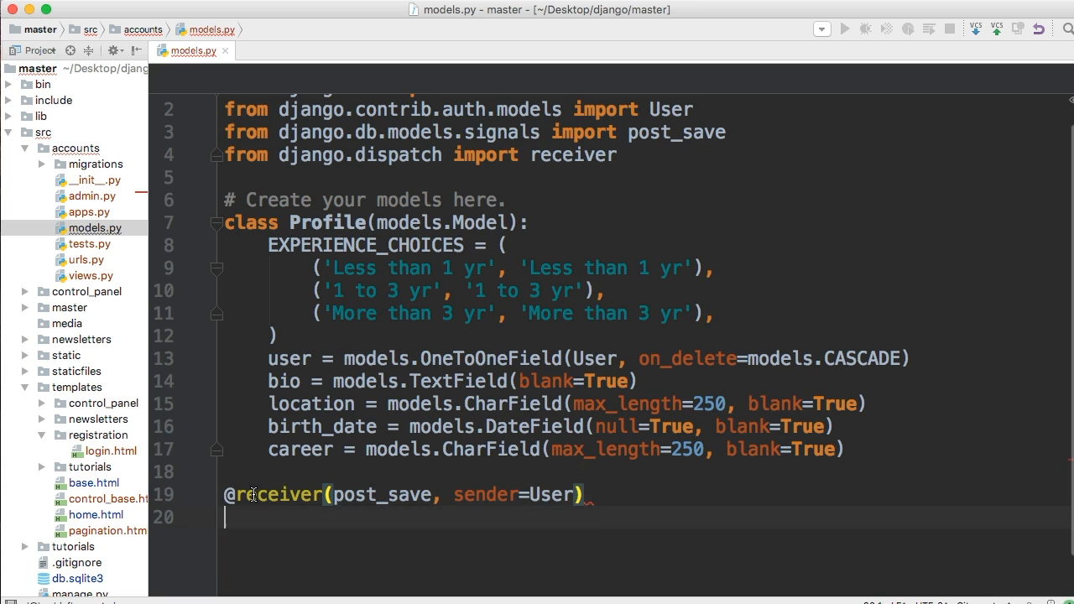
Define create_user_profile(sender, instance, created, **kwargs) under the decorator.
type("def")
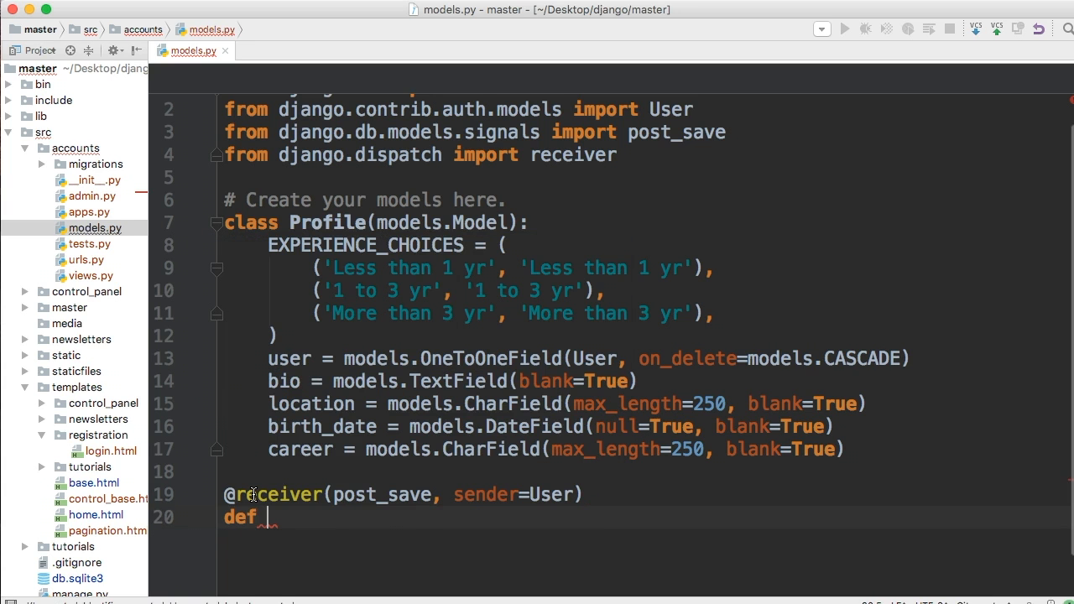
type("cr")
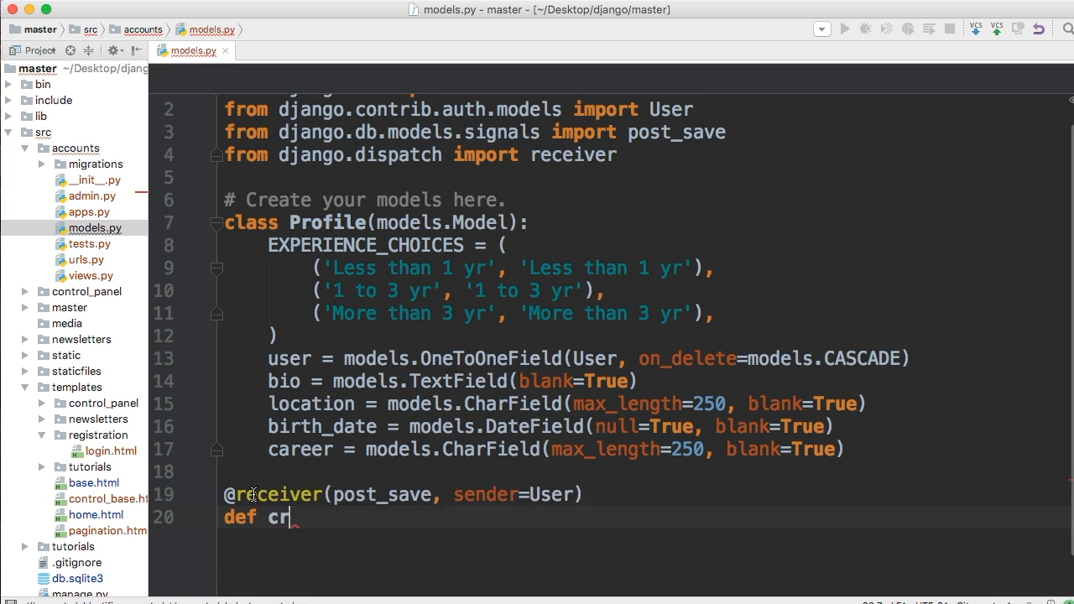
type("eate_u")
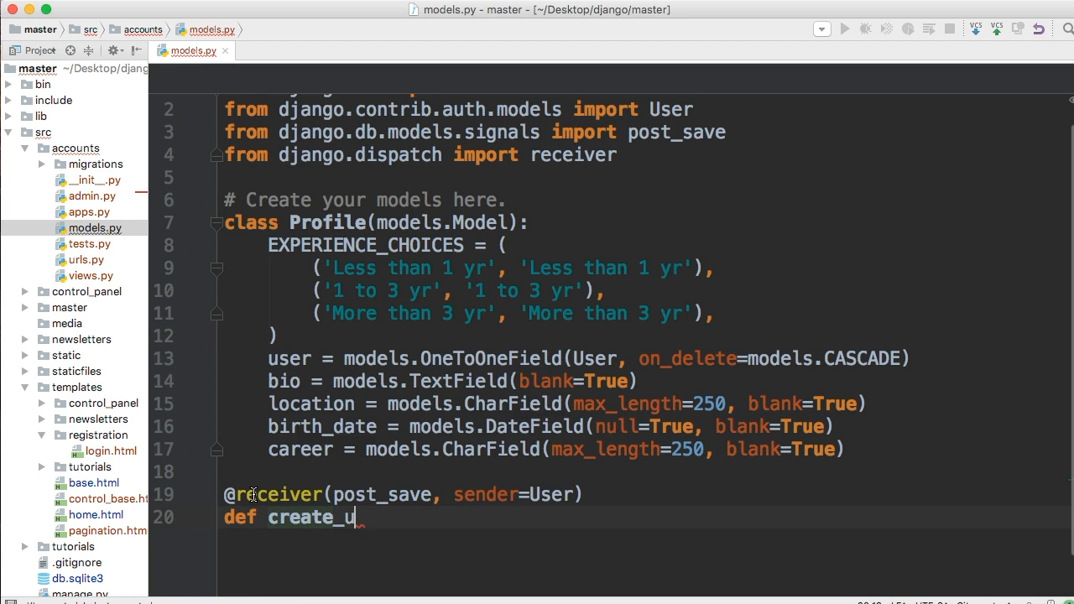
type("ser")
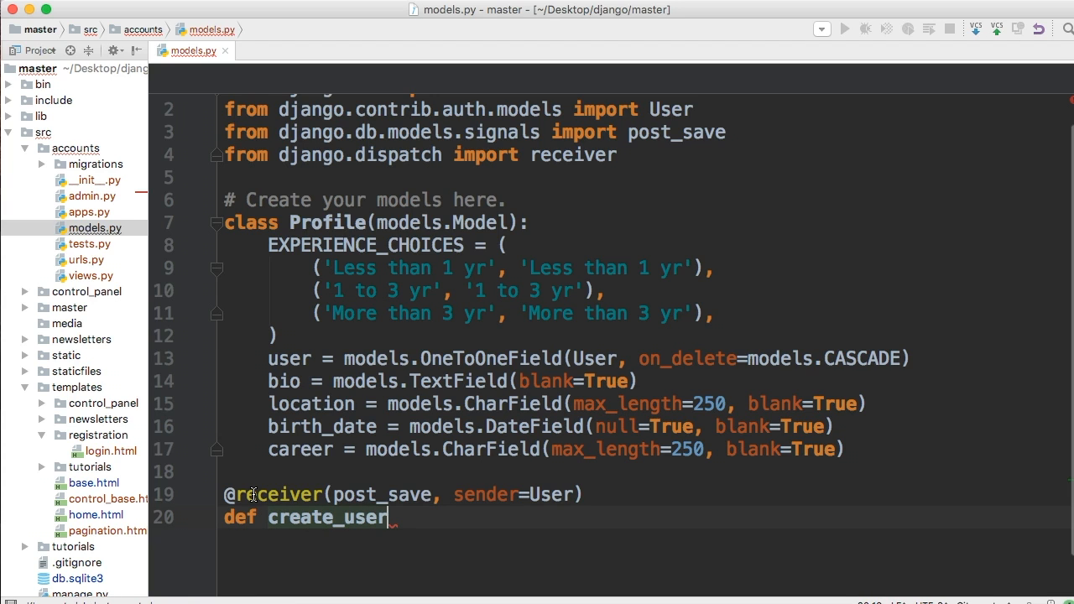
type("_profile")
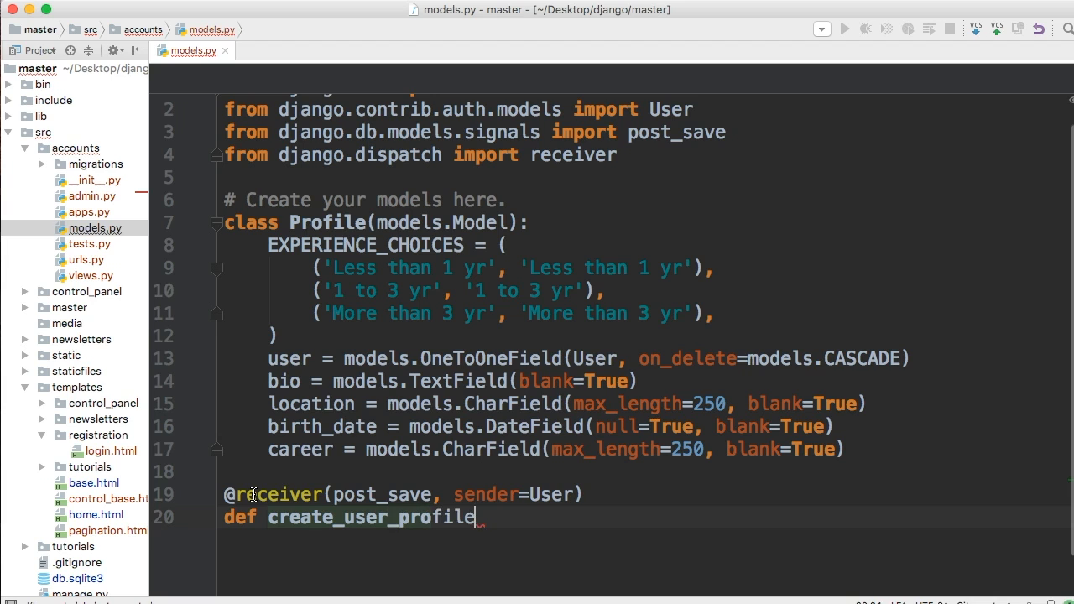
type("()")
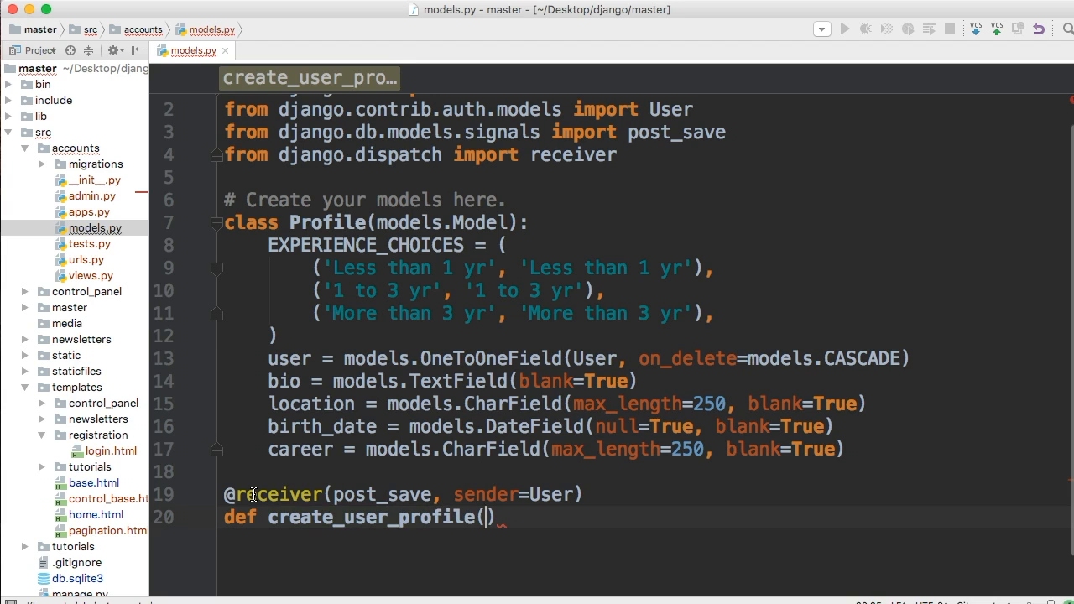
type("sender,")
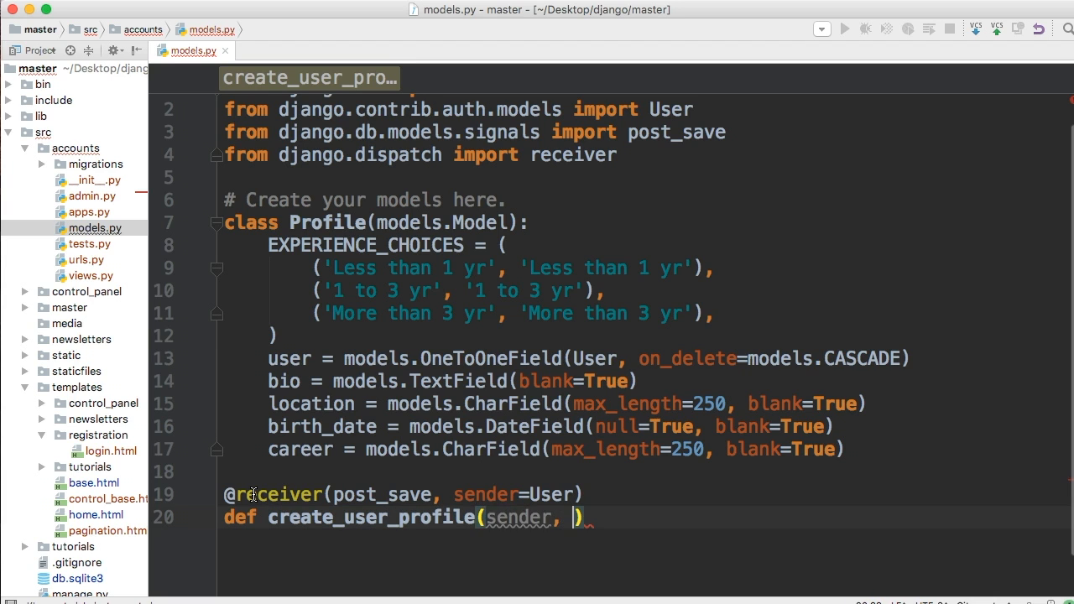
type("instance,")
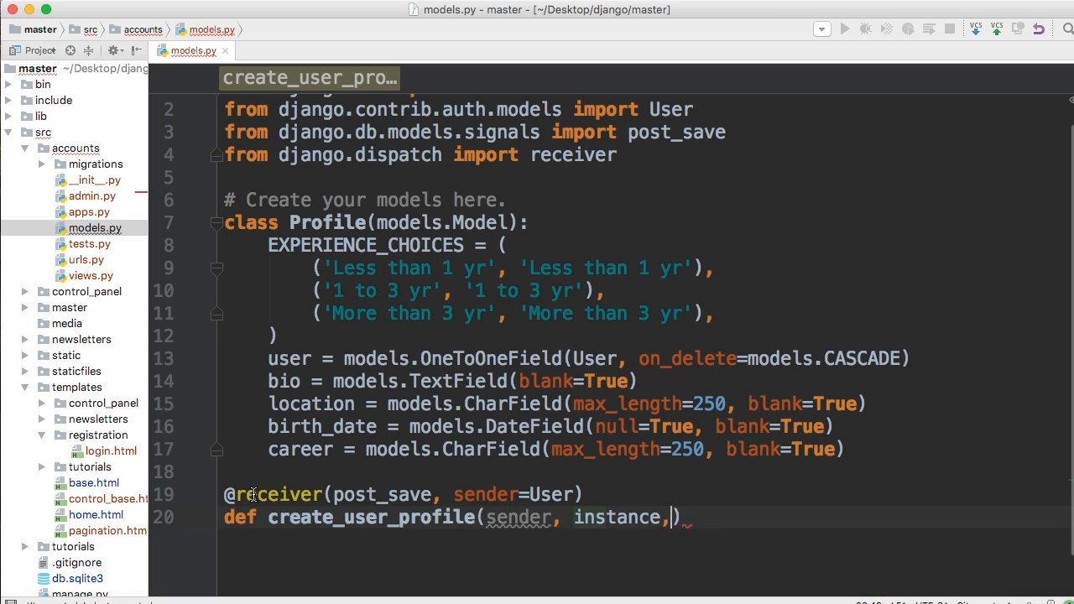
type("d")
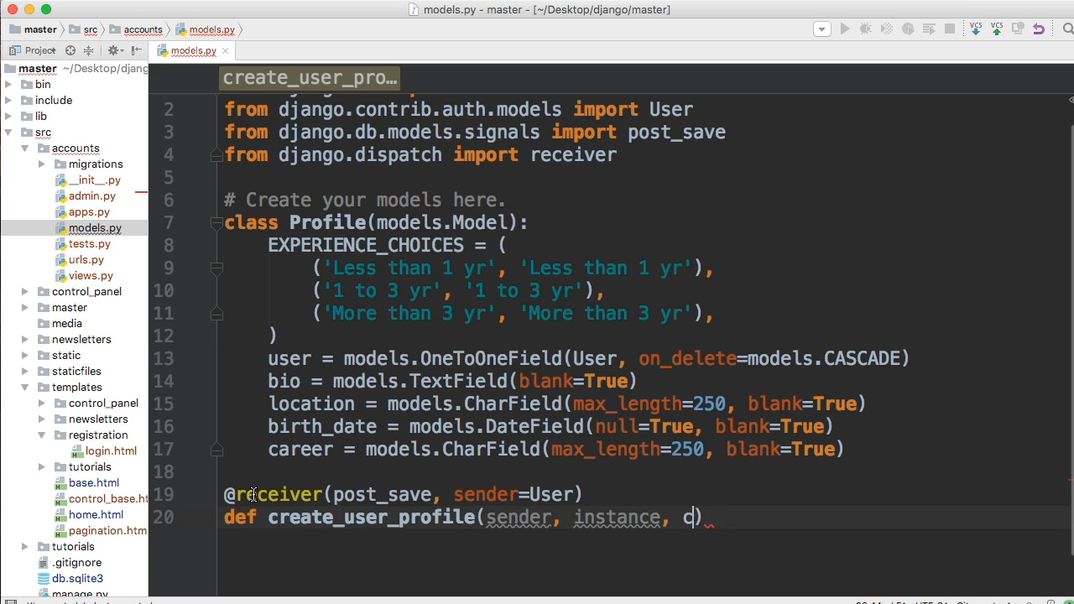
type("reate")
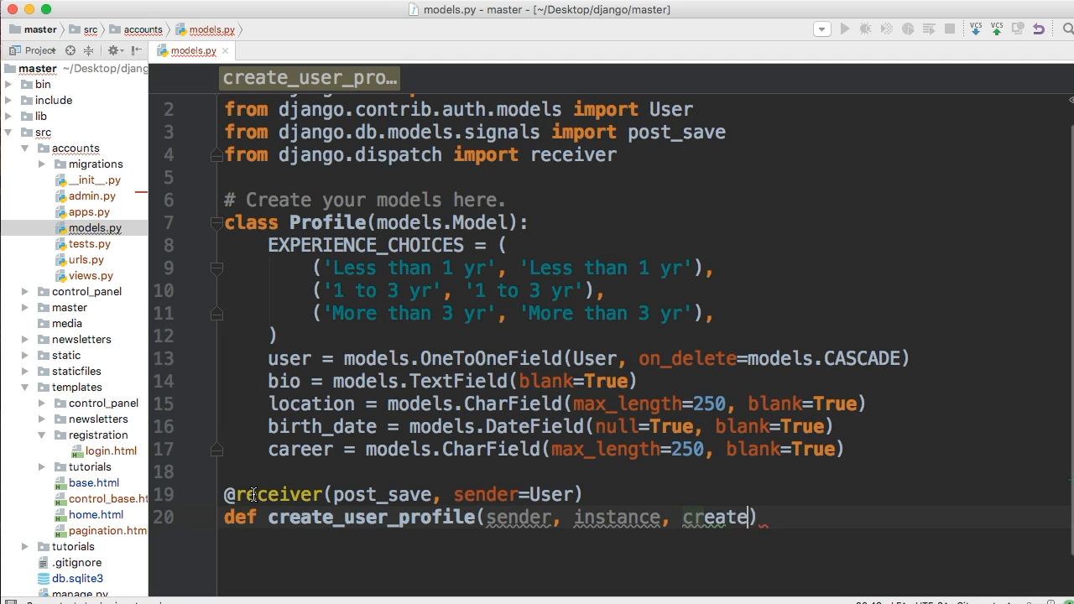
type("d,")
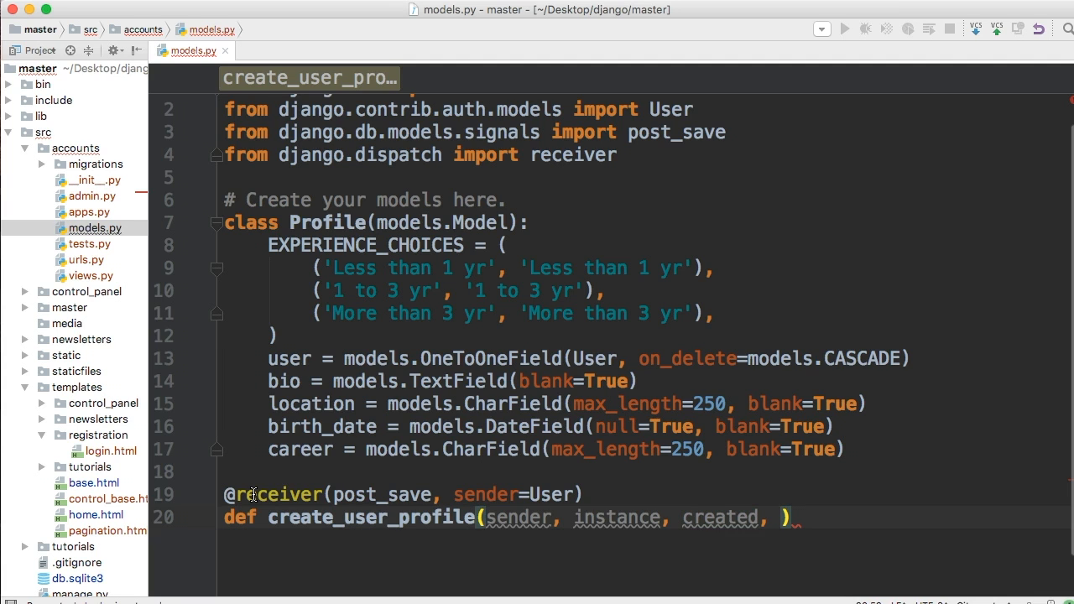
type("**")
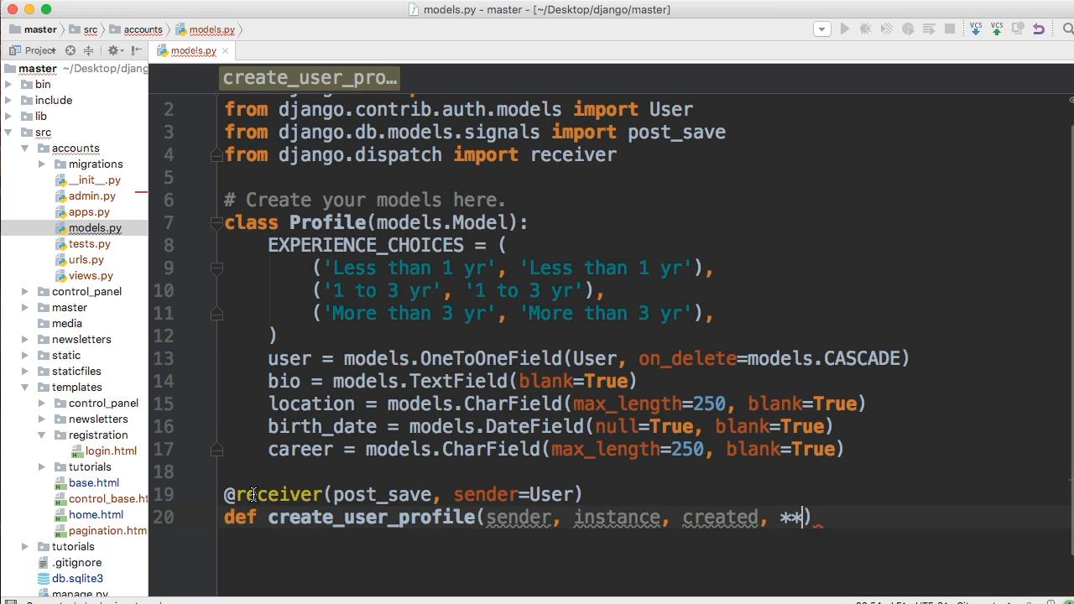
type("kwargs")
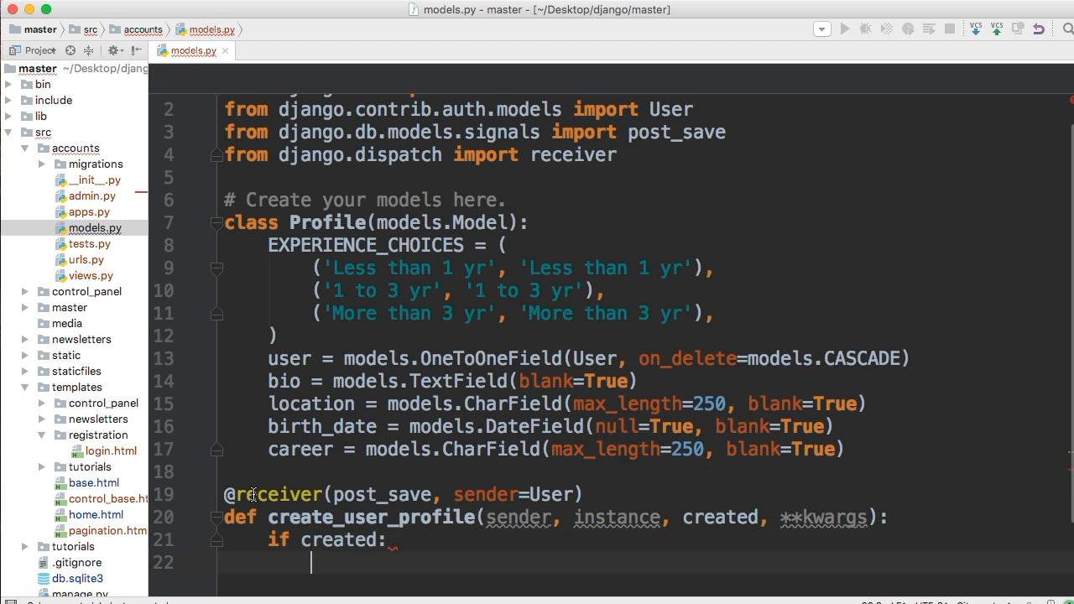
Make the function body create a Profile for the user instance.
type("Profile.objec")
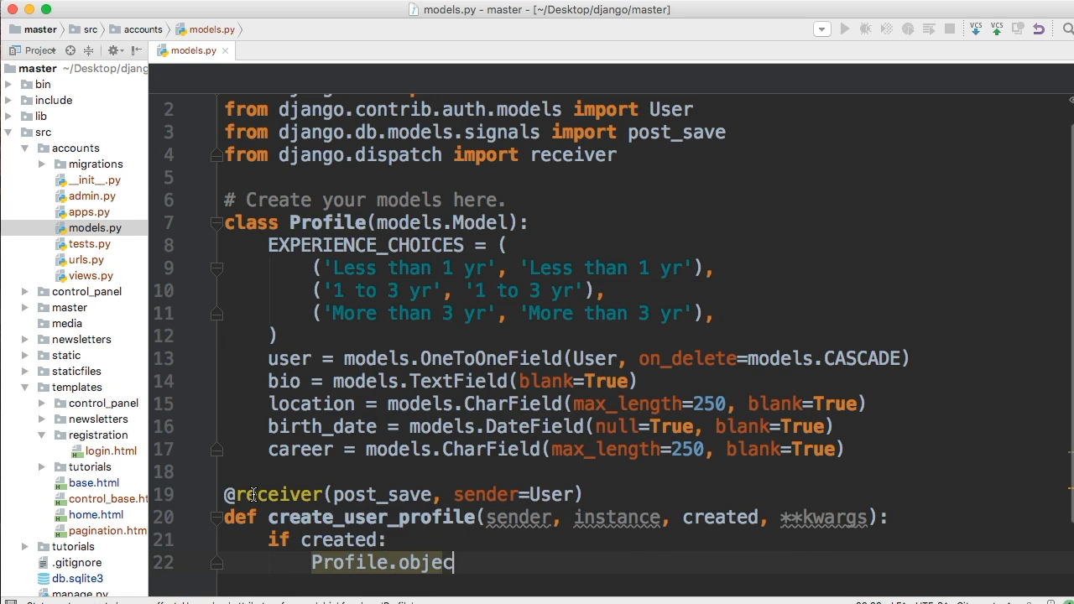
type("ts.created(u")
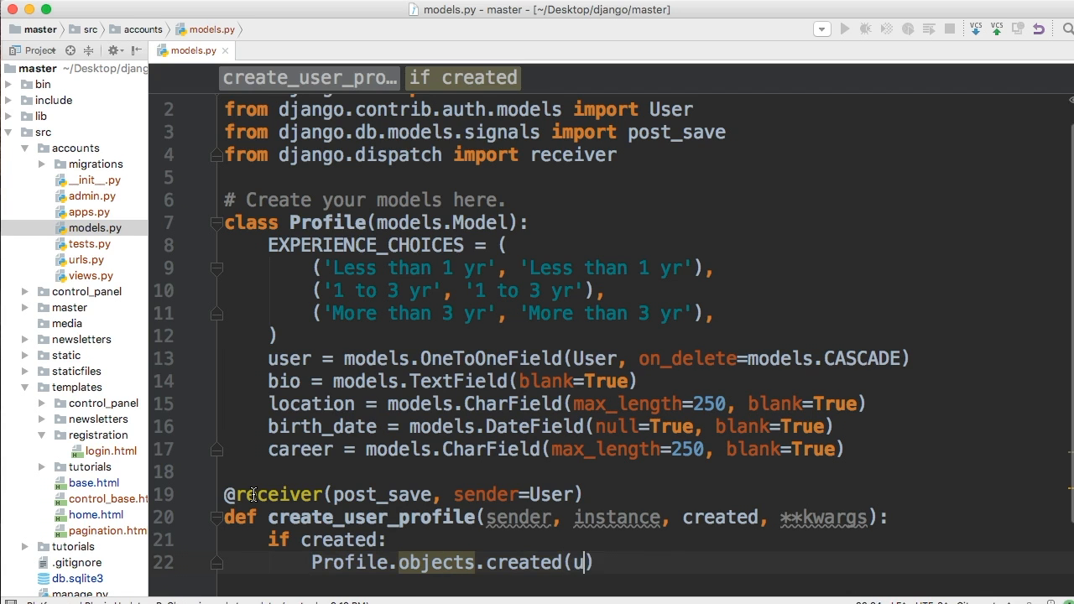
type("ser=instance")
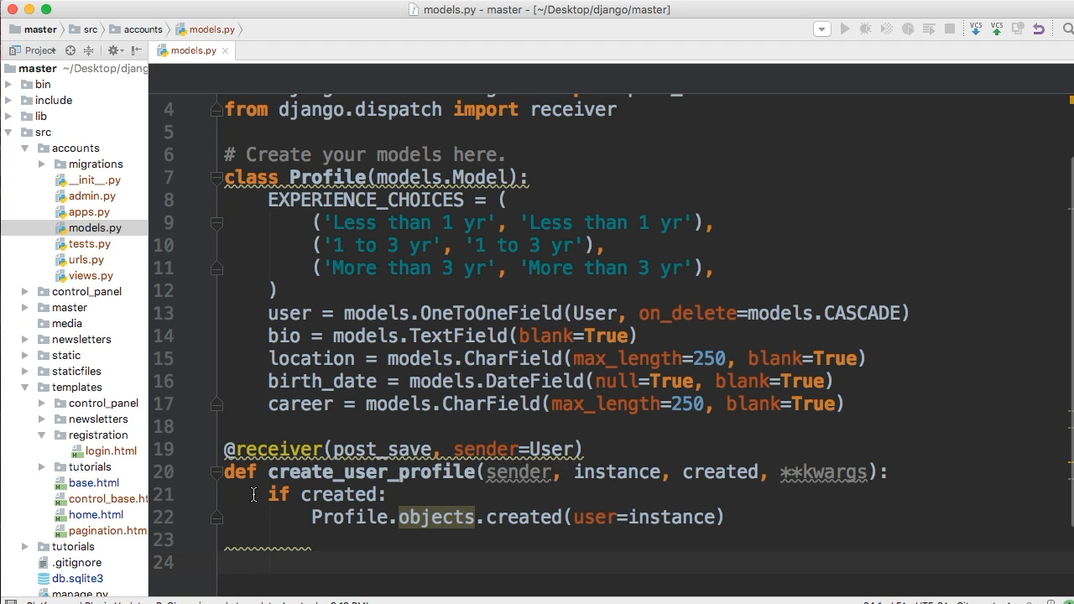
type("@receiver(")
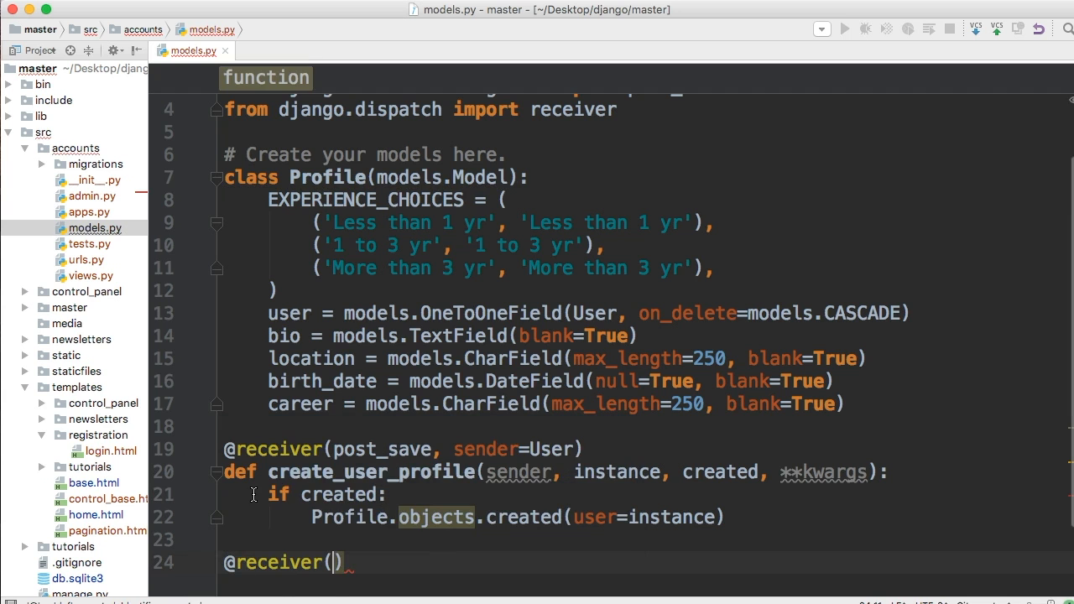
Add a post_save receiver for User, save_user_profile(sender, instance, **kwargs), calling instance.profile.save().
type("post_save,")
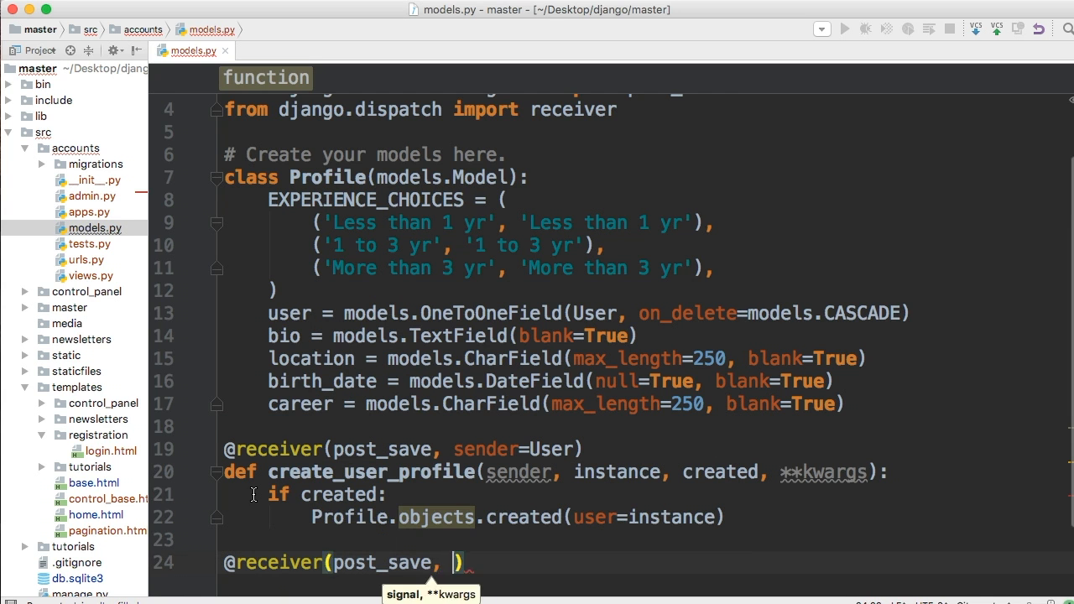
type("sender")
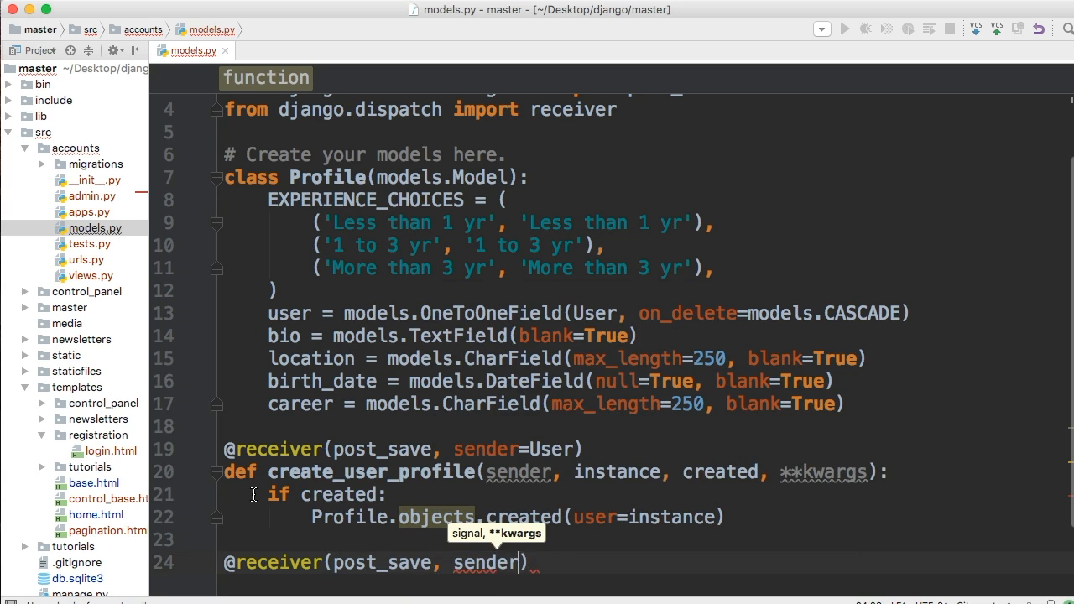
type("=User")
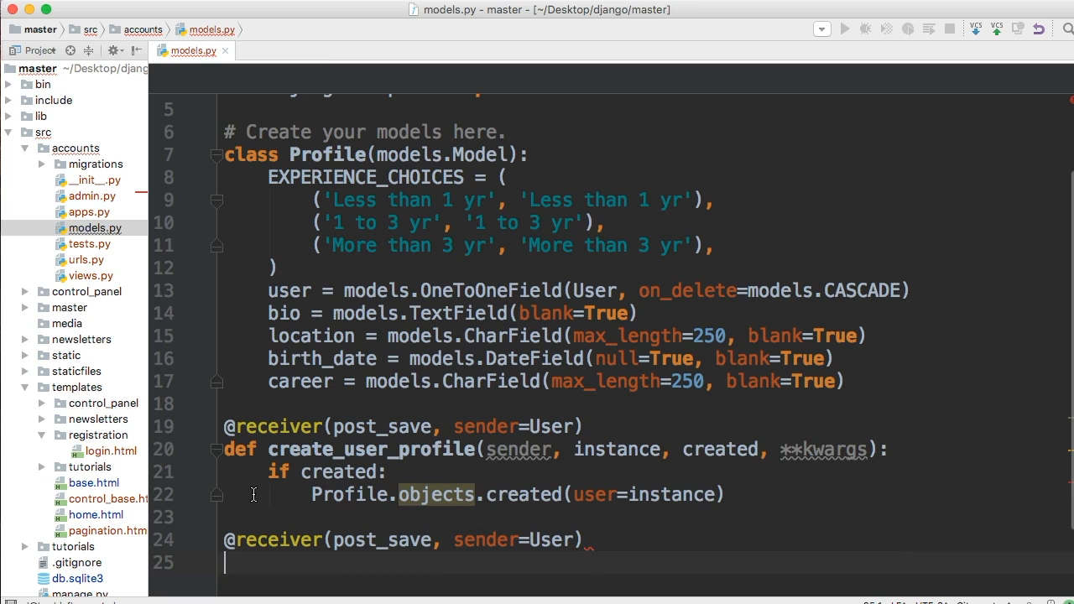
type("def save")
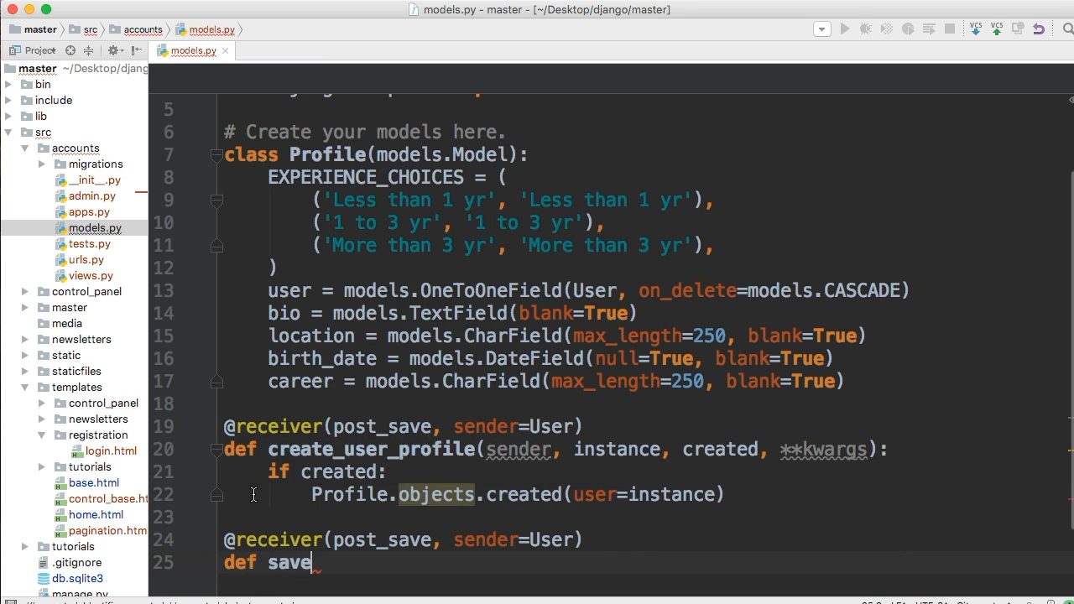
type("_user_profile(")
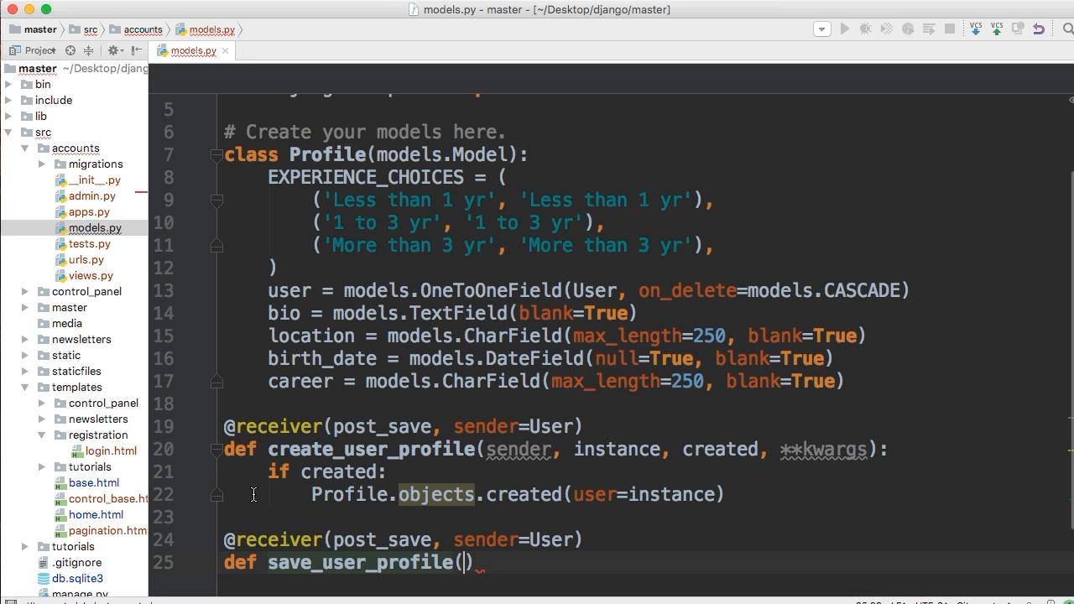
type("ssen")
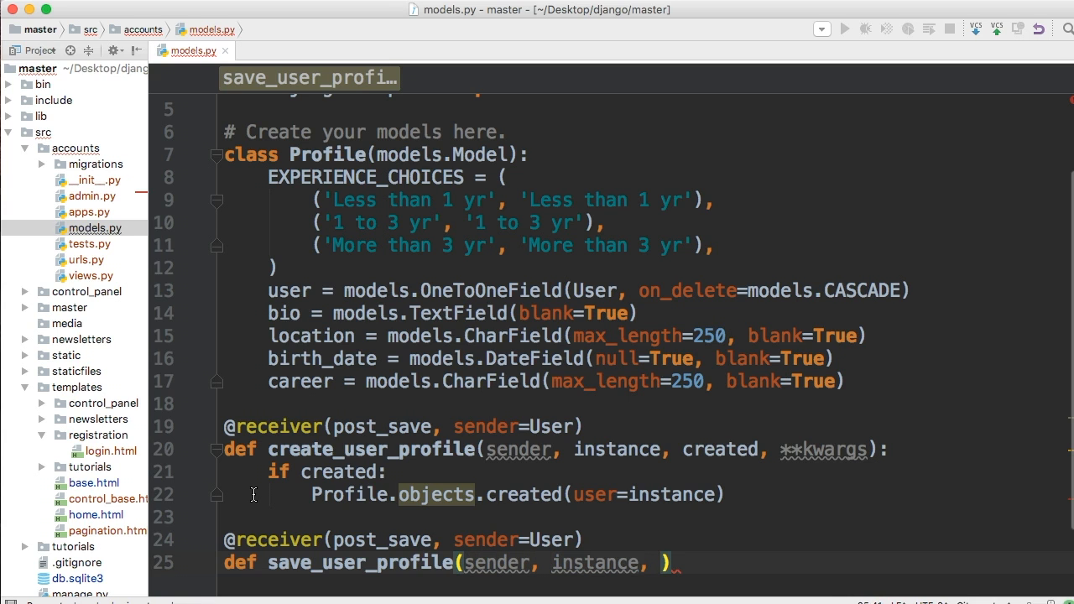
type("**")
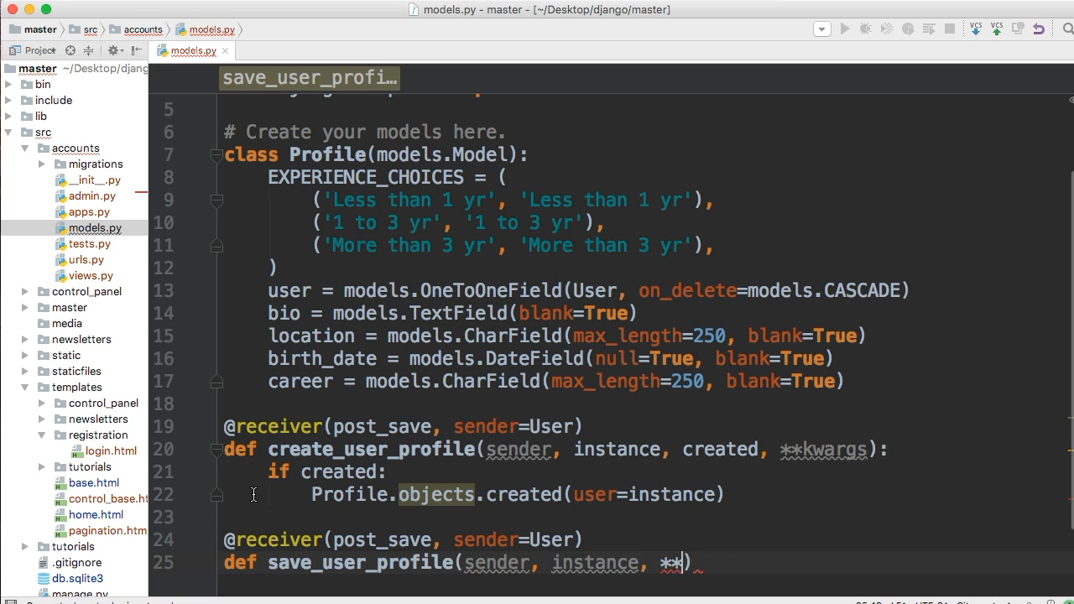
type("kwargs")
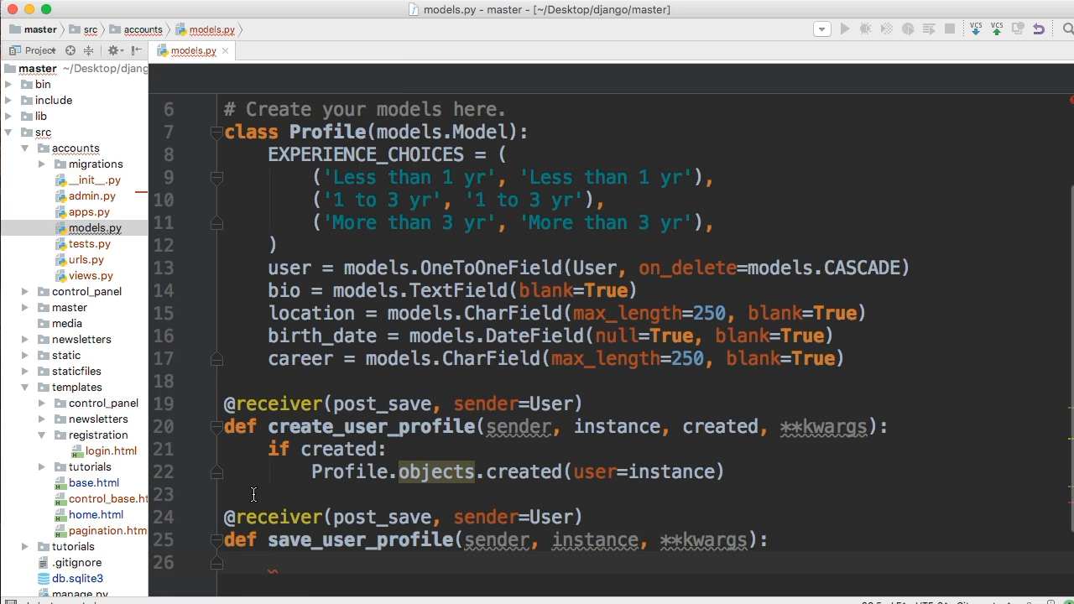
type("instance.profile")
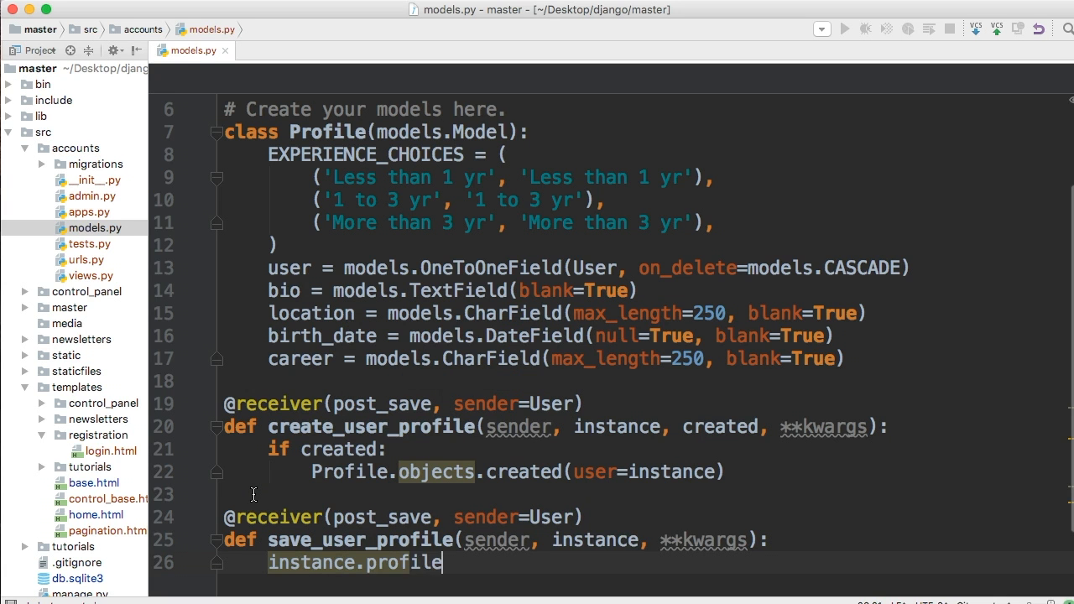
type(".save()")
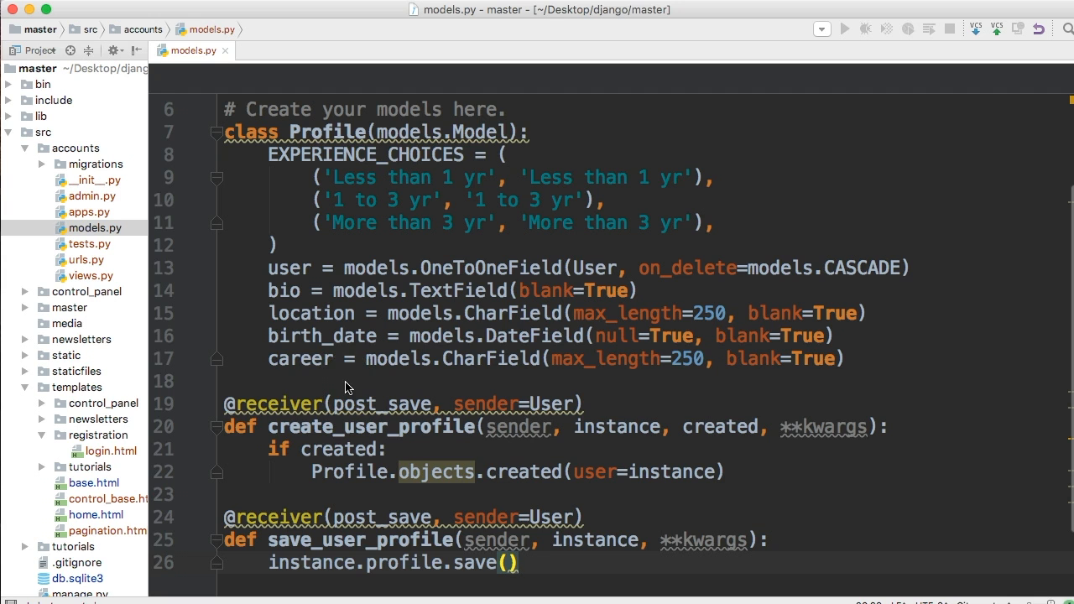
mouse_move(471, 438)
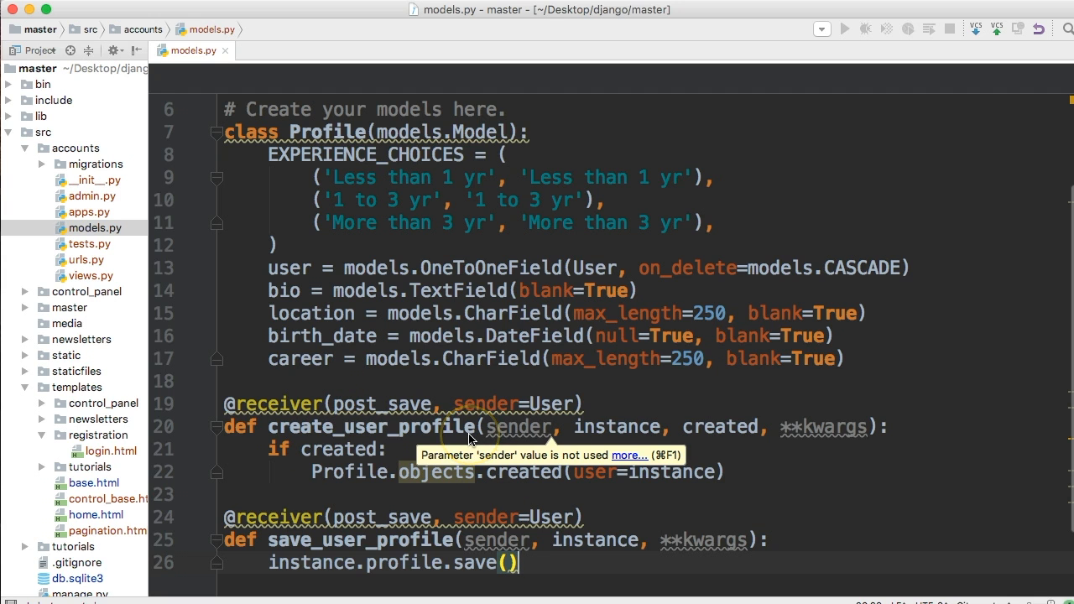
mouse_move(376, 502)
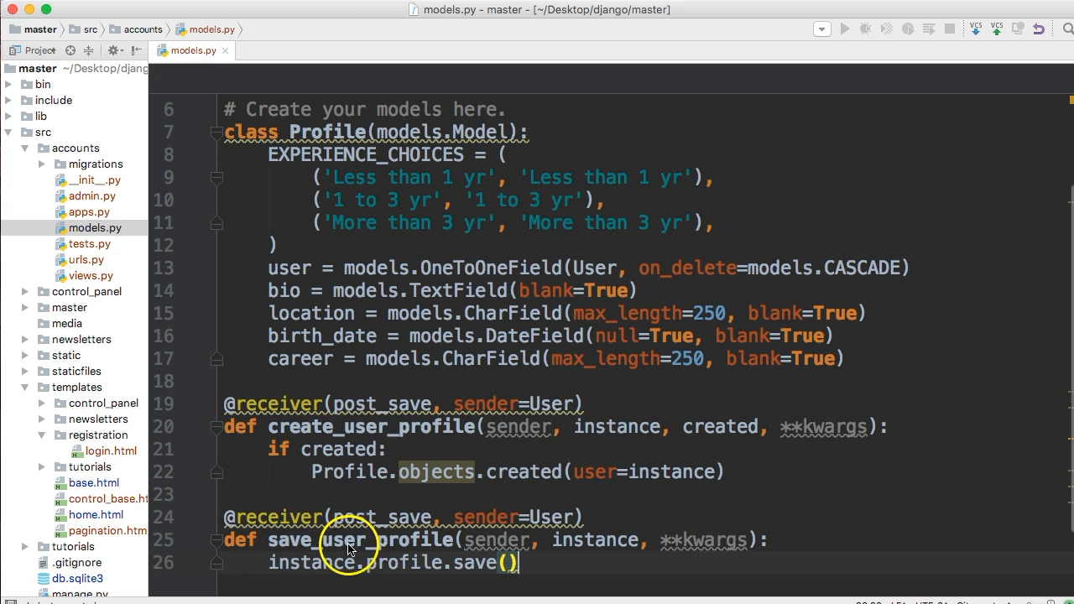
mouse_move(310, 539)
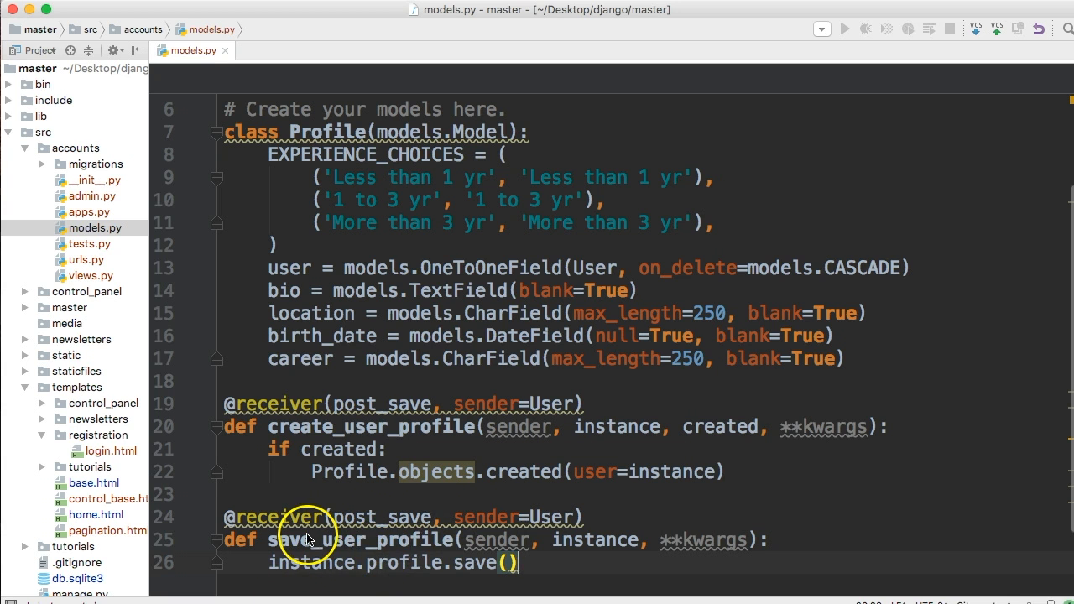
mouse_move(344, 512)
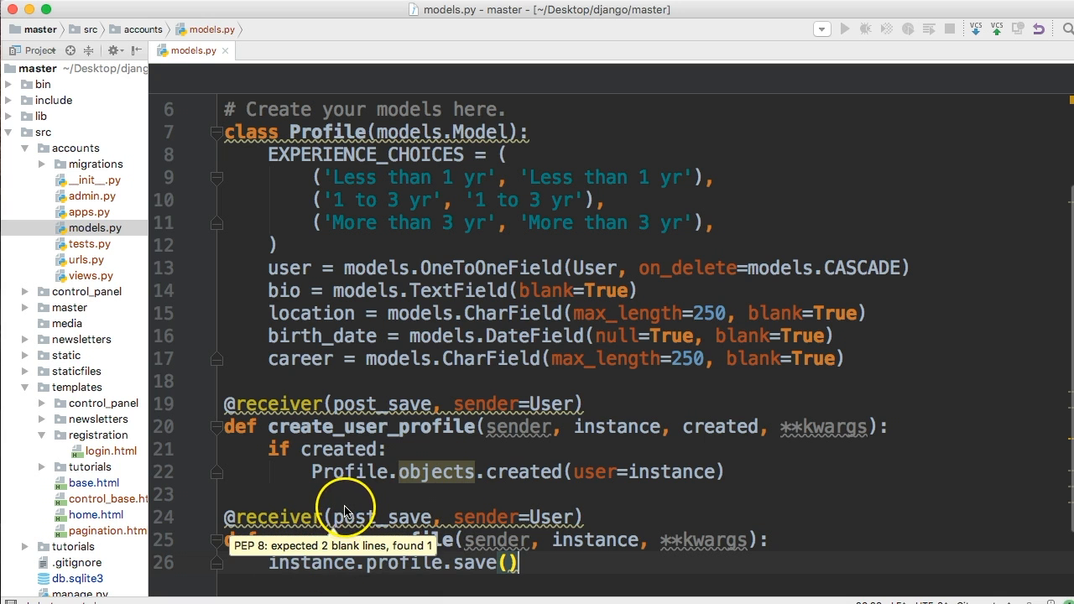
scroll("down", 3)
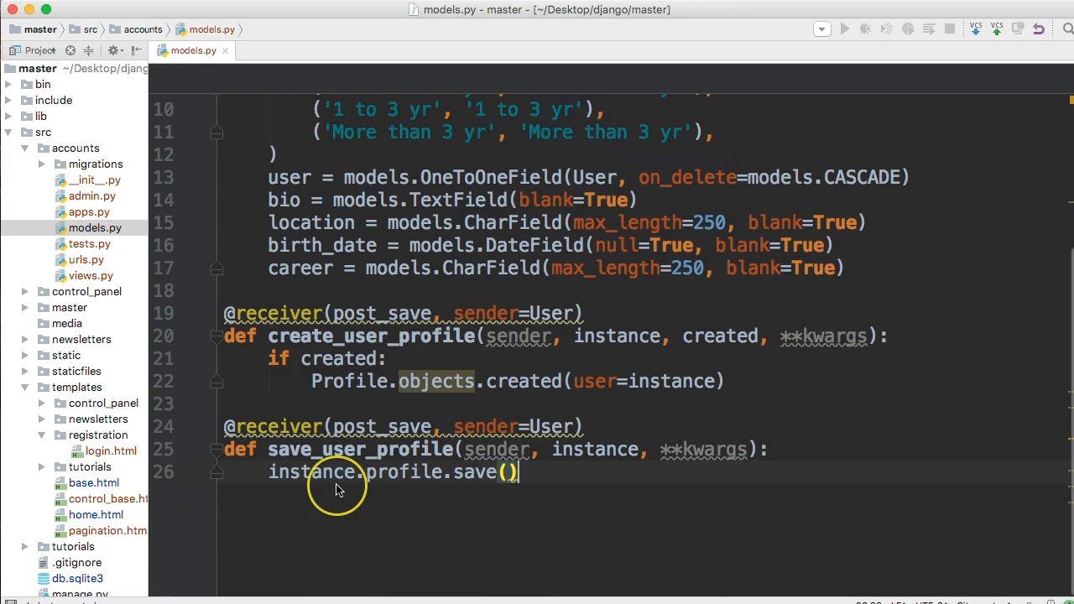
scroll("down", 3)
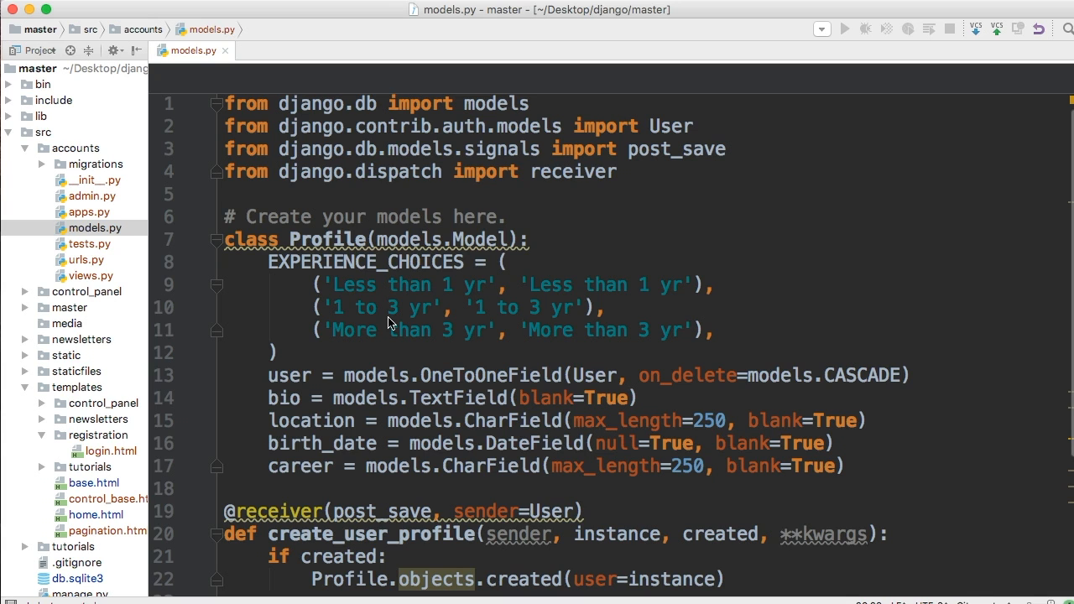
scroll("down", 3)
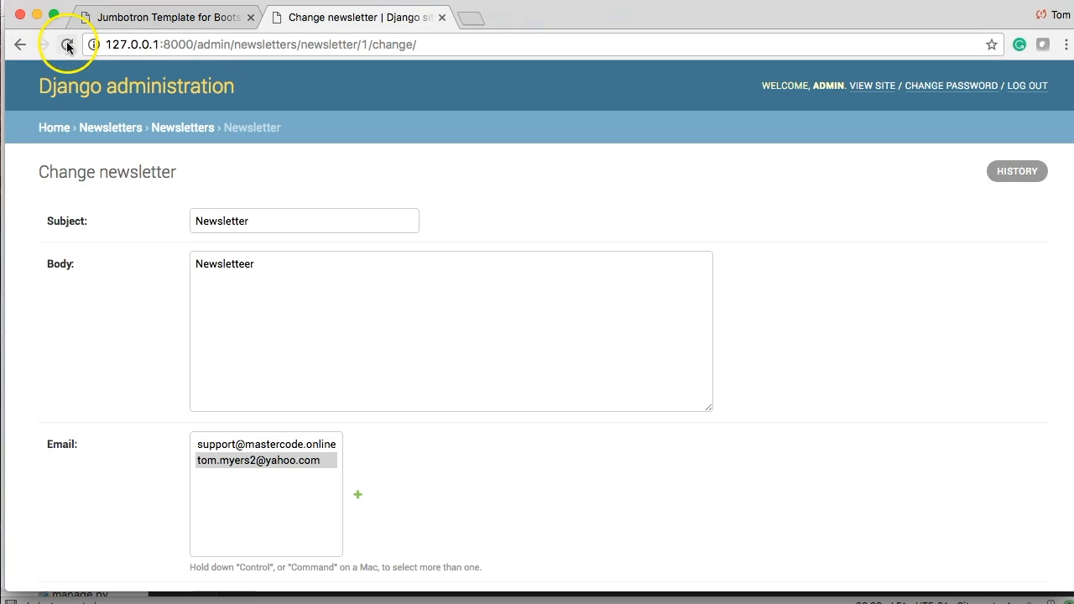
Reload the Django admin newsletter change page in Chrome.
left_click(67, 45)
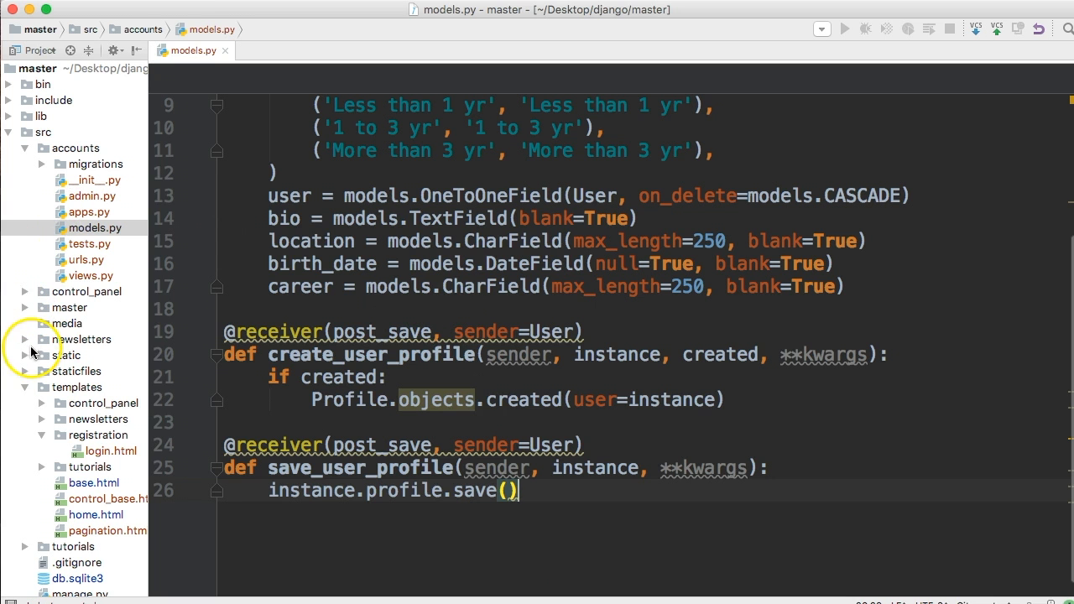
Add 'accounts', to INSTALLED_APPS in master/settings.py.
left_click(25, 307)
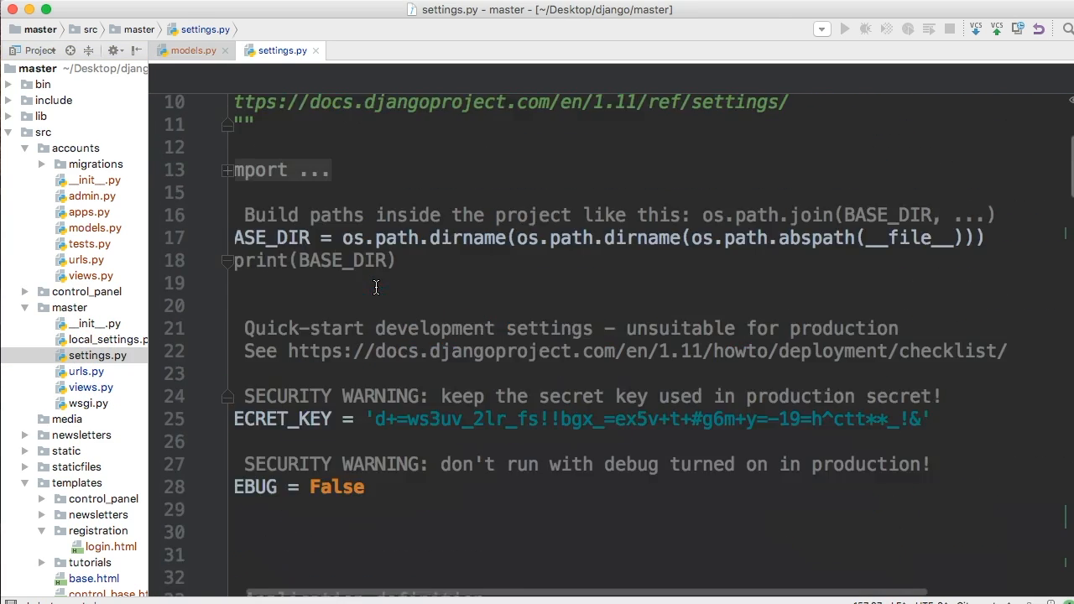
scroll("down", 3)
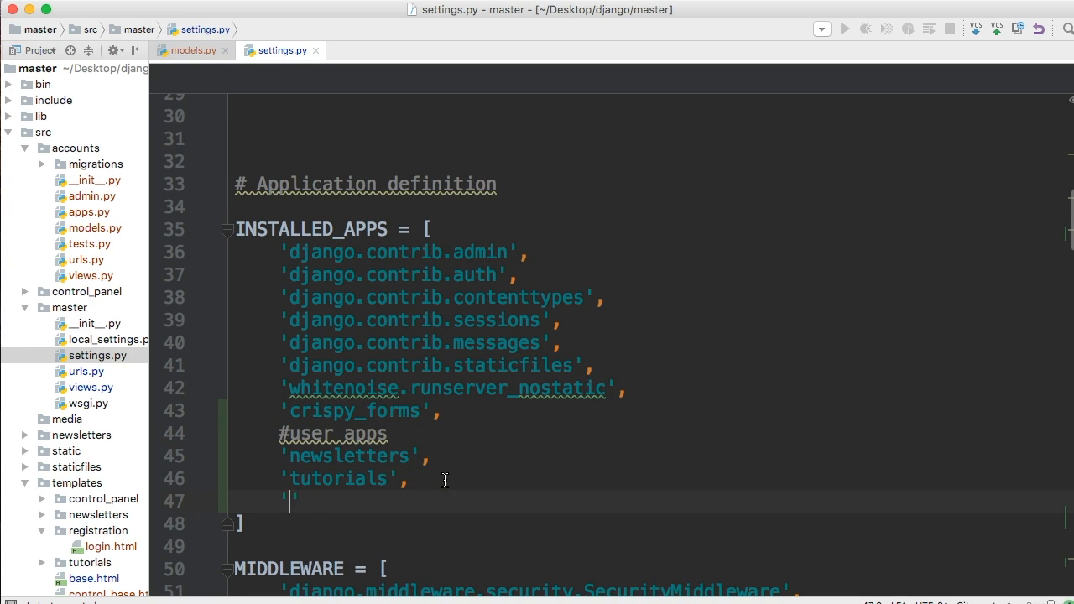
type("accou")
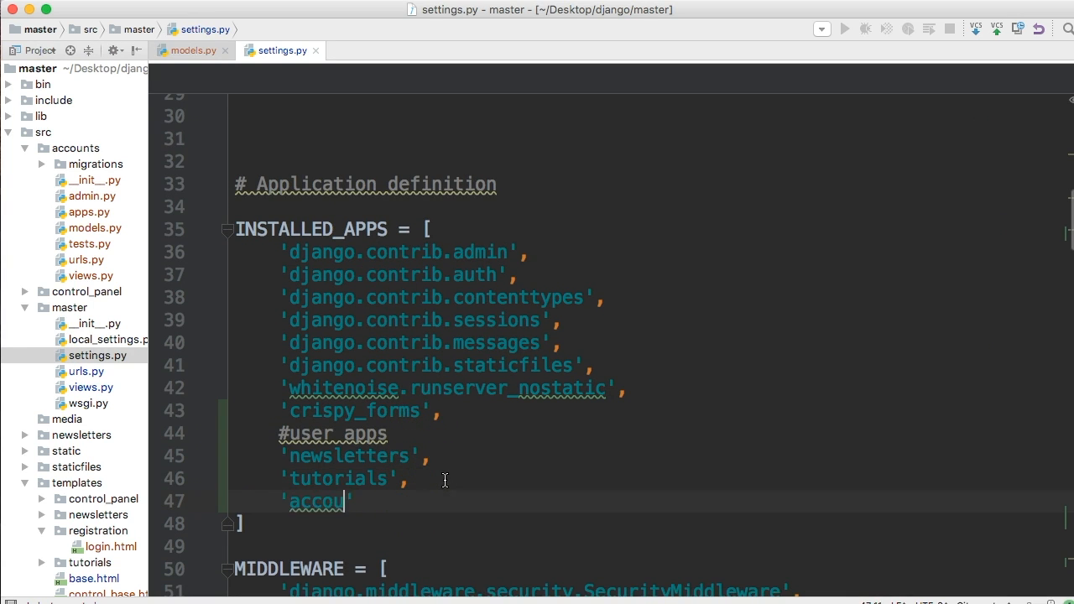
type("nts',")
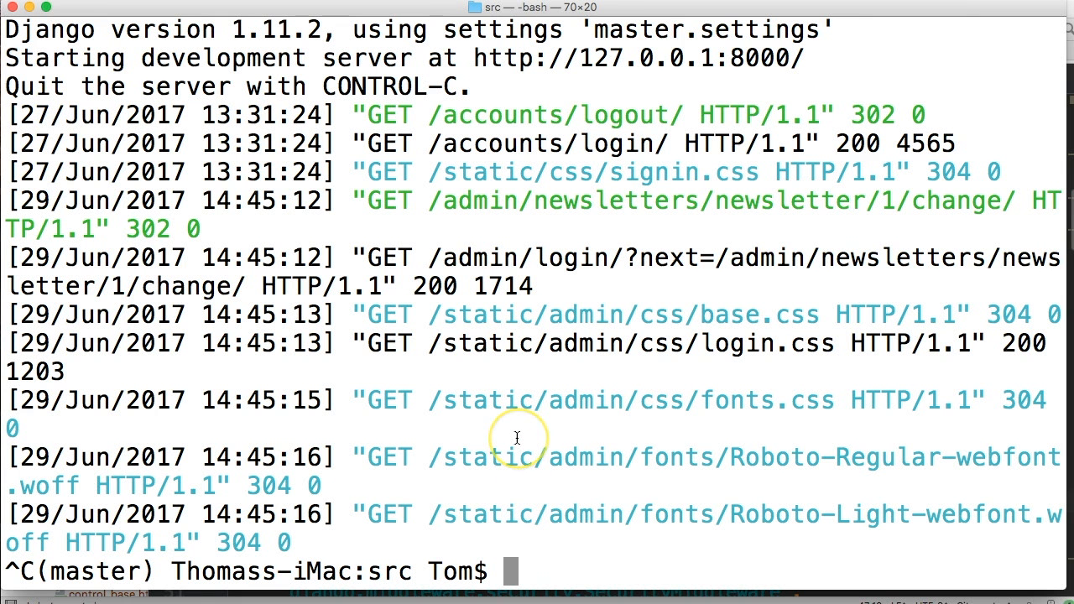
Run makemigrations and migrate to create and apply the accounts 0001_initial migration.
type("python man")
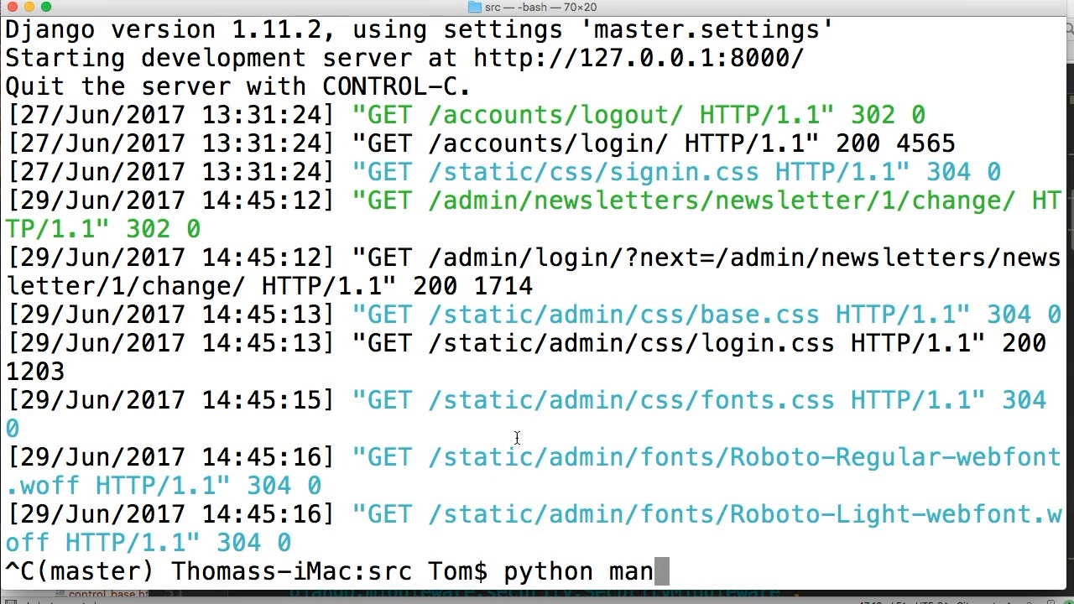
type("age.py make")
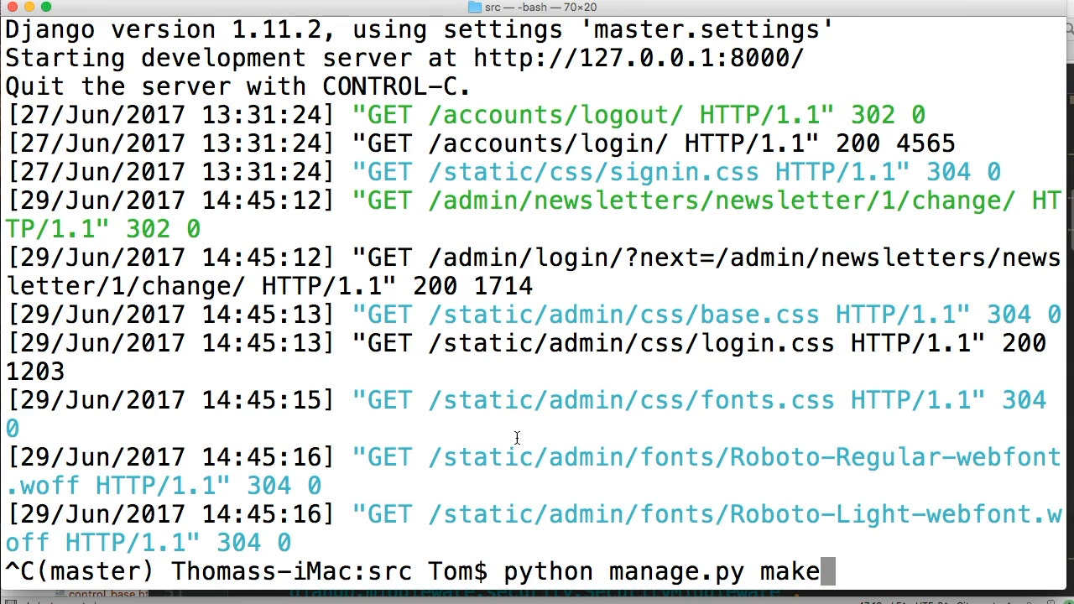
type("igt")
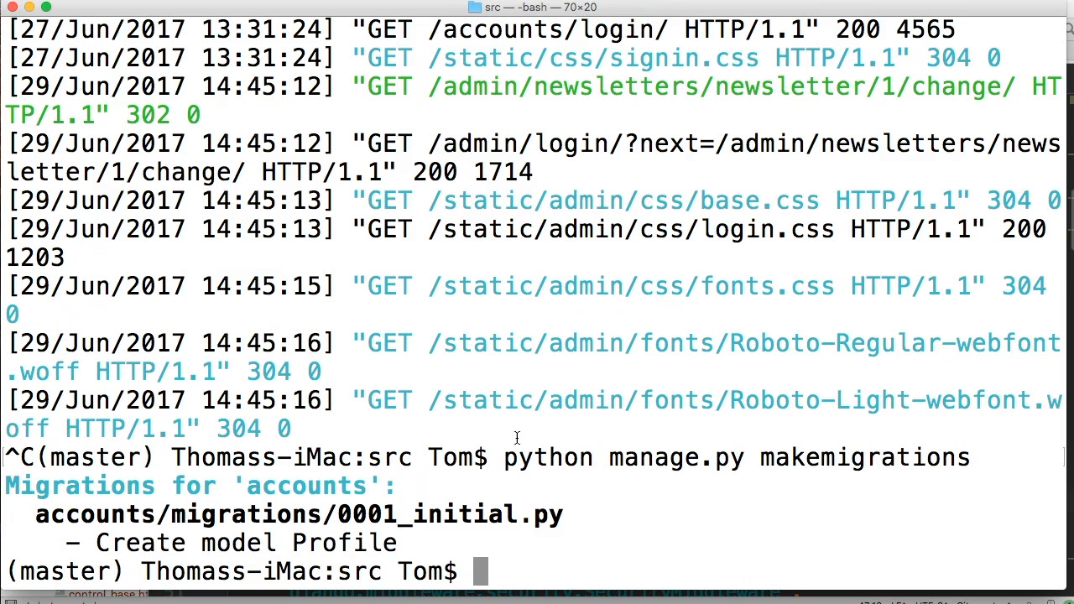
type("python manage.py migrate")
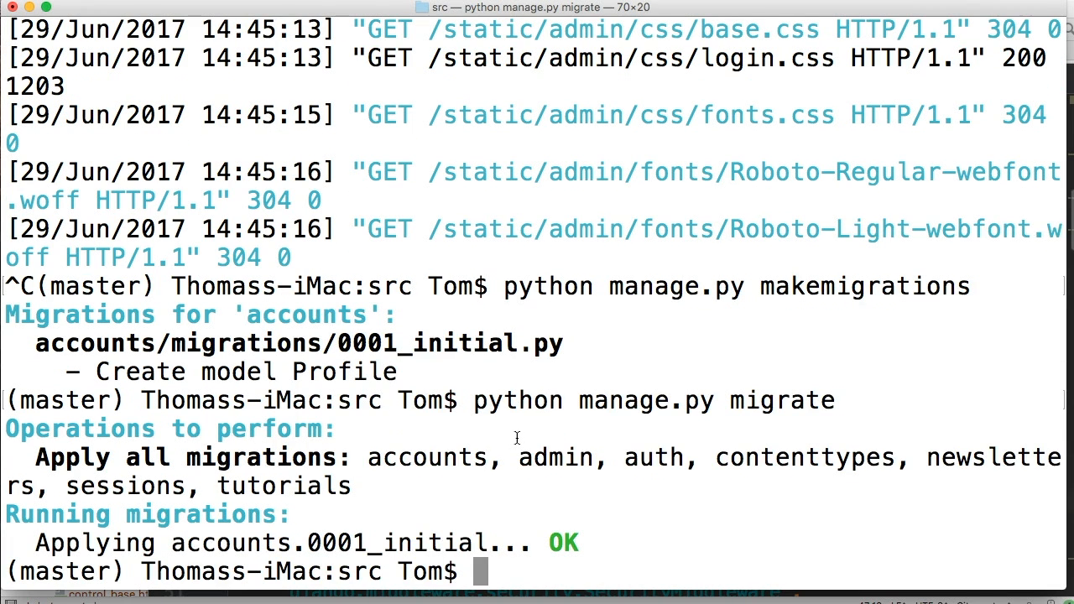
Restart the Django development server with python manage.py runserver.
type("python manage.py")
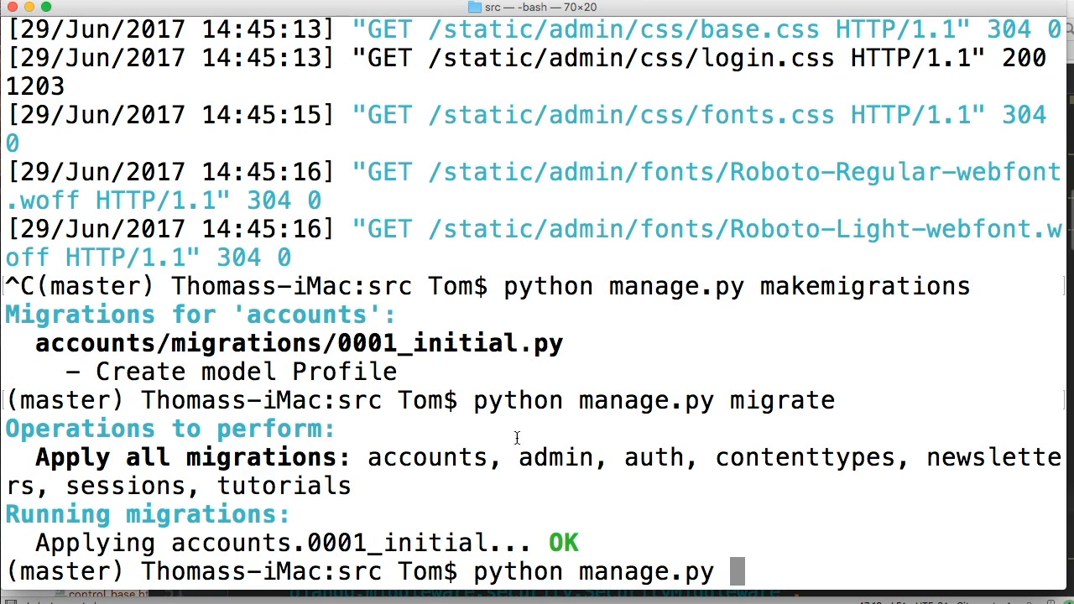
type("runserver")
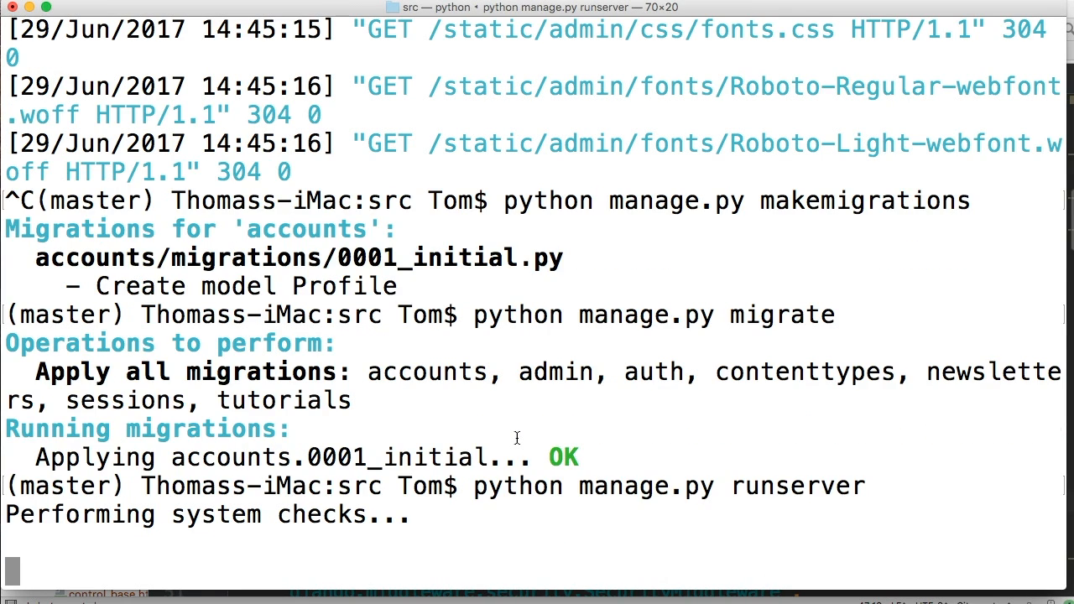
scroll("down", 3)
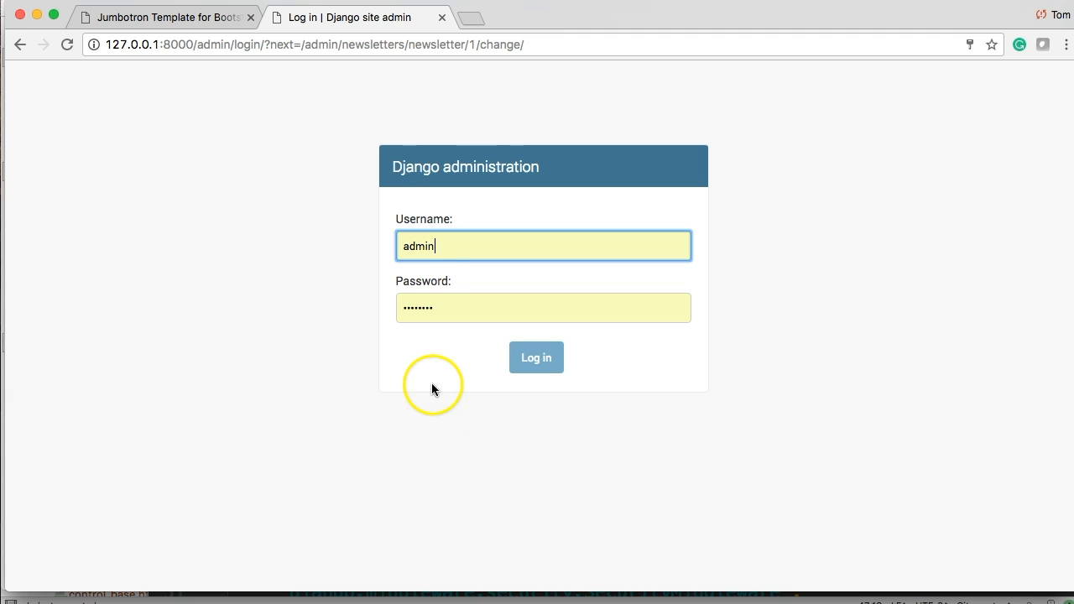
Submit the Django admin login, getting the 'User has no profile' RelatedObjectDoesNotExist error.
left_click(536, 358)
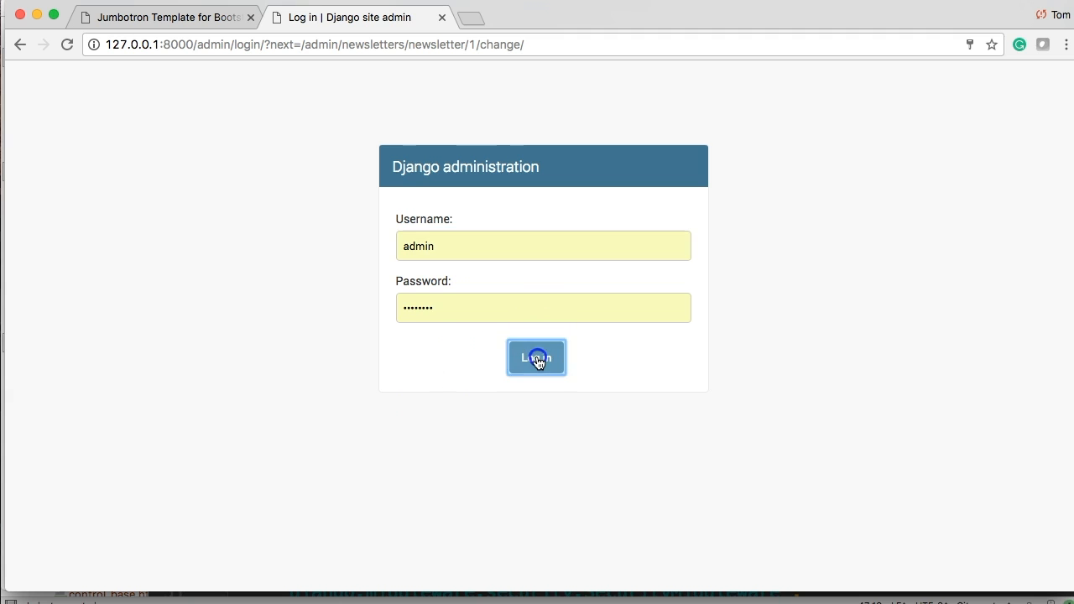
left_click(536, 358)
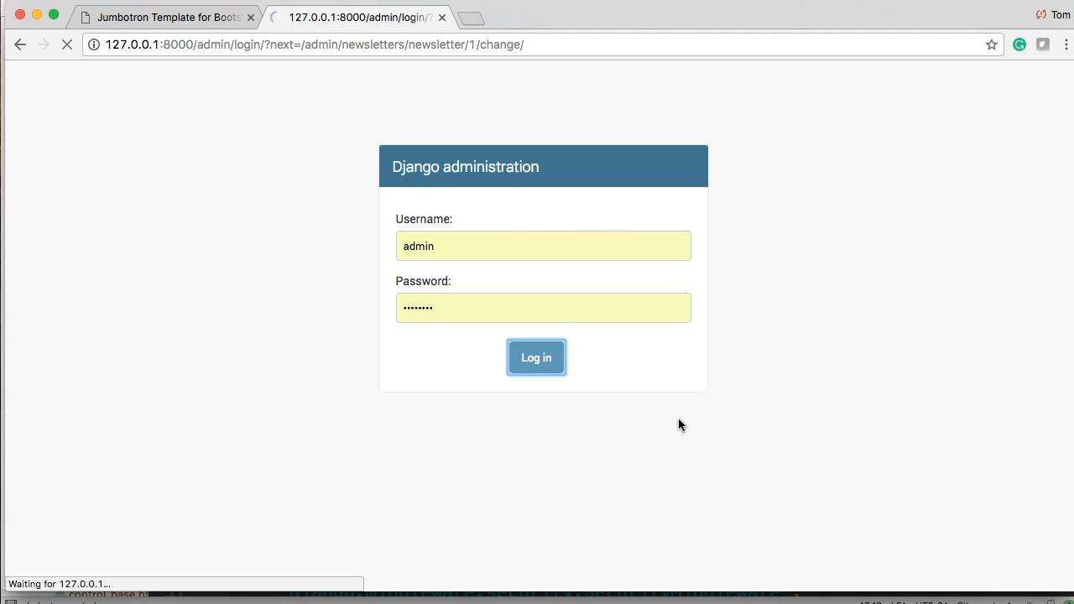
left_click(536, 357)
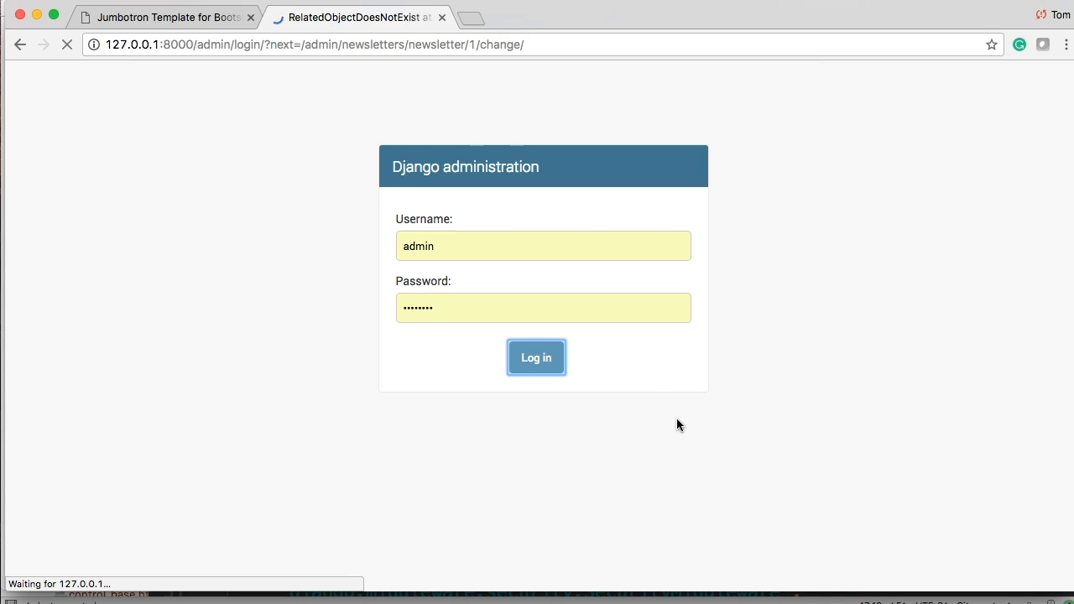
left_click(536, 357)
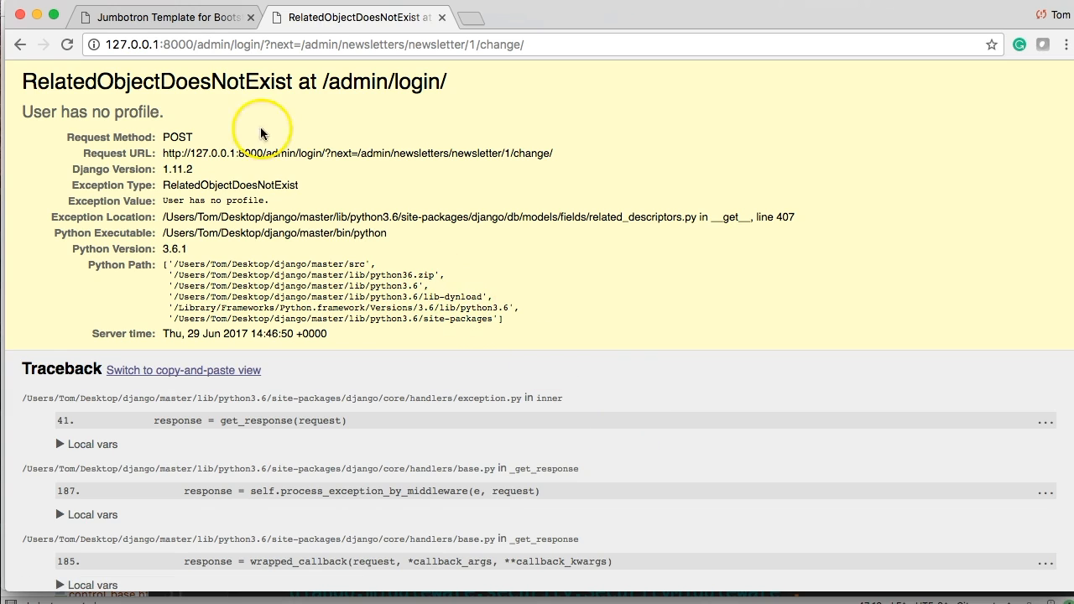
mouse_move(361, 182)
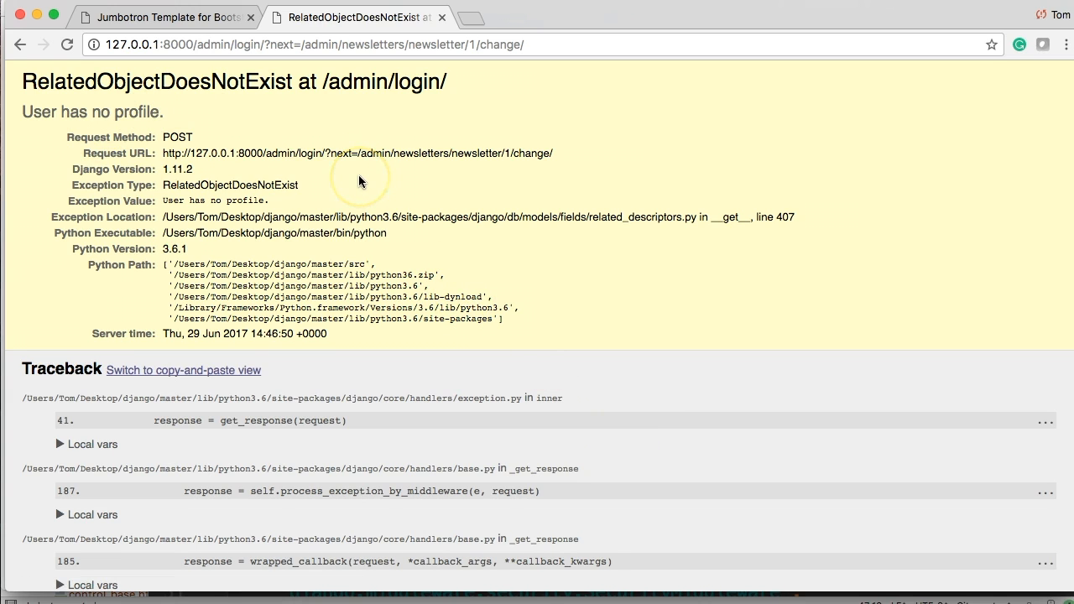